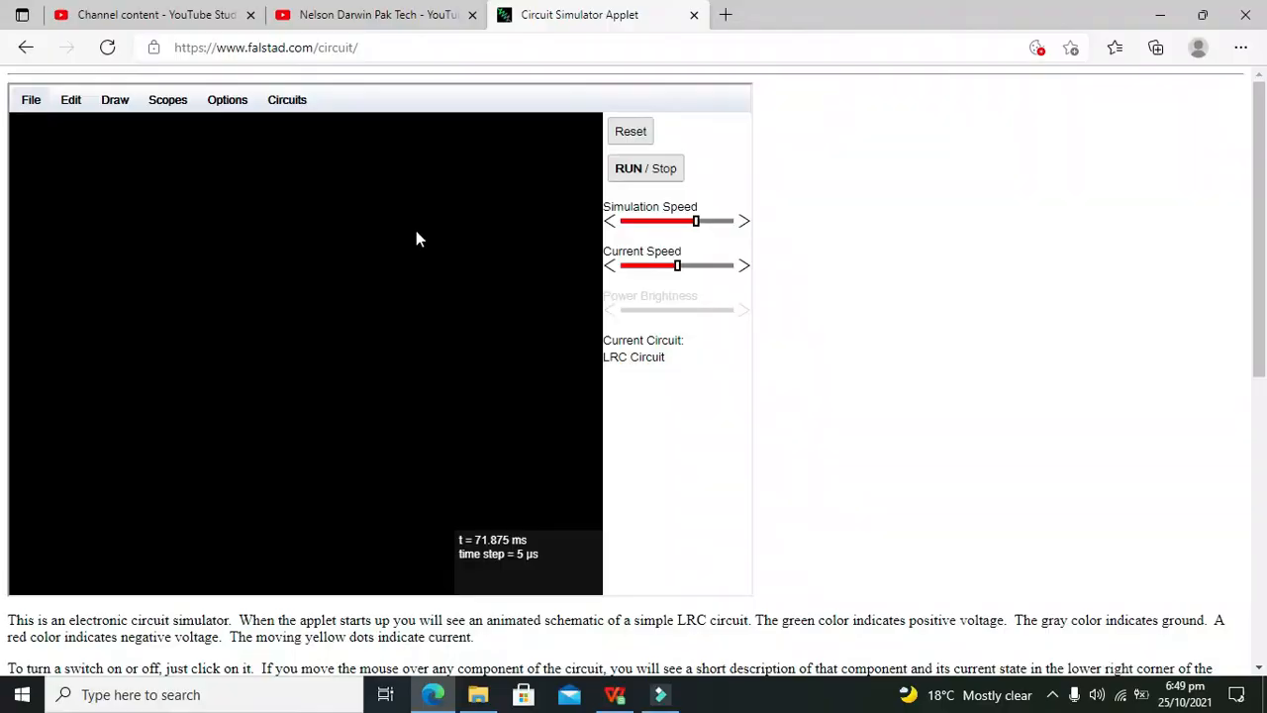
mouse_move(280, 329)
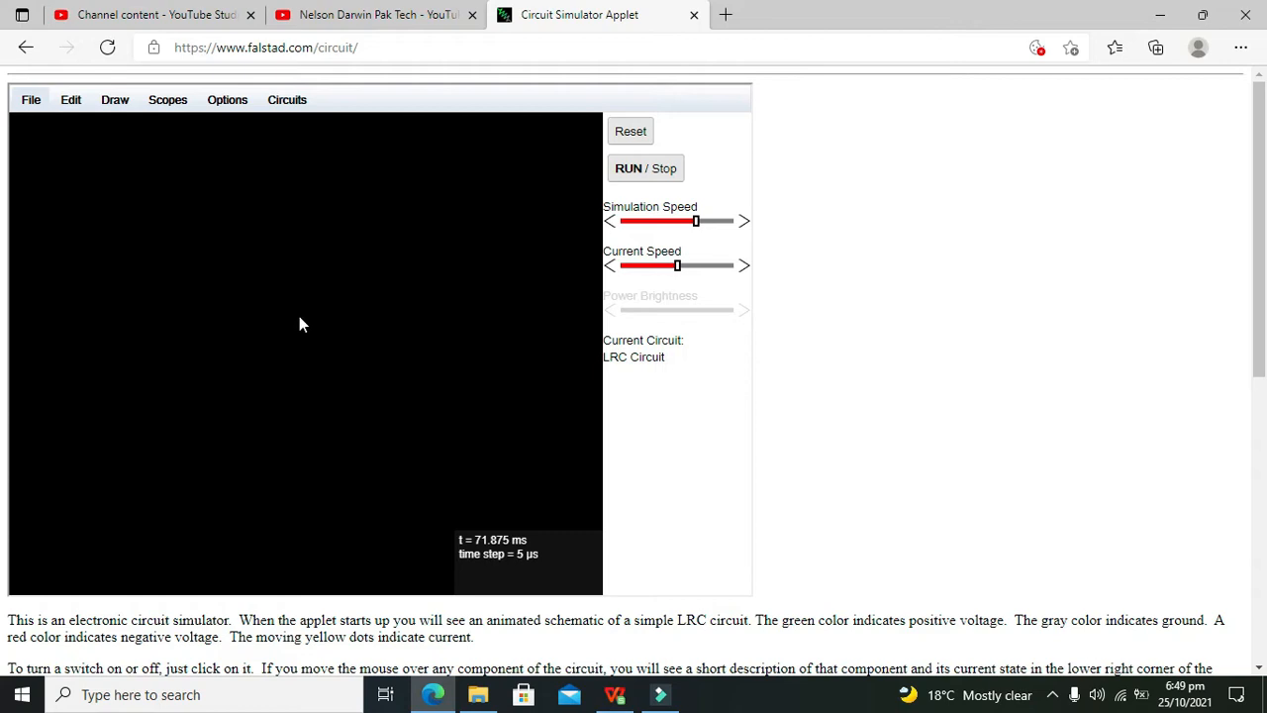
mouse_move(280, 343)
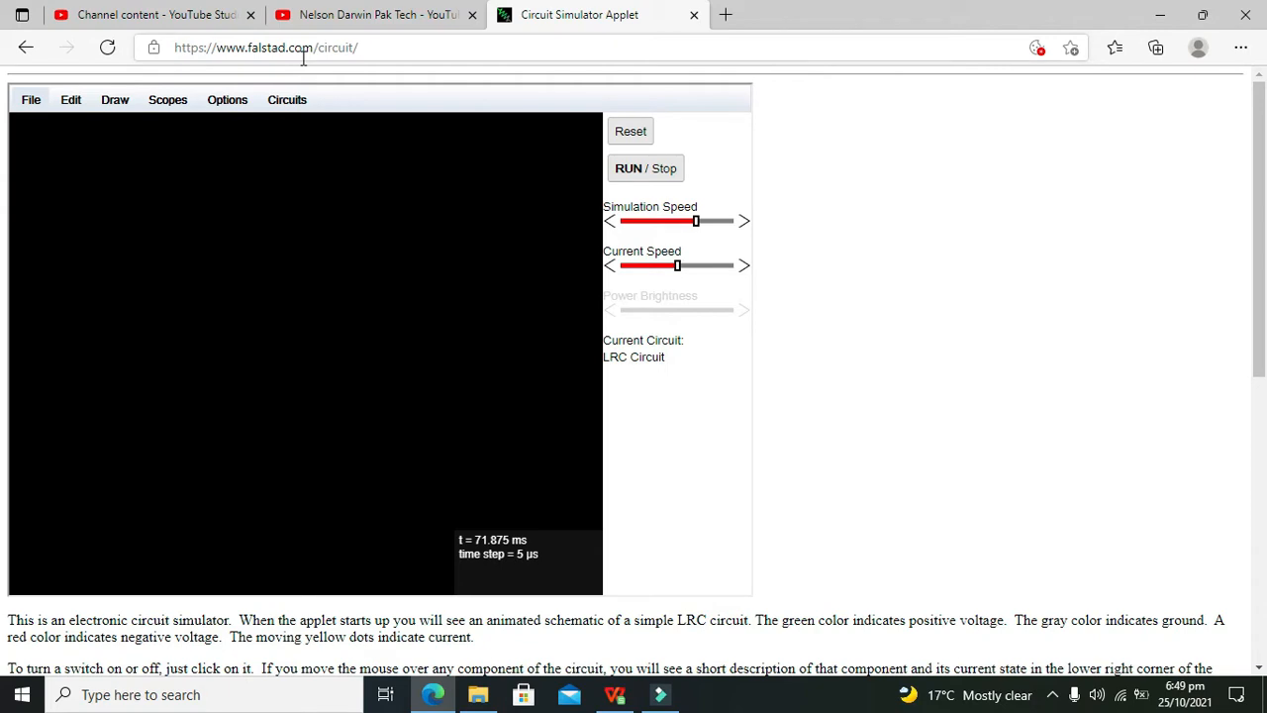
mouse_move(245, 299)
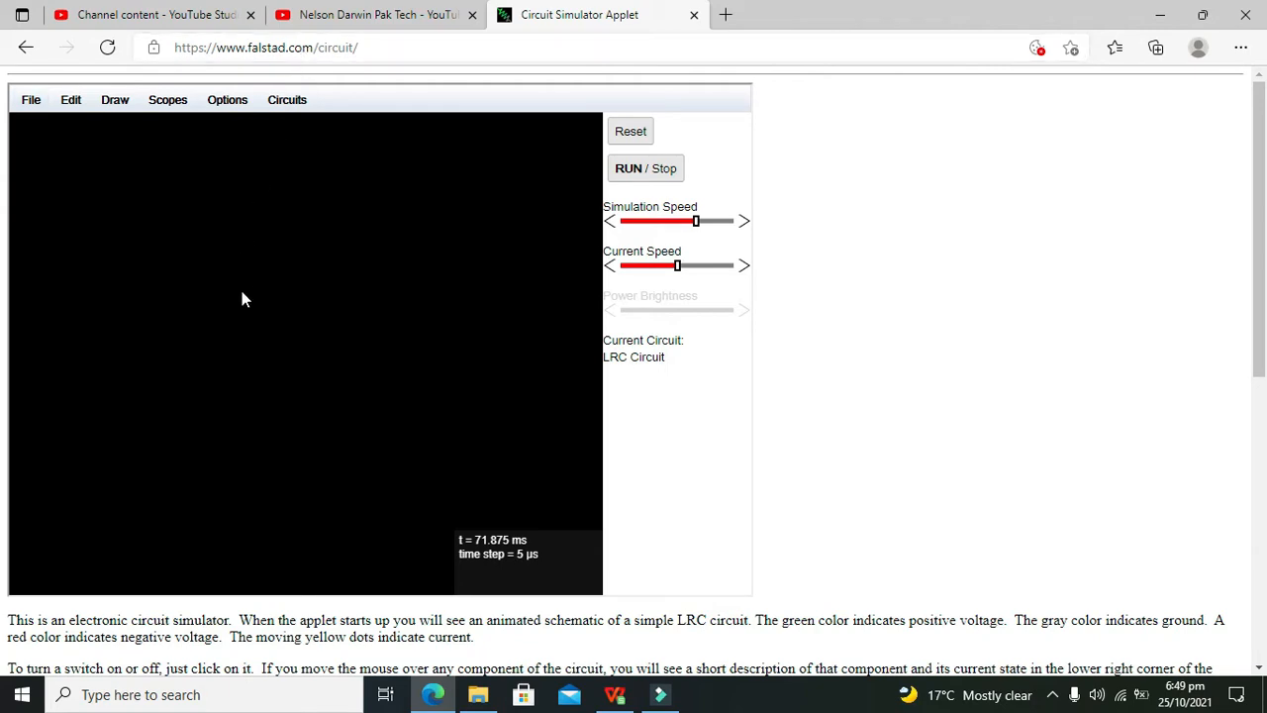
mouse_move(301, 276)
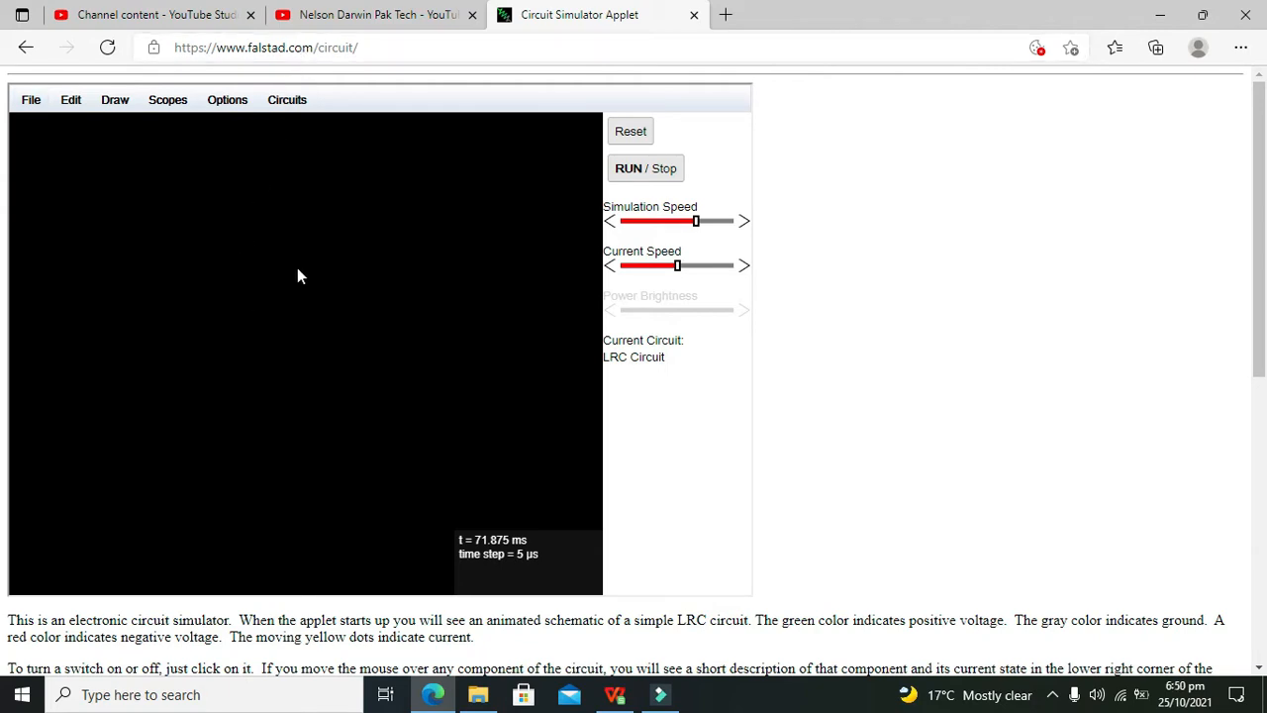
mouse_move(306, 367)
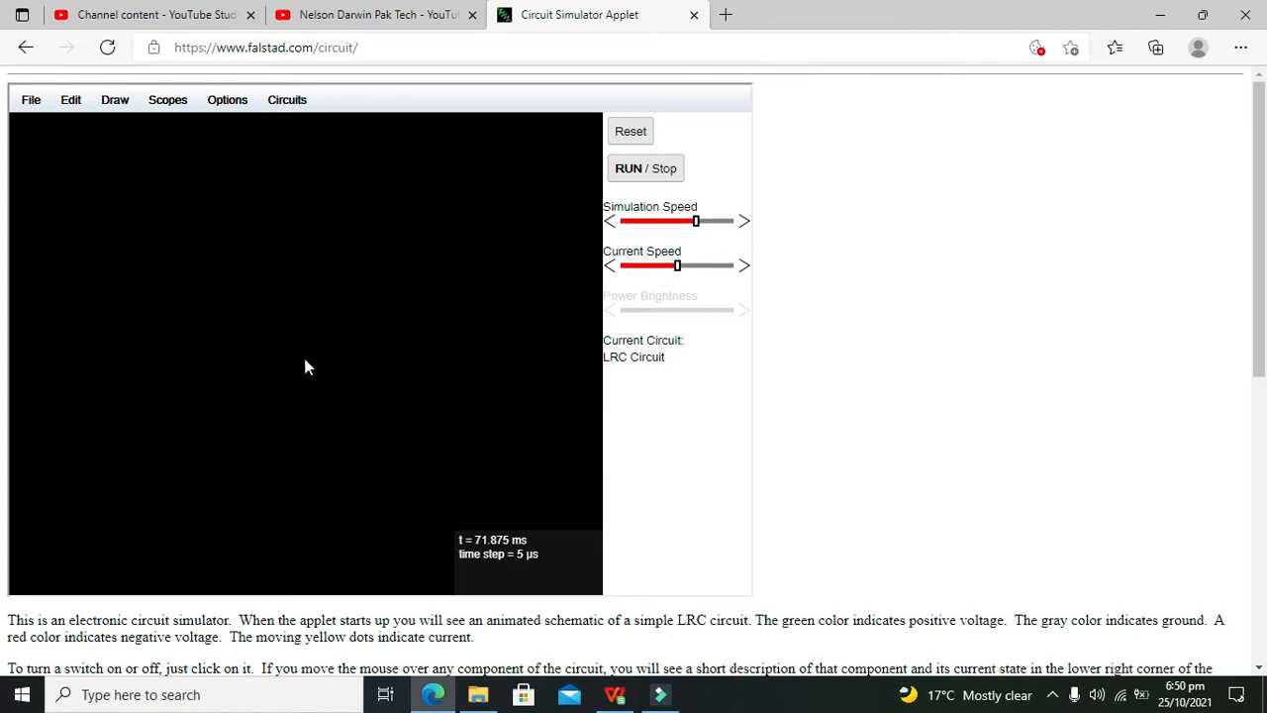
- Place a Zener diode from Draw > Active Components on the empty canvas
left_click(266, 47)
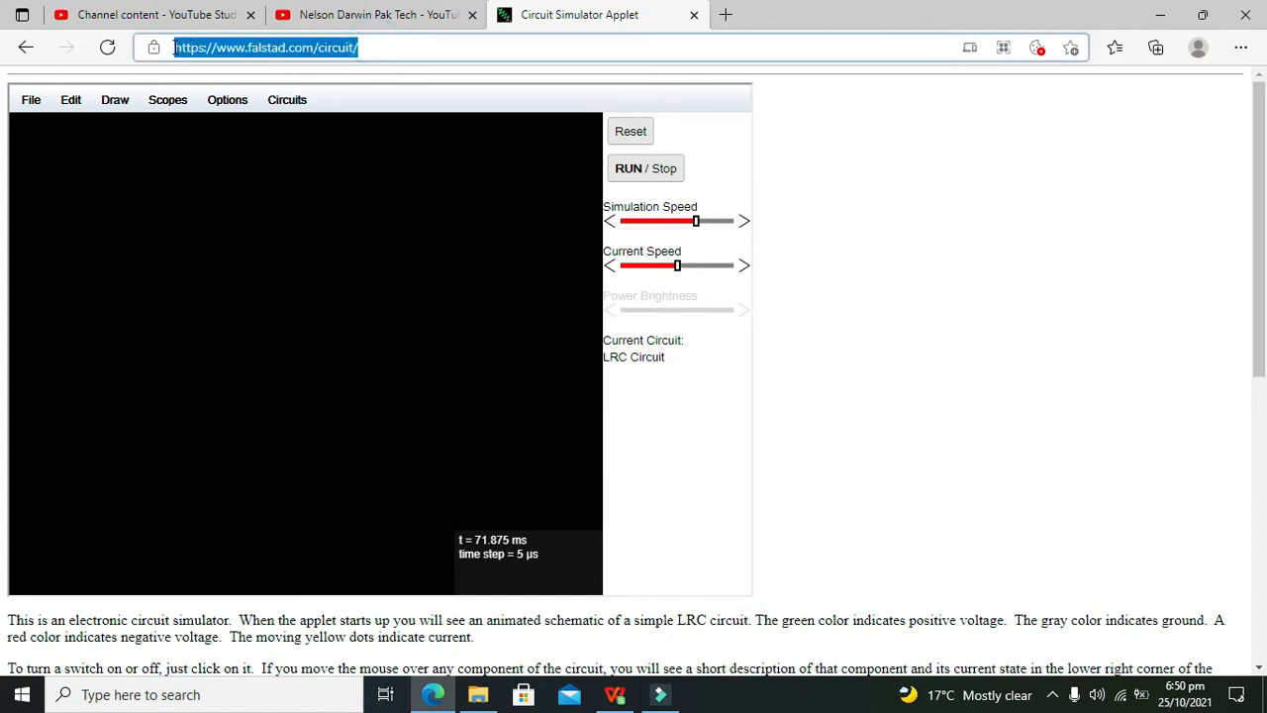
double_click(264, 46)
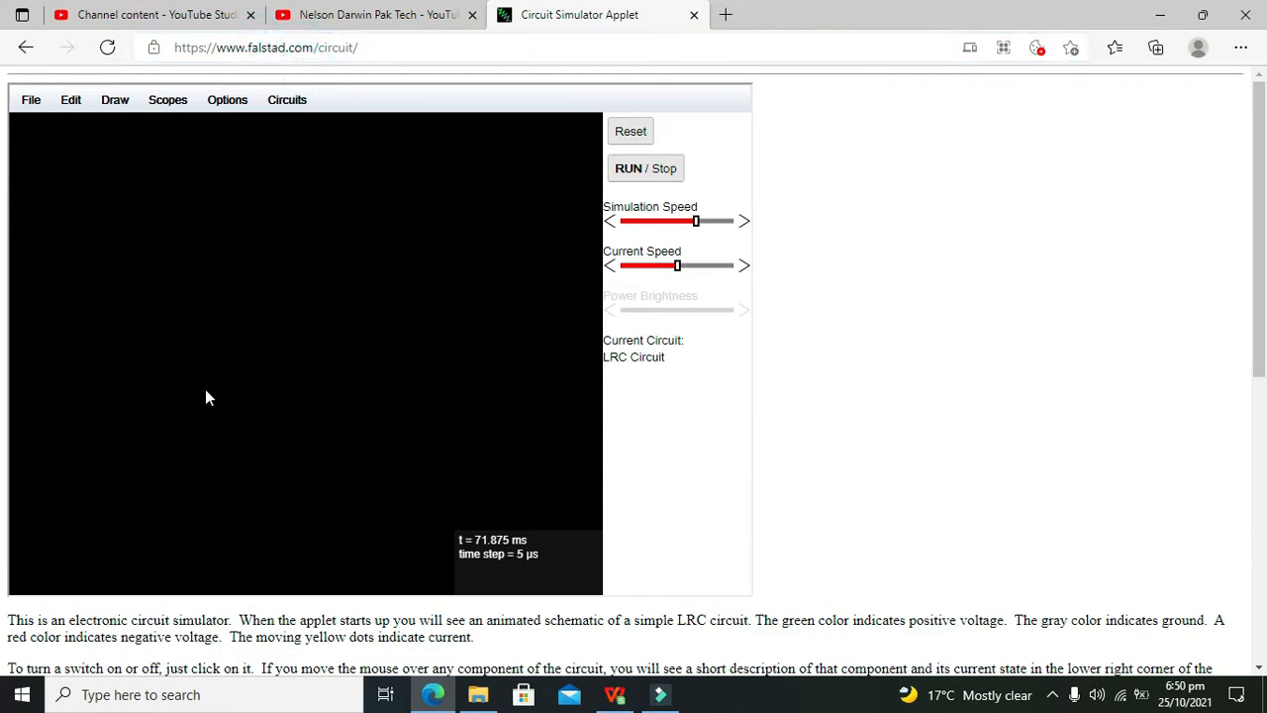
left_click(115, 99)
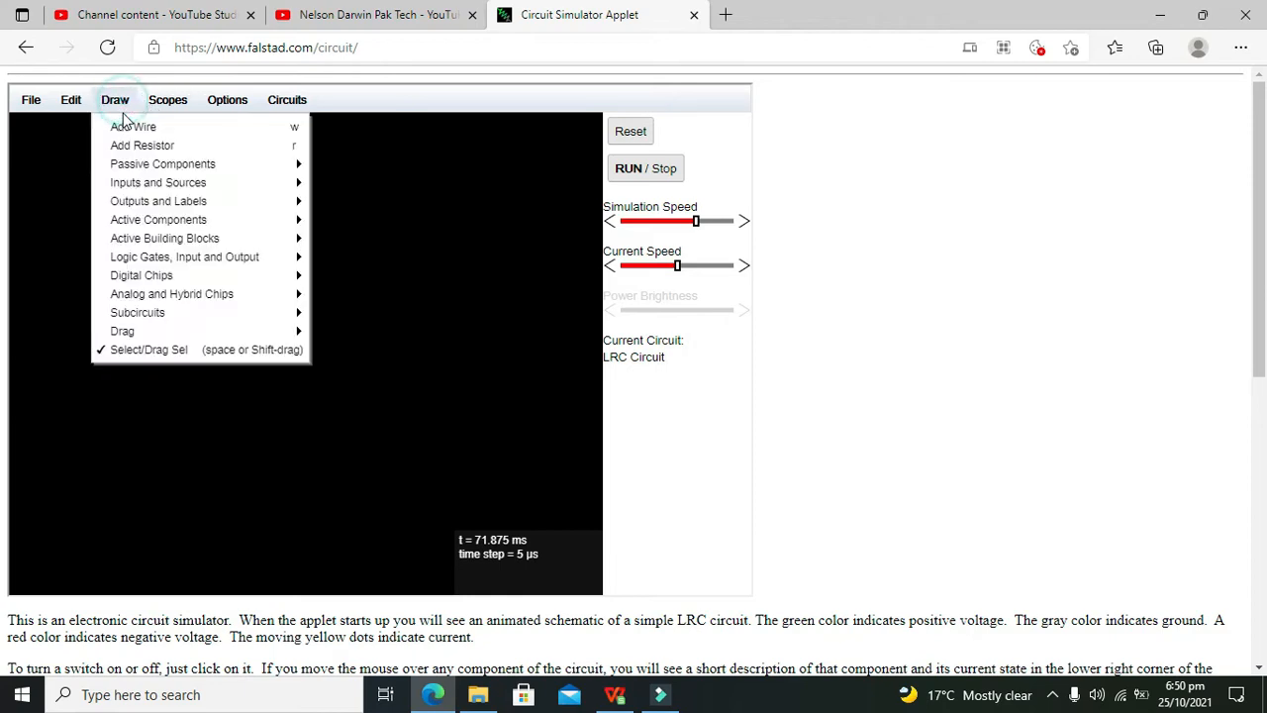
mouse_move(158, 183)
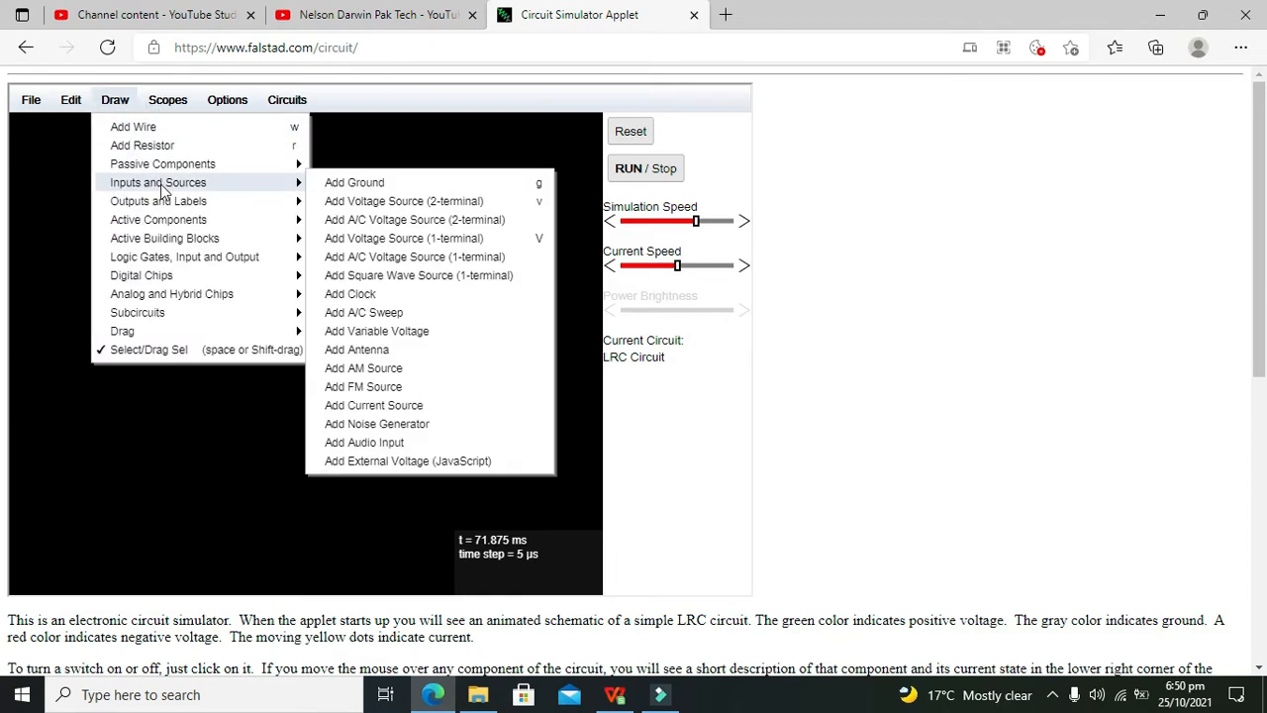
mouse_move(158, 201)
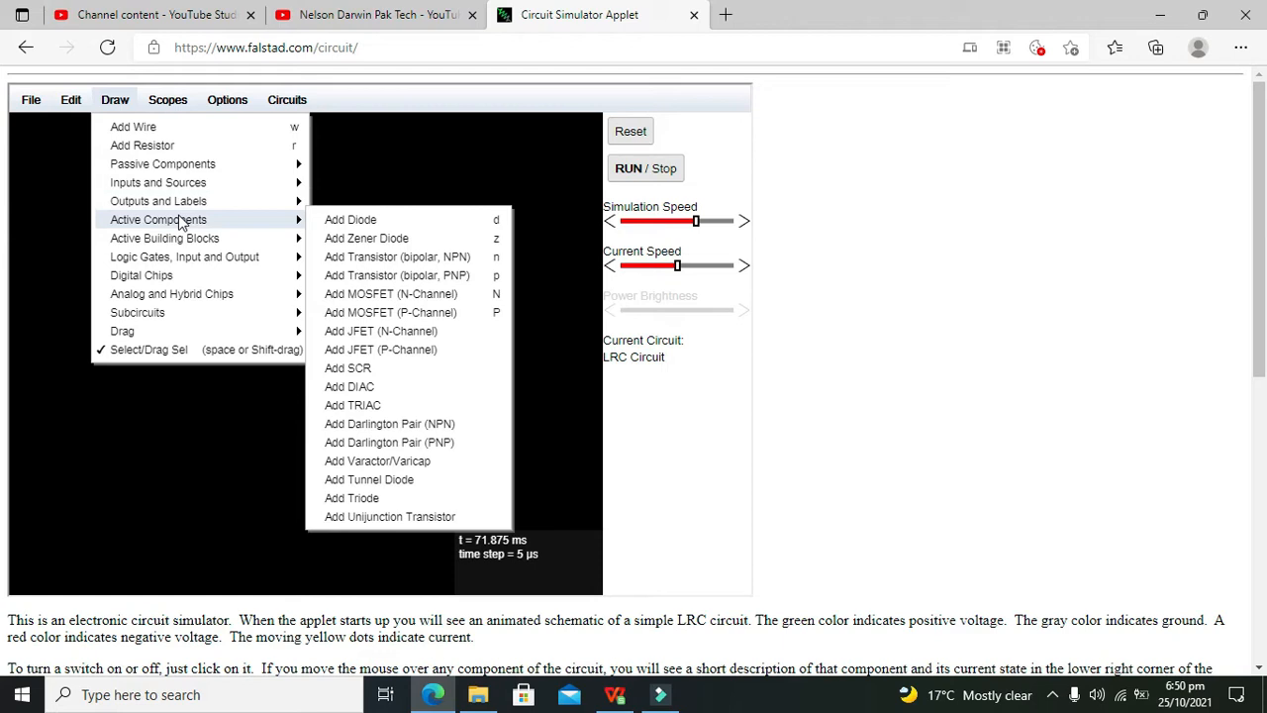
mouse_move(366, 238)
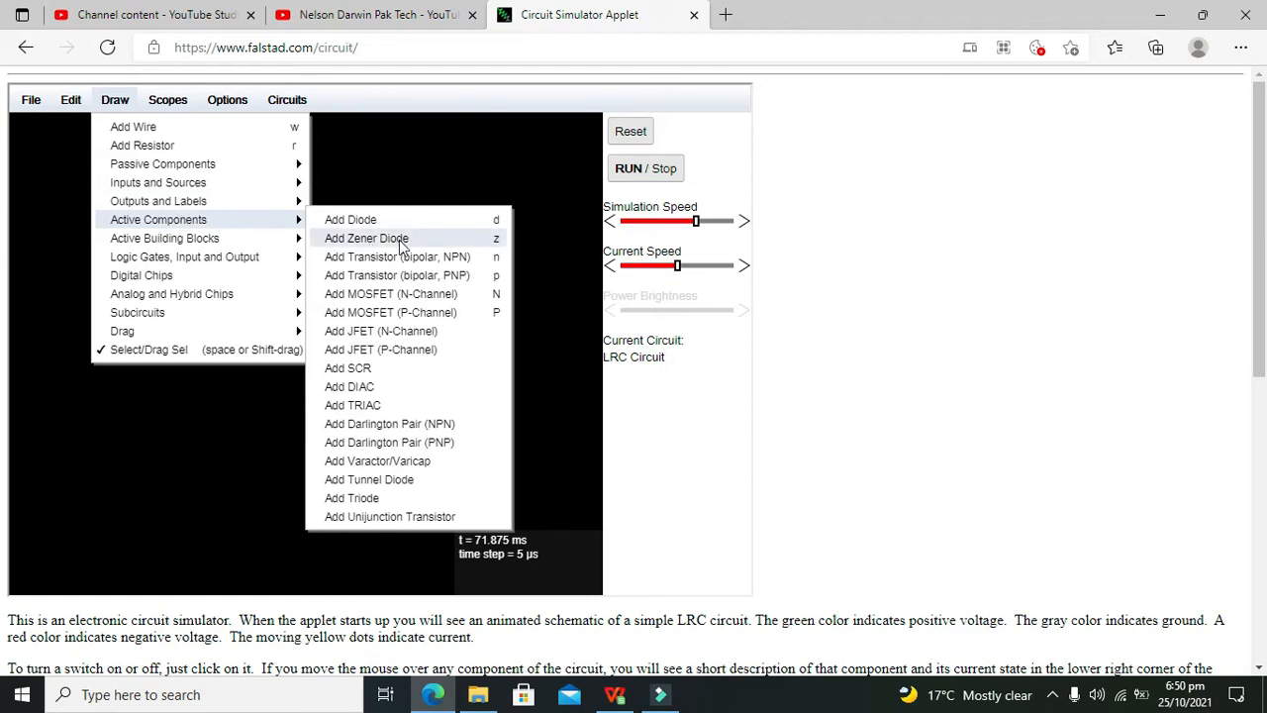
left_click(366, 238)
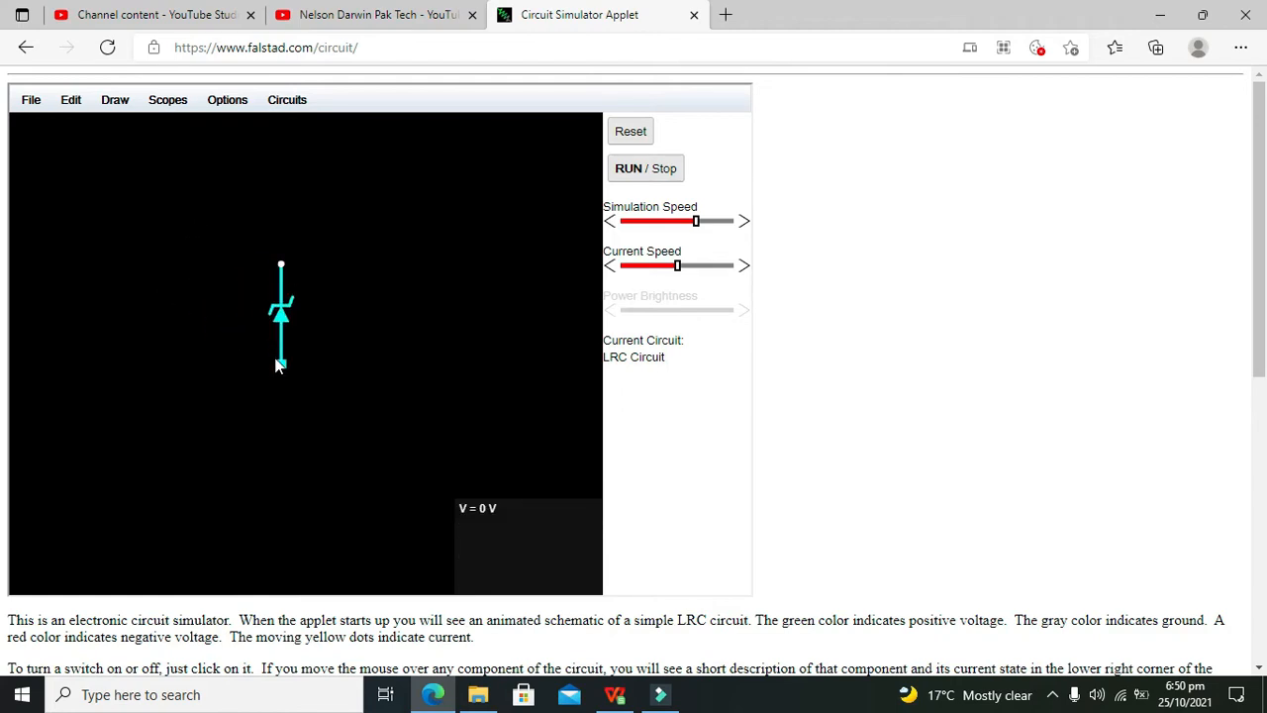
mouse_move(281, 332)
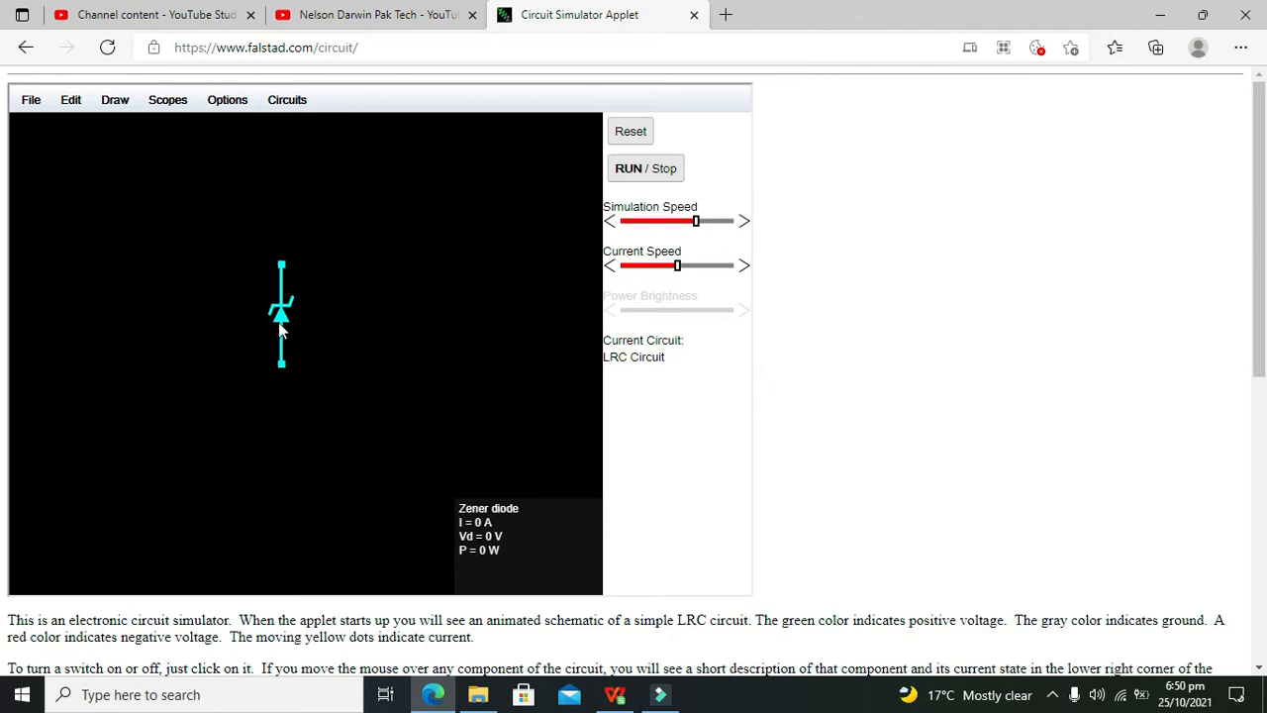
mouse_move(386, 328)
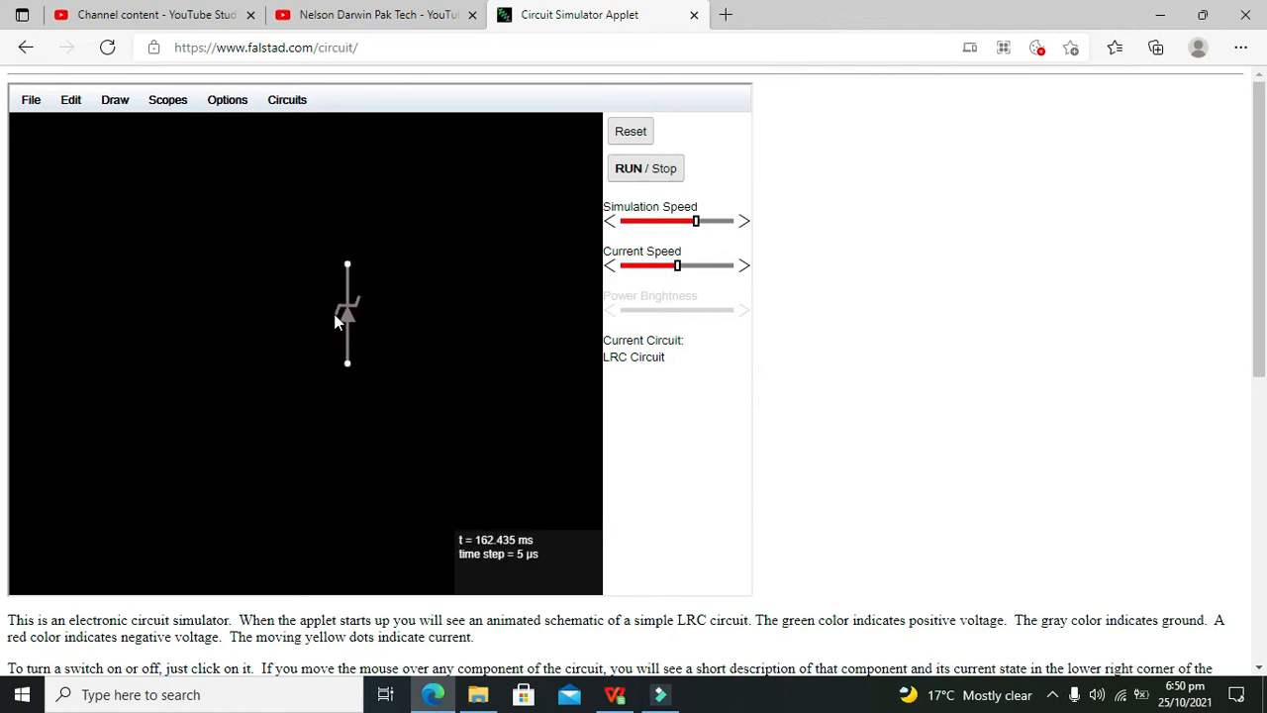
mouse_move(360, 307)
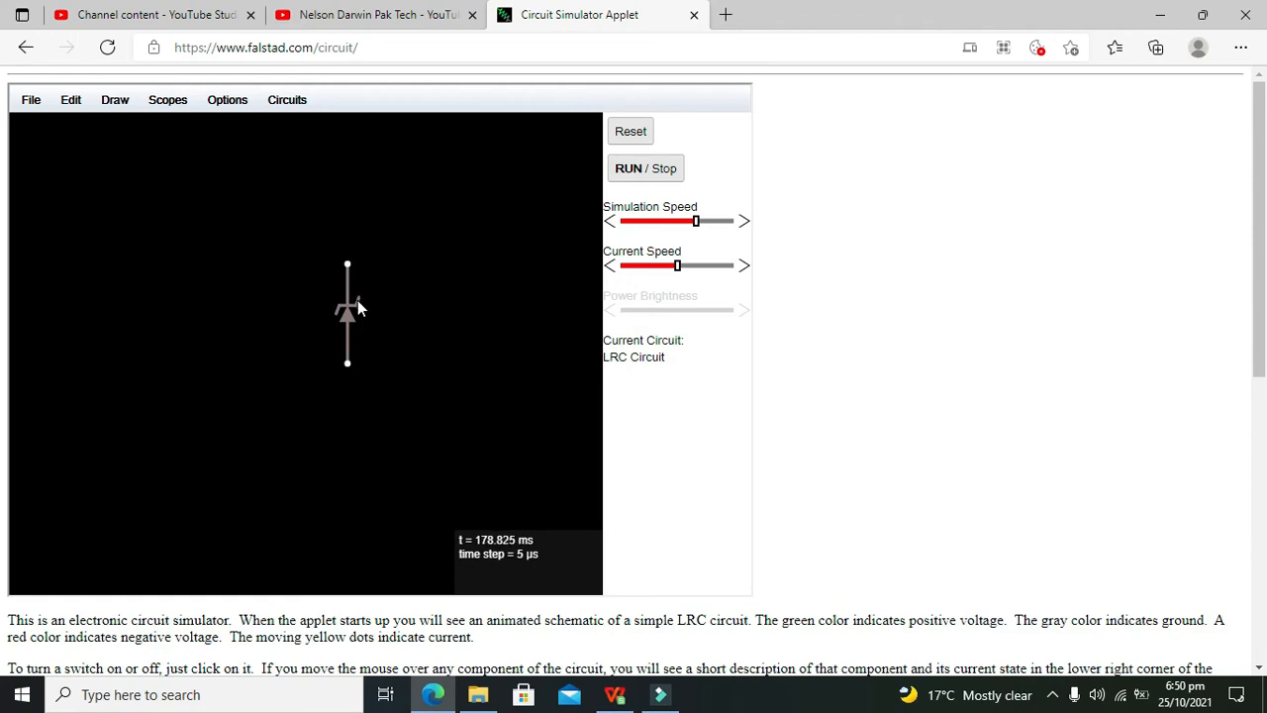
mouse_move(364, 312)
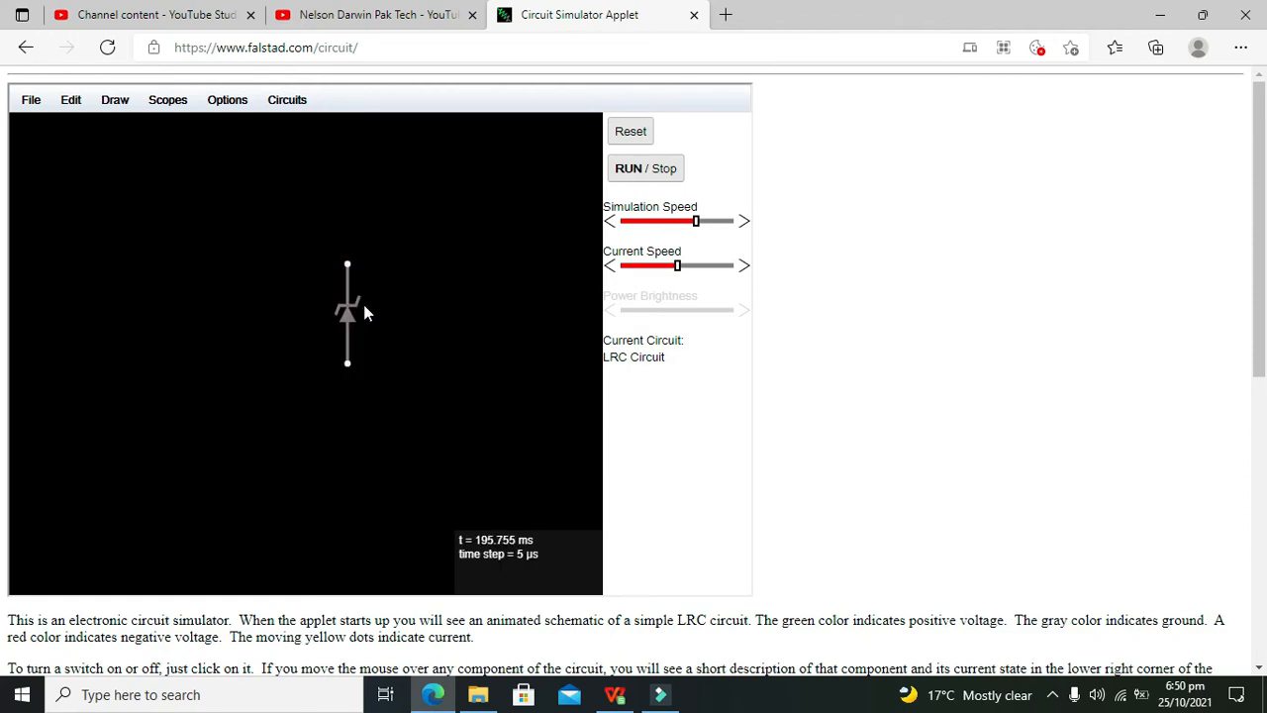
mouse_move(348, 312)
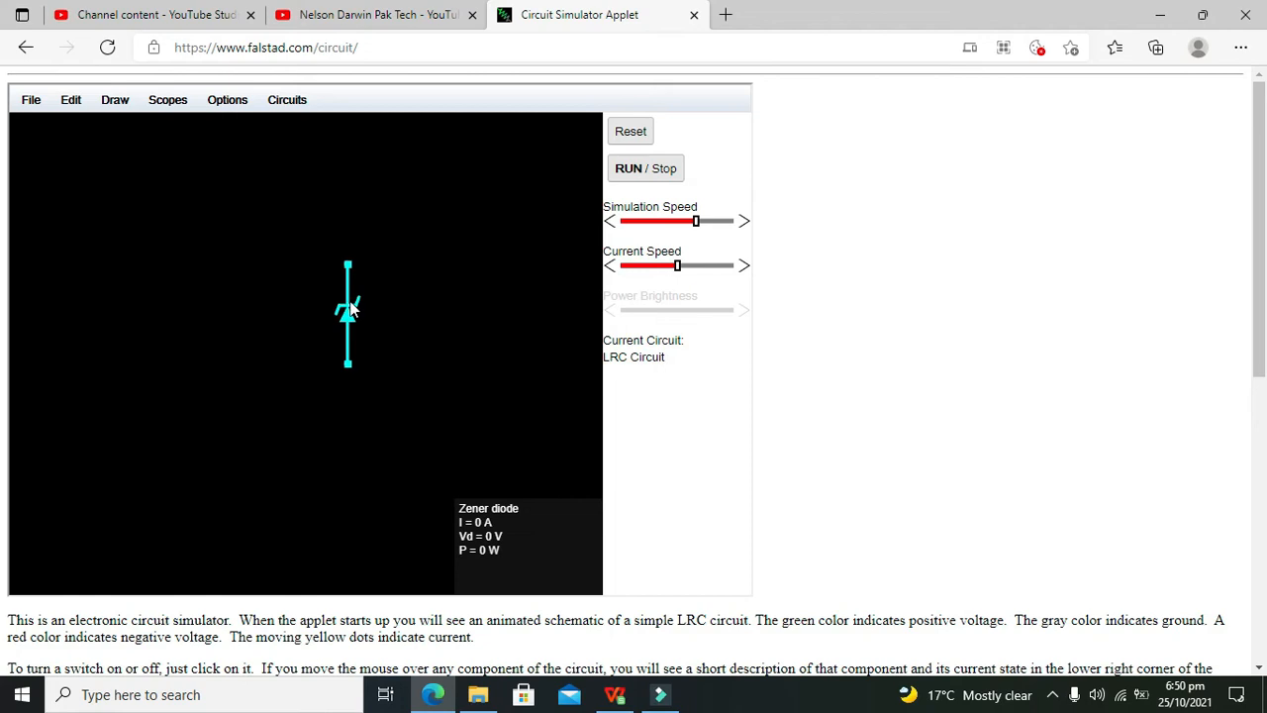
left_click_drag(347, 312, 297, 327)
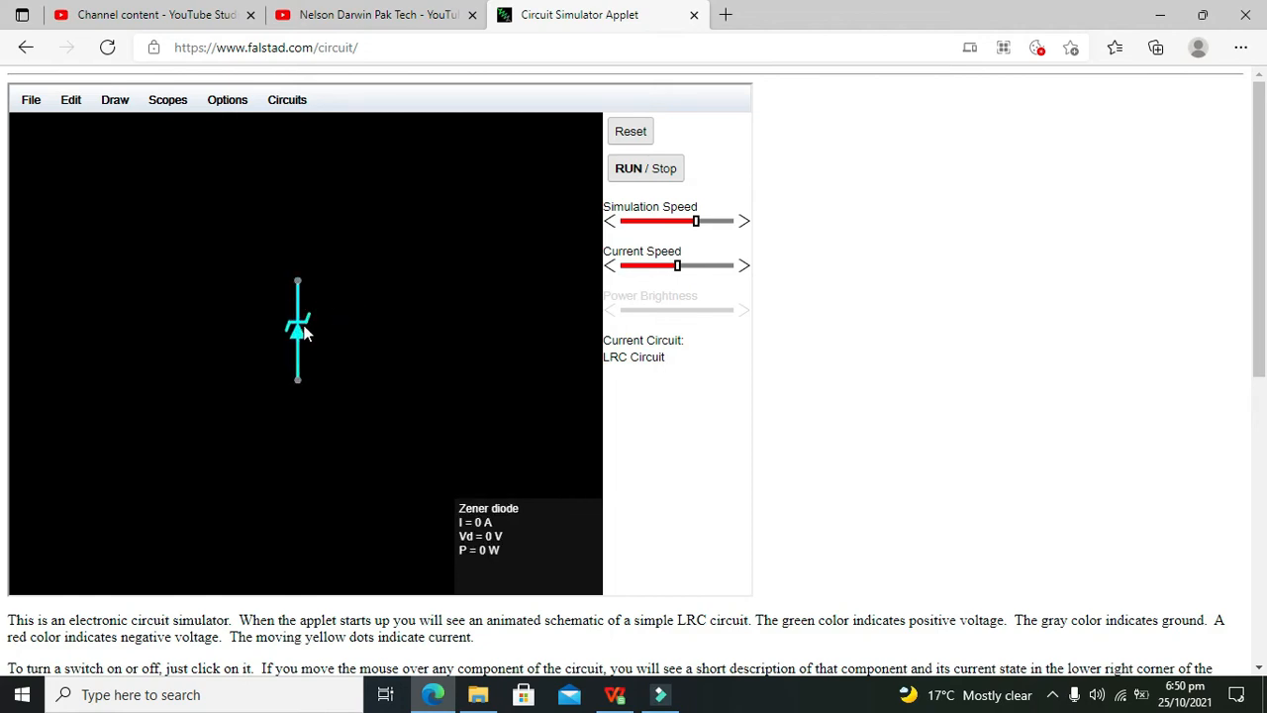
left_click_drag(298, 332, 265, 332)
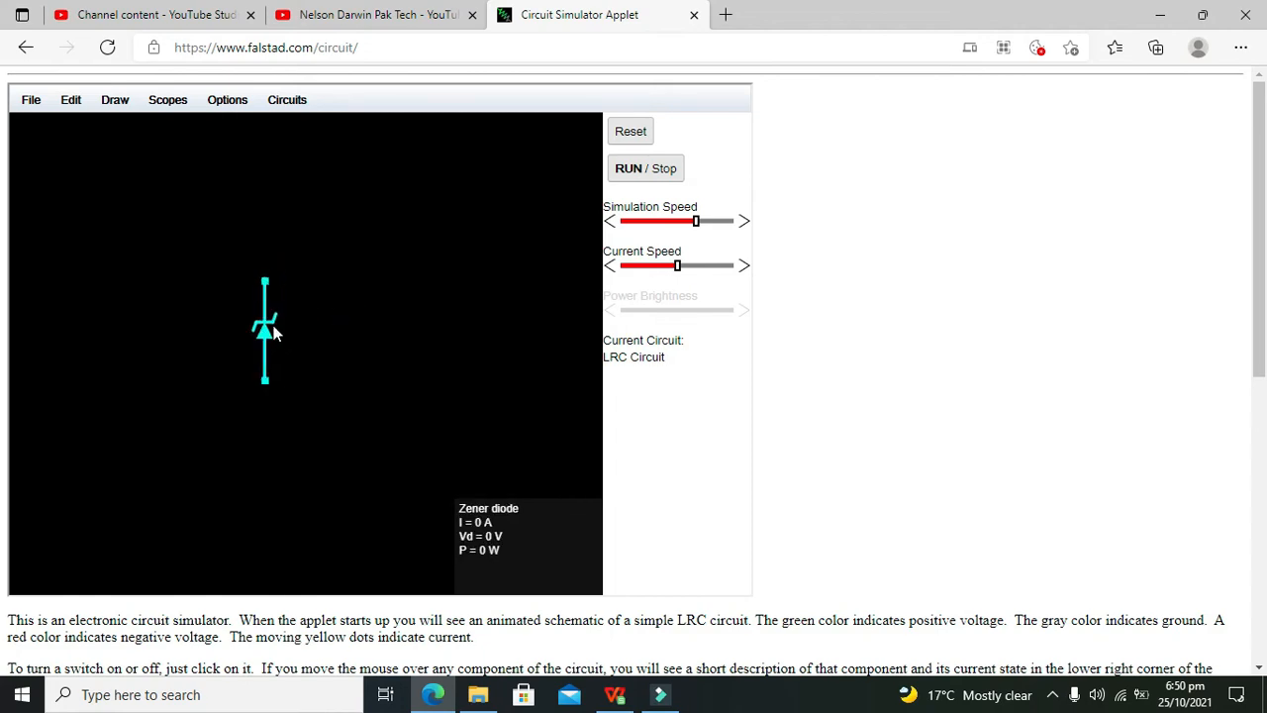
mouse_move(355, 336)
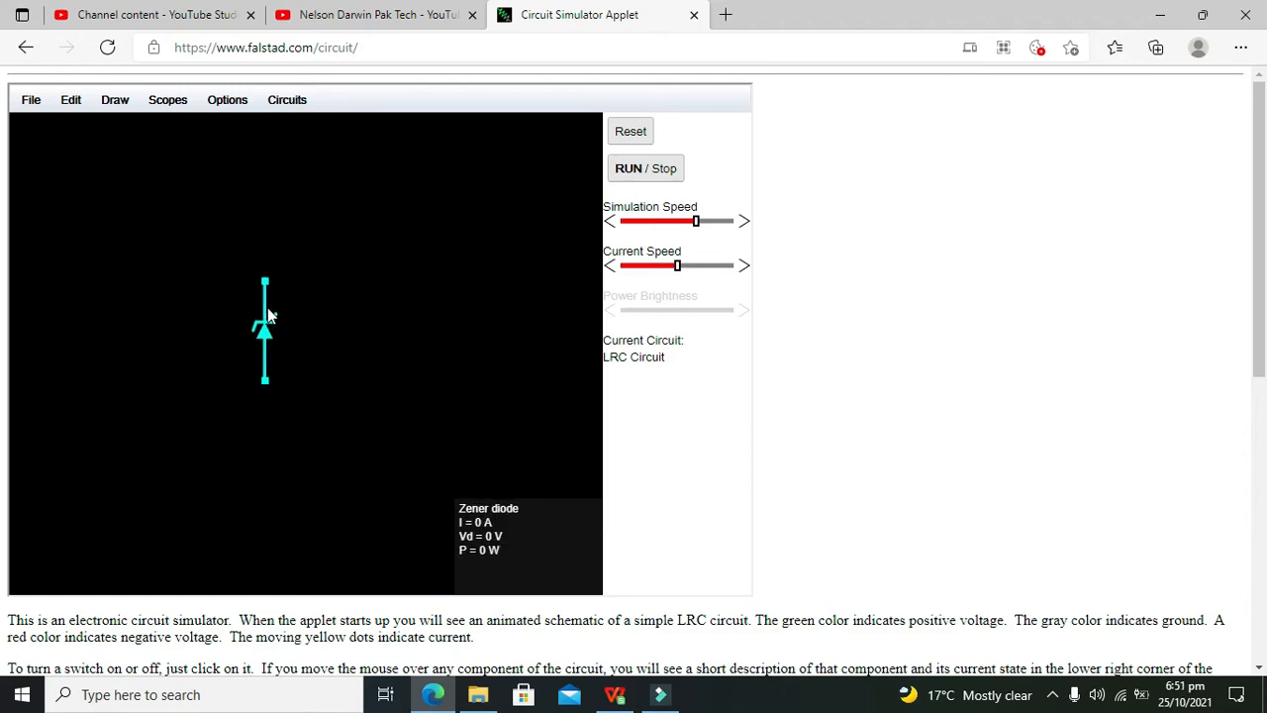
left_click_drag(265, 330, 281, 313)
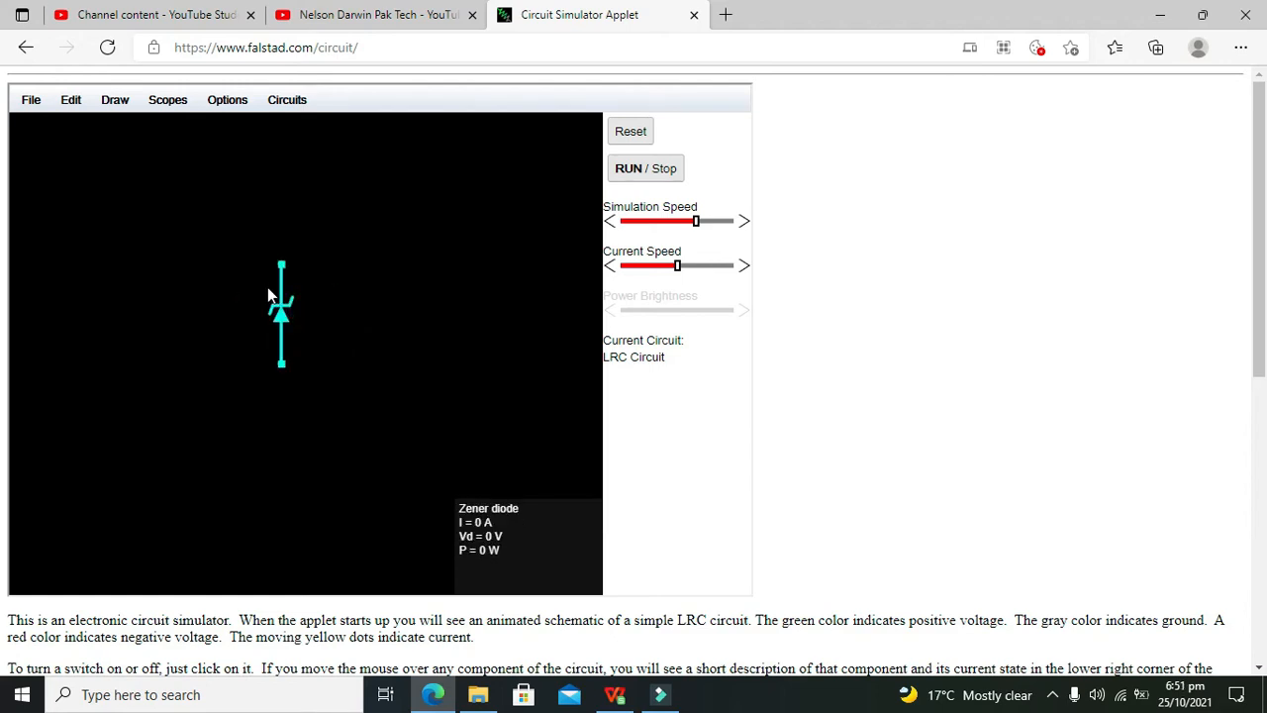
mouse_move(290, 327)
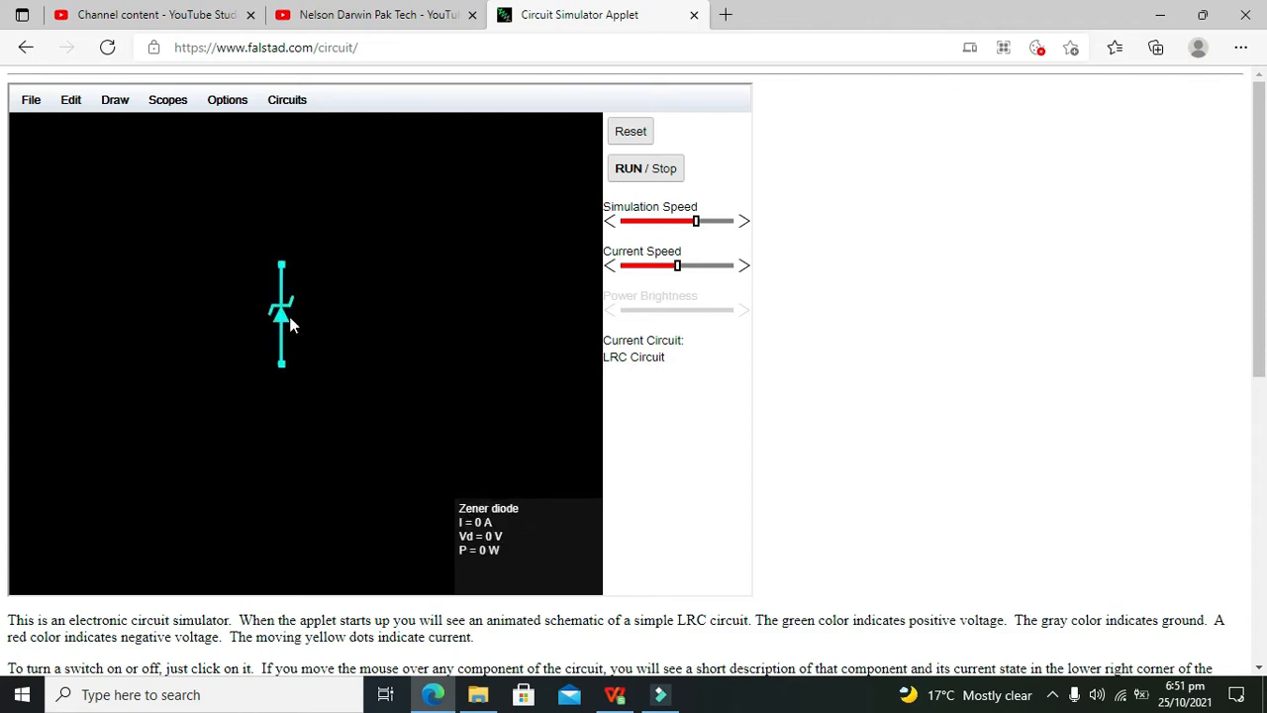
mouse_move(250, 313)
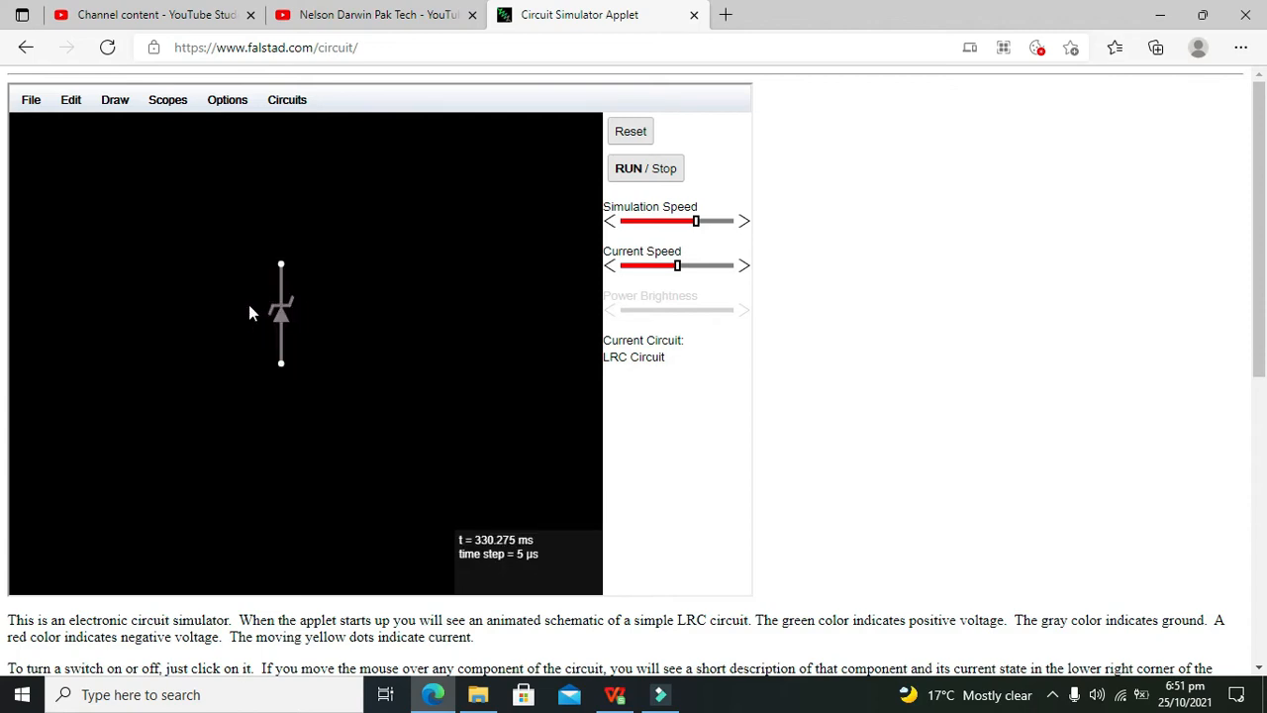
mouse_move(285, 362)
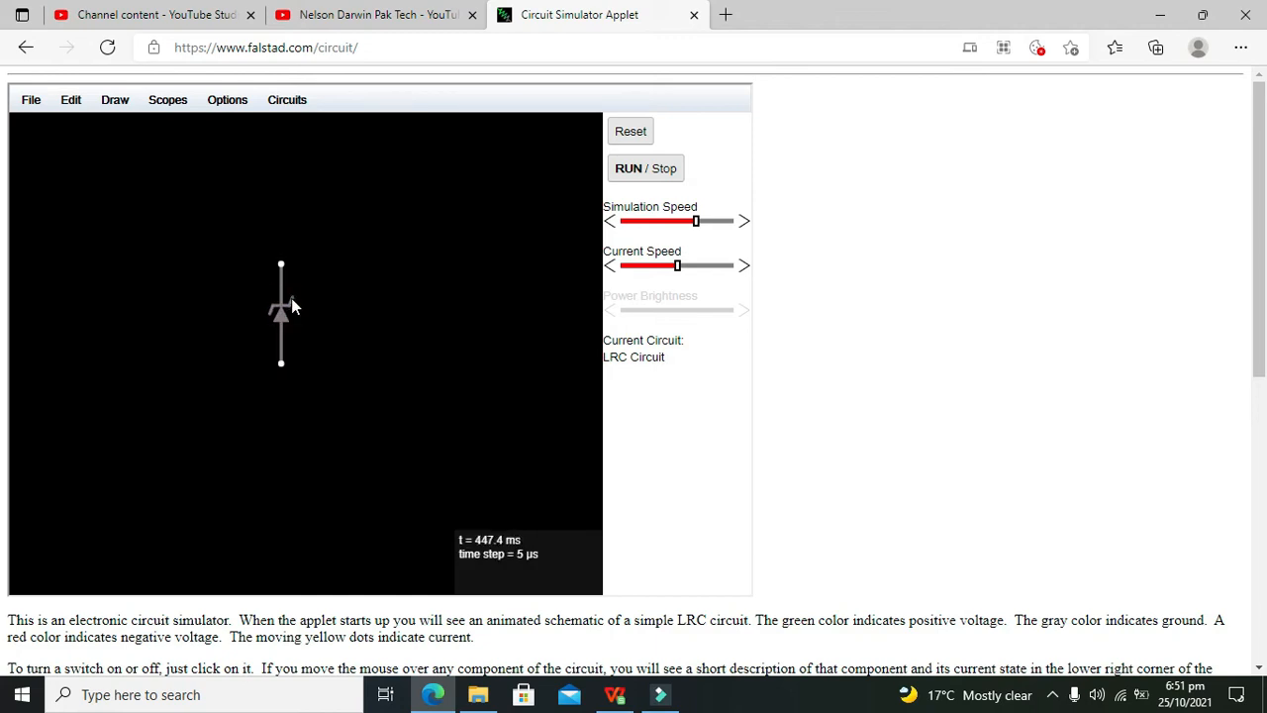
mouse_move(282, 312)
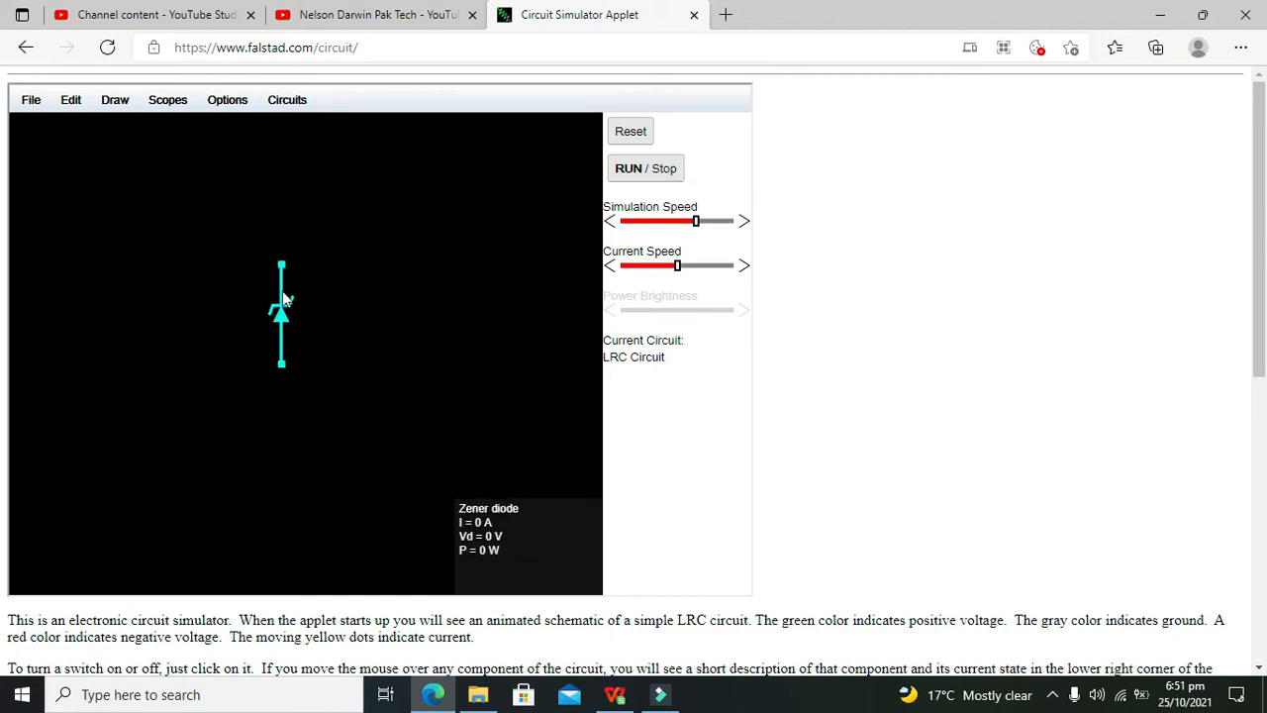
- Add a +5V single-terminal voltage source beside the Zener diode
left_click(115, 99)
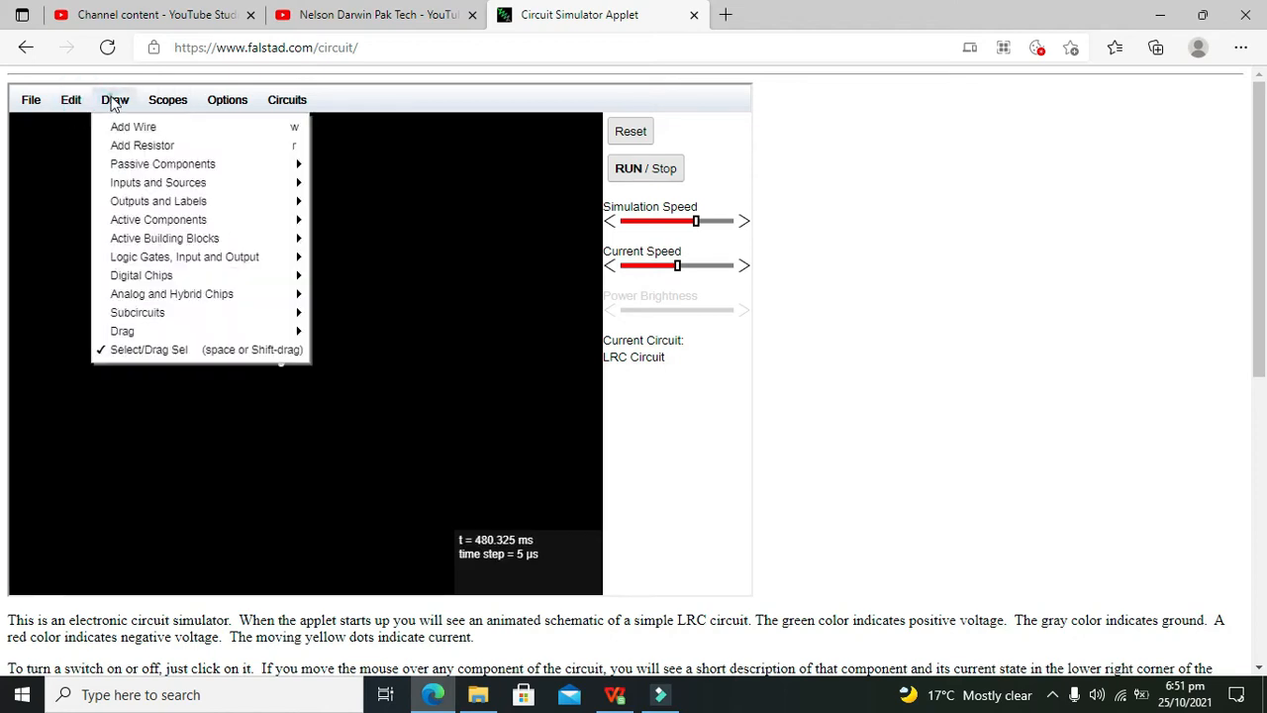
mouse_move(158, 182)
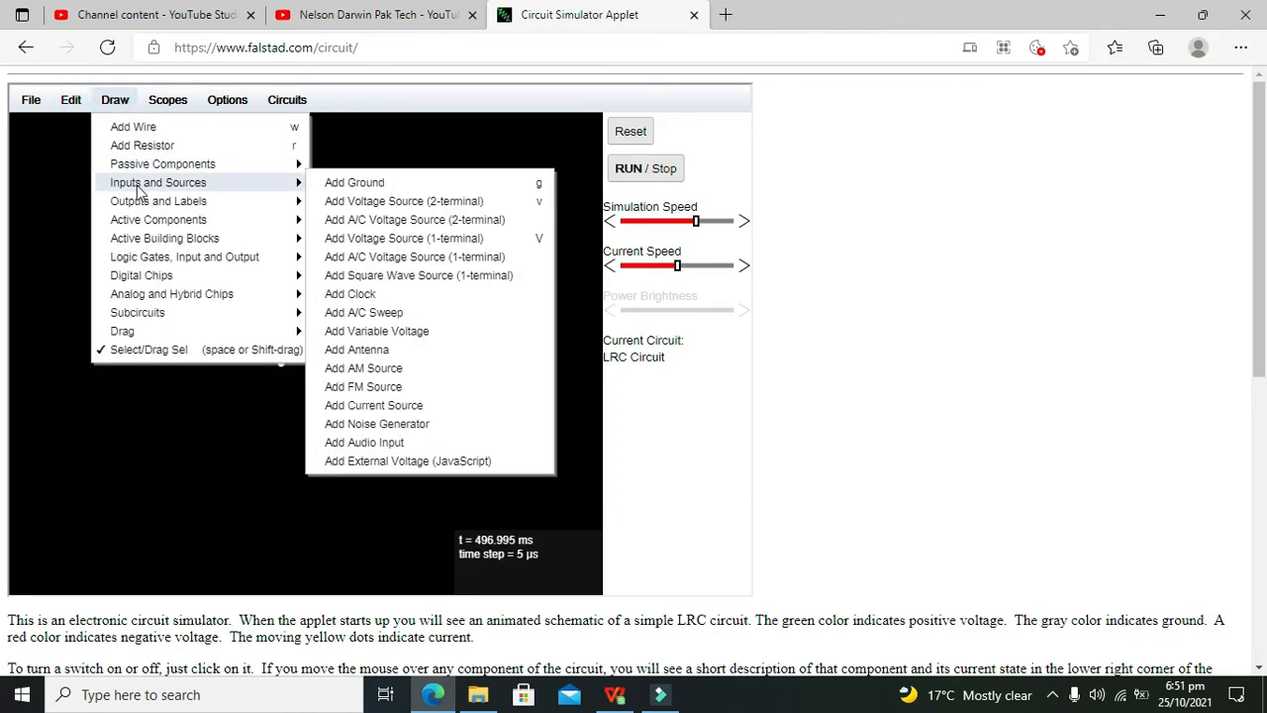
mouse_move(404, 238)
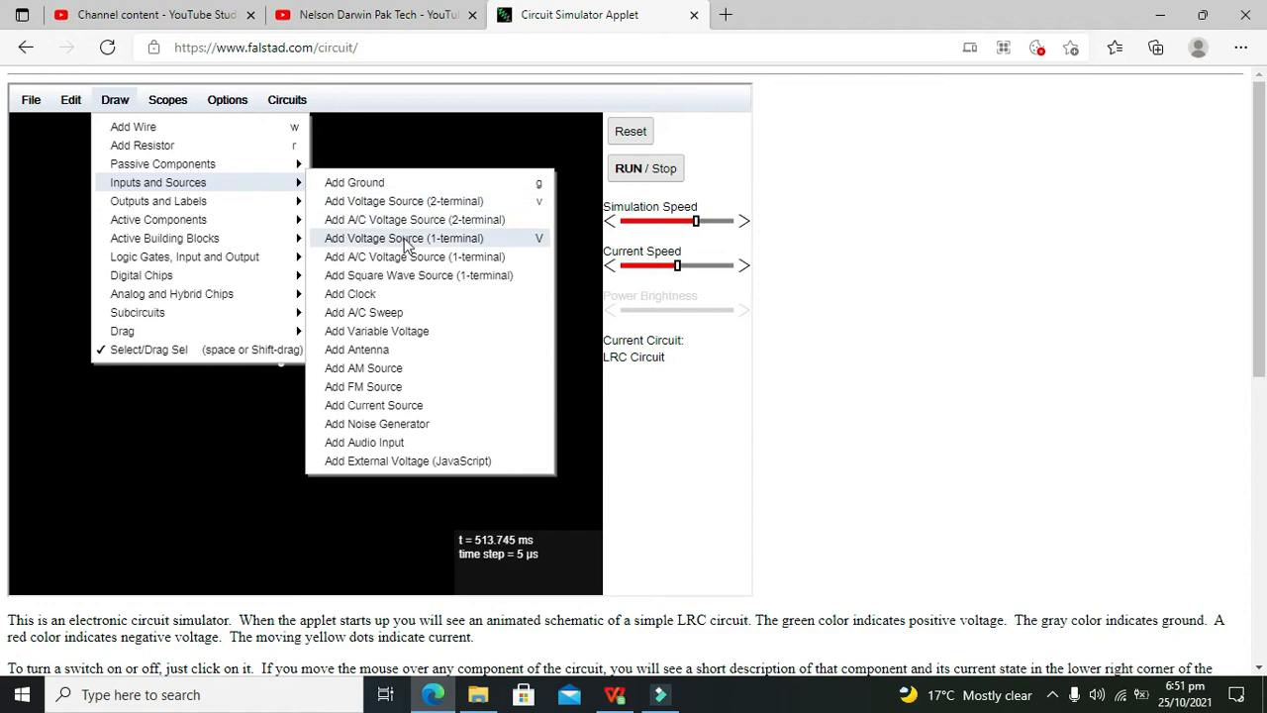
left_click(403, 237)
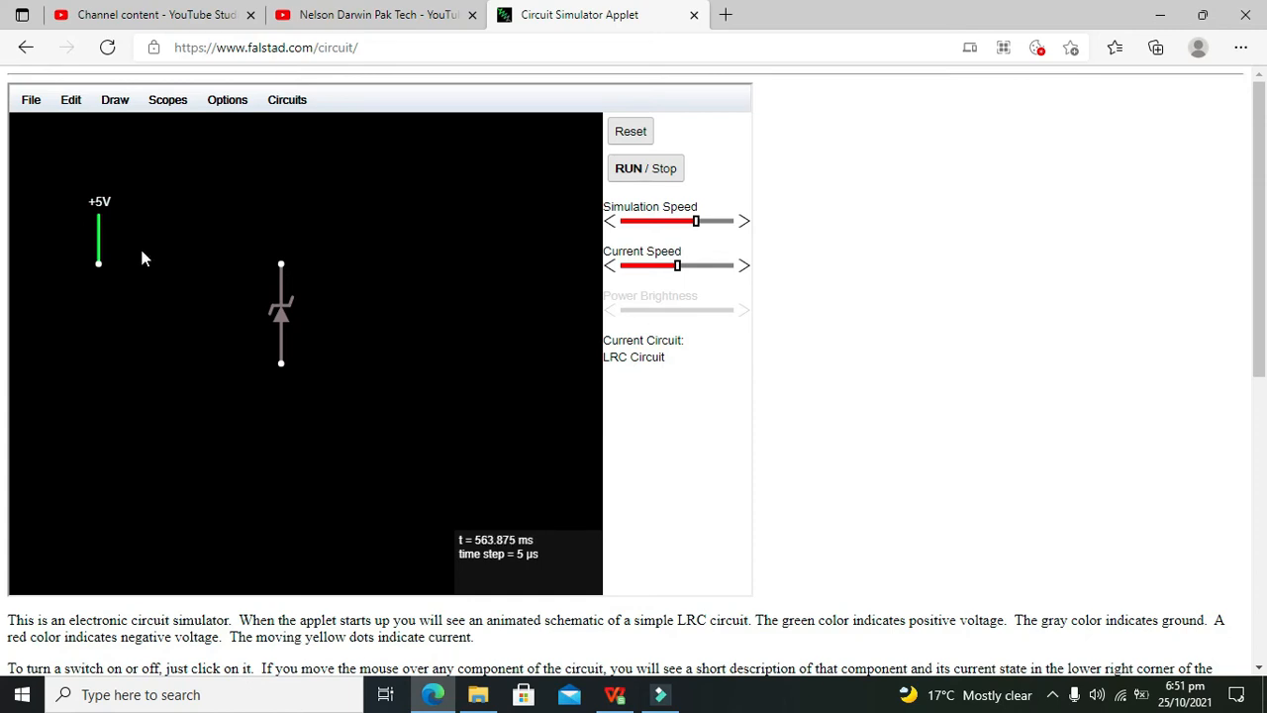
mouse_move(116, 141)
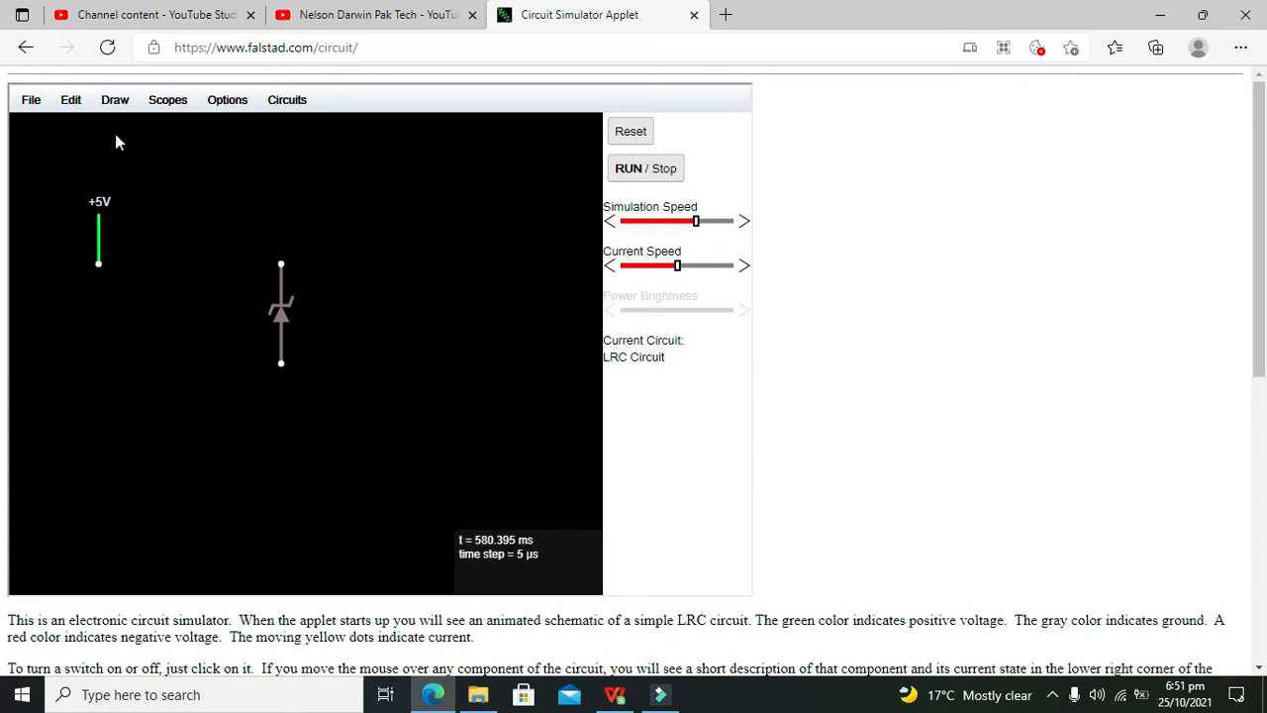
- Connect the +5V source through a 1k resistor to the Zener's top terminal
left_click(115, 99)
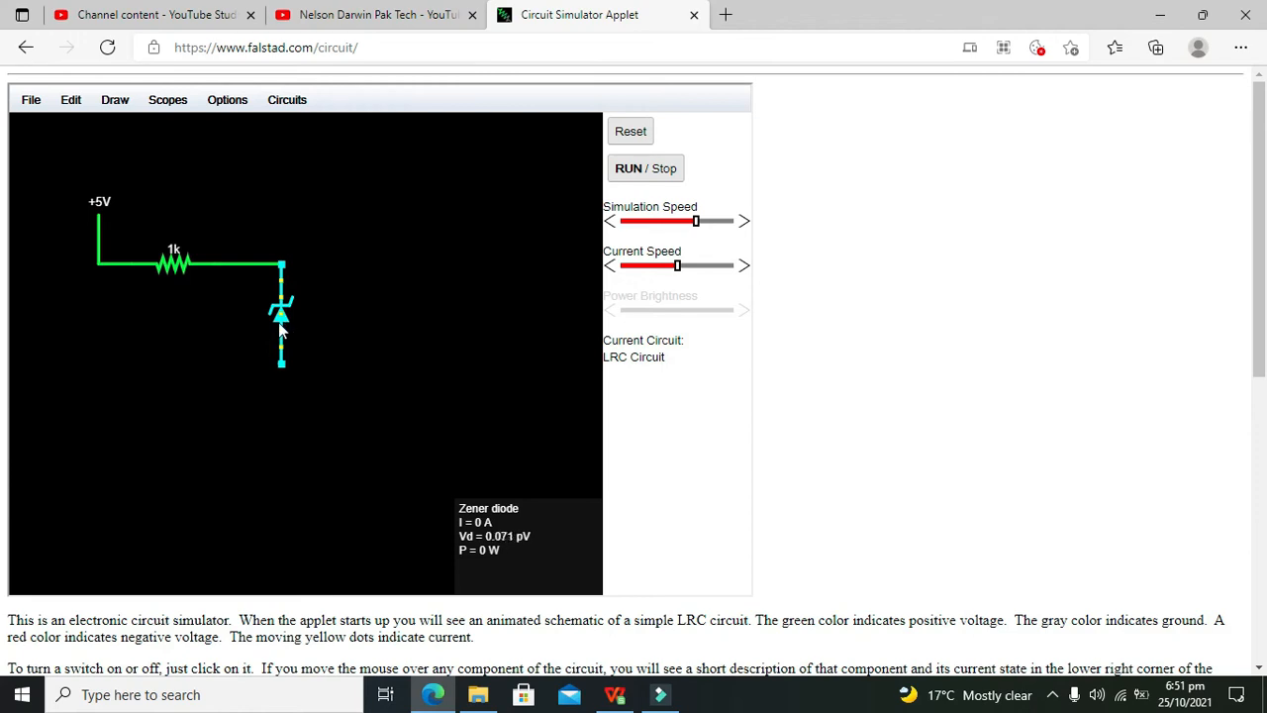
mouse_move(136, 244)
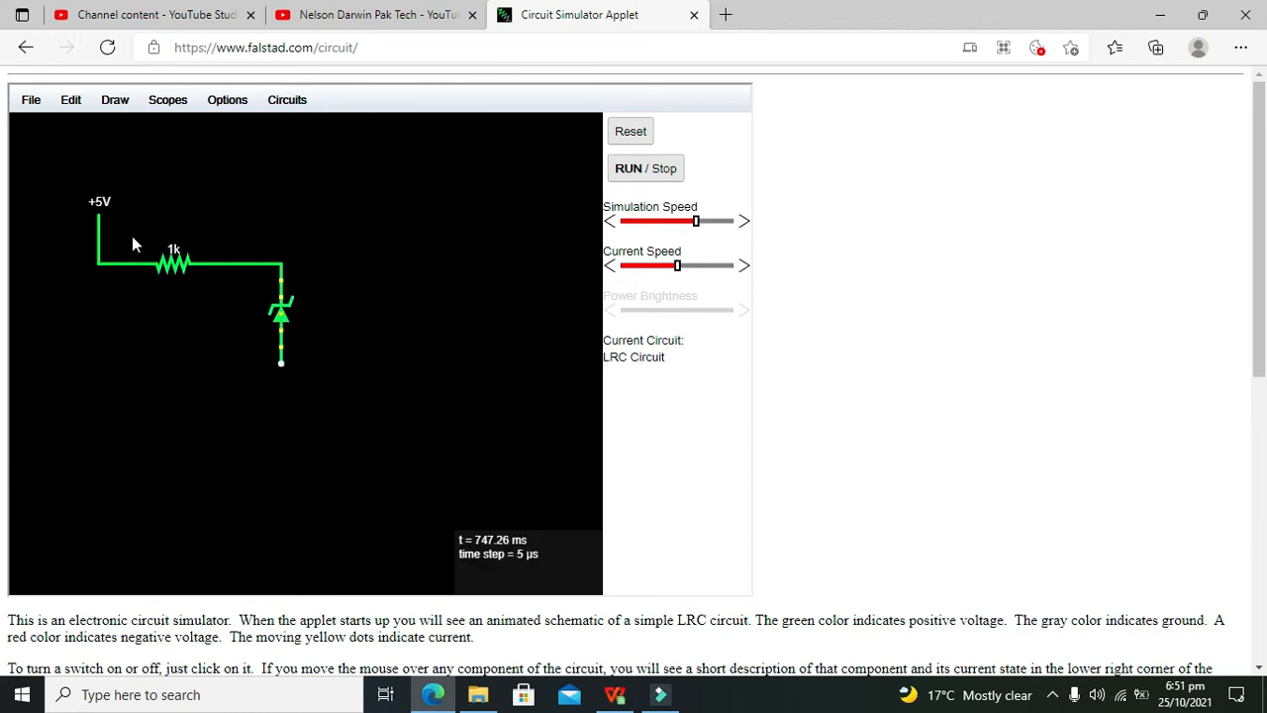
mouse_move(283, 317)
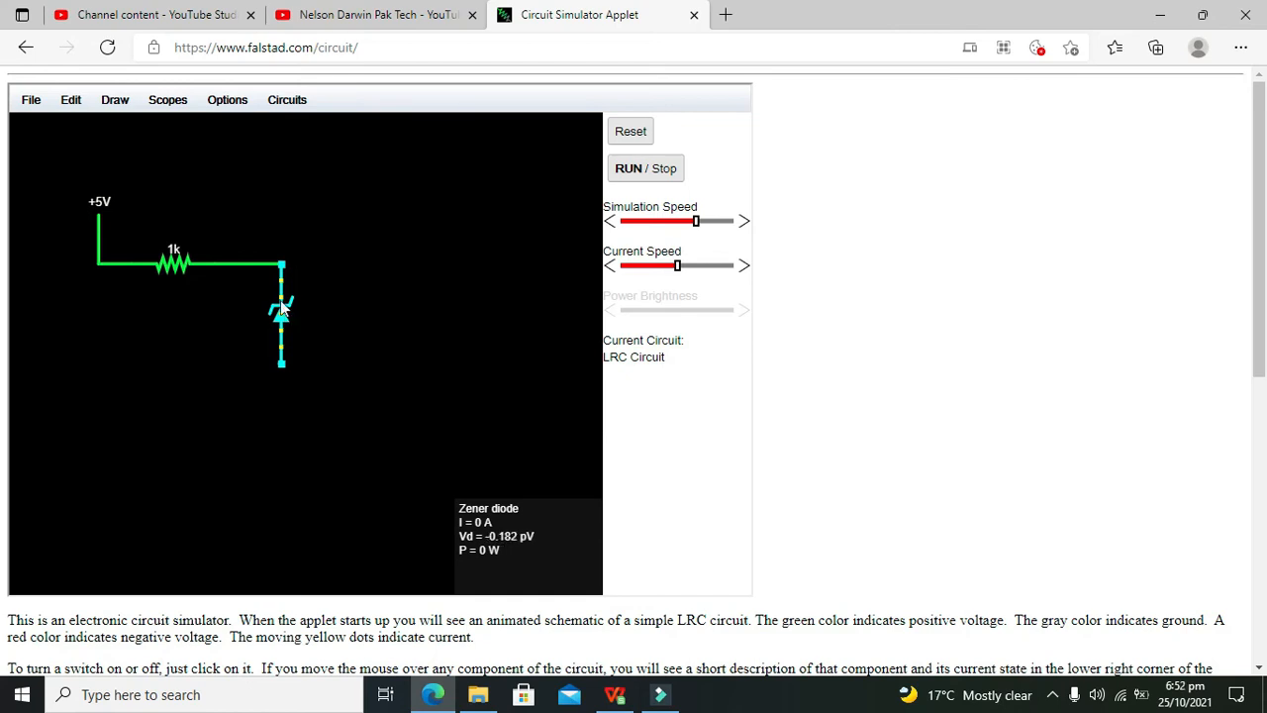
mouse_move(181, 321)
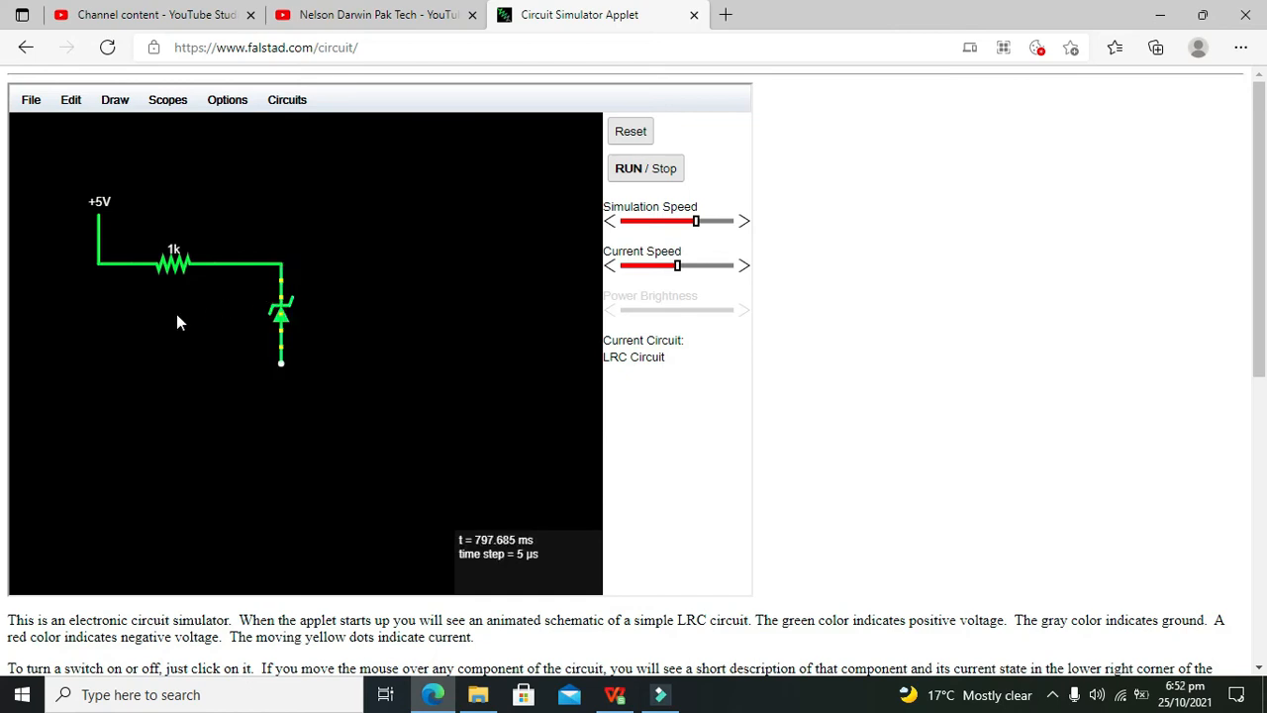
mouse_move(283, 312)
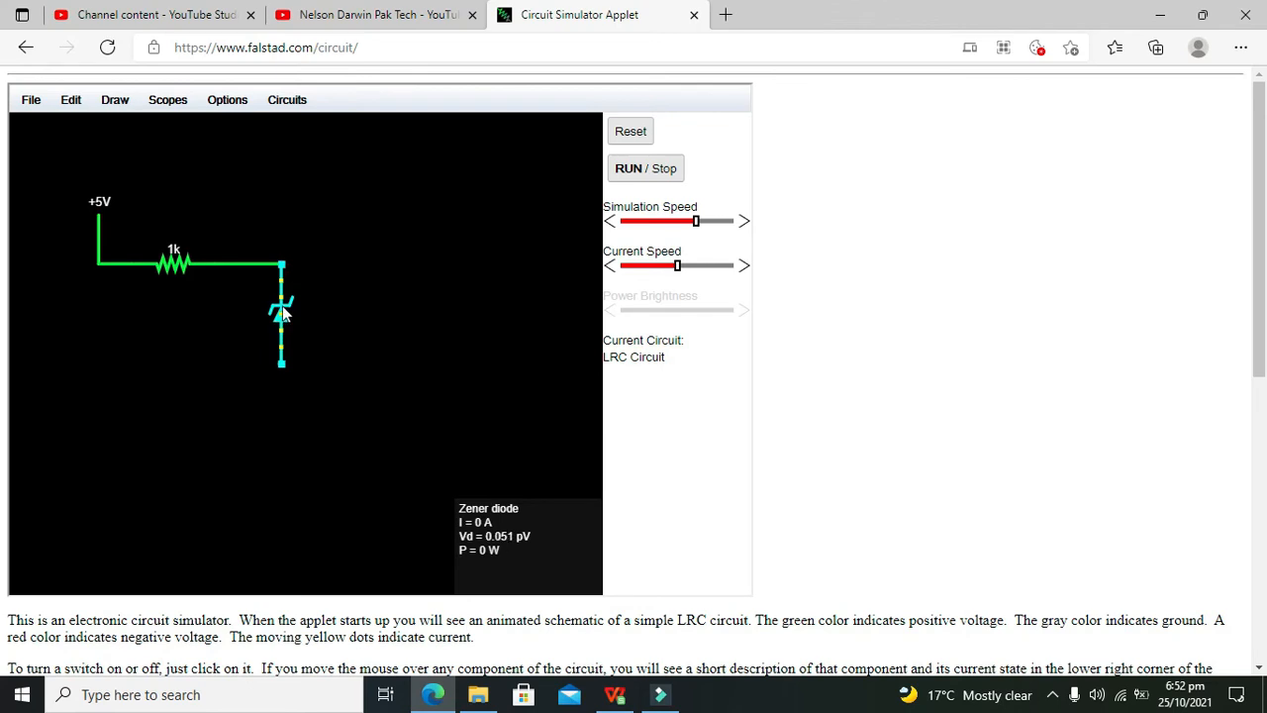
mouse_move(218, 285)
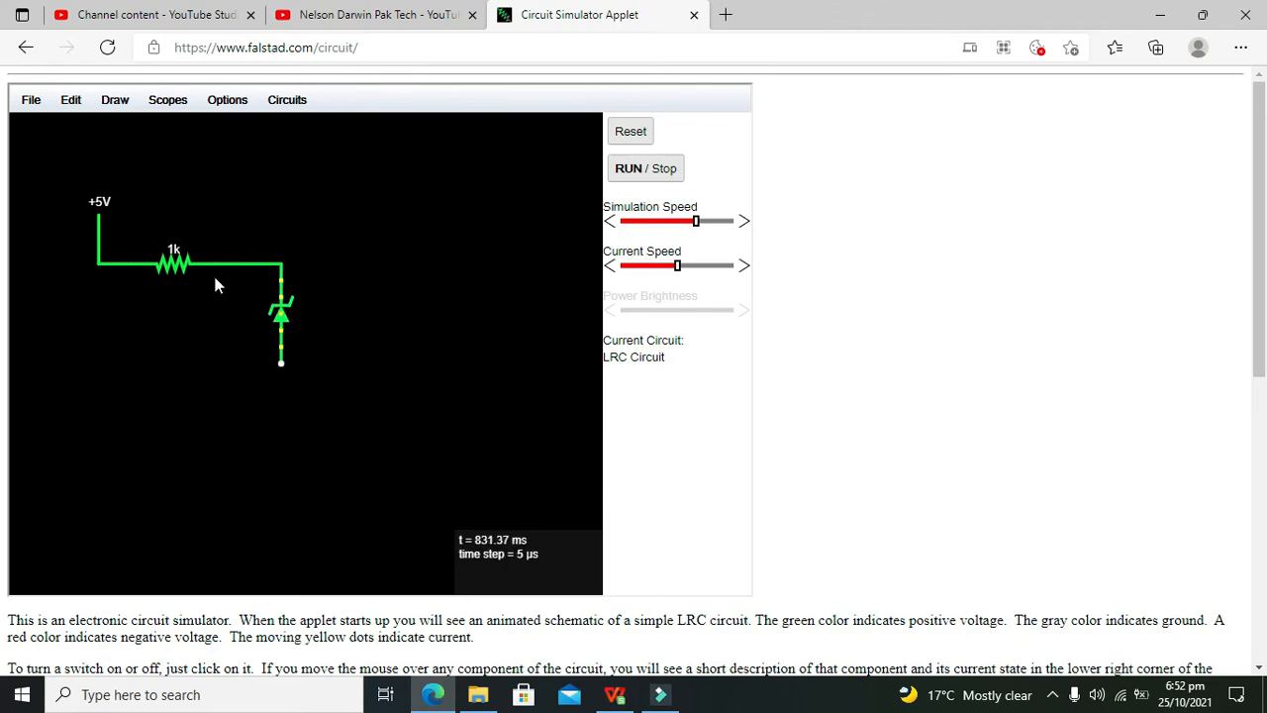
mouse_move(281, 327)
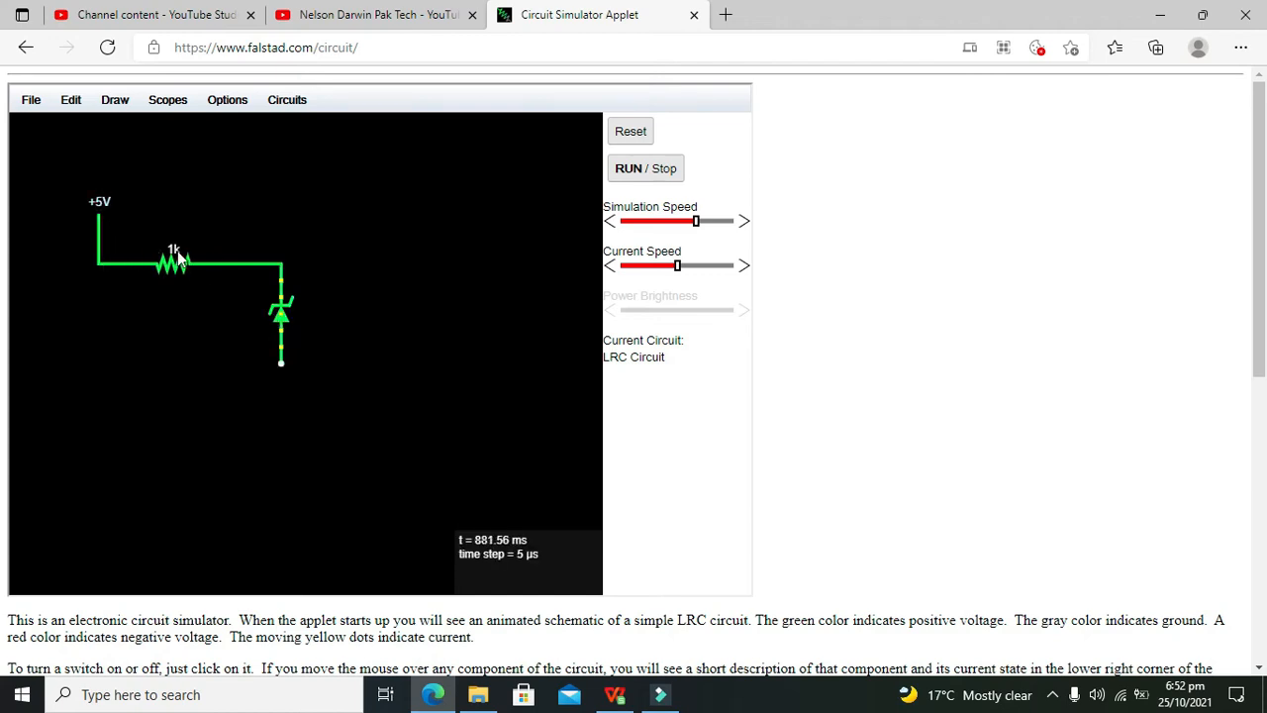
mouse_move(223, 323)
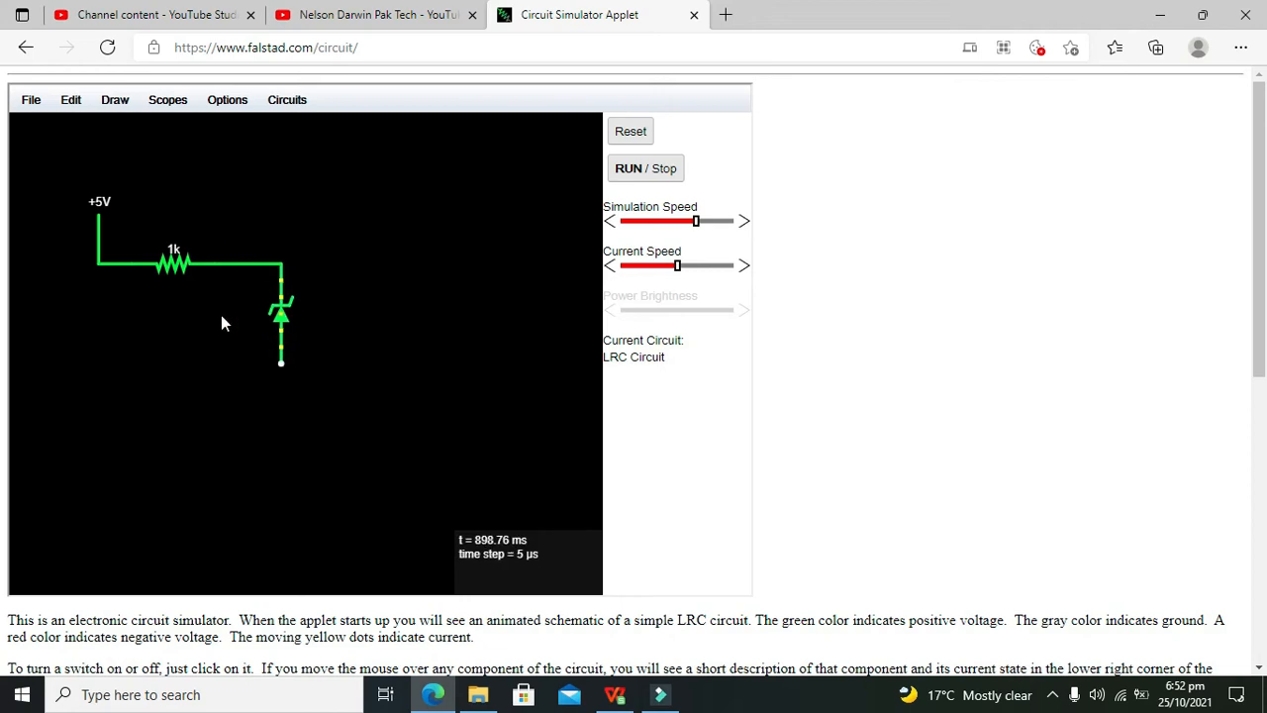
mouse_move(180, 265)
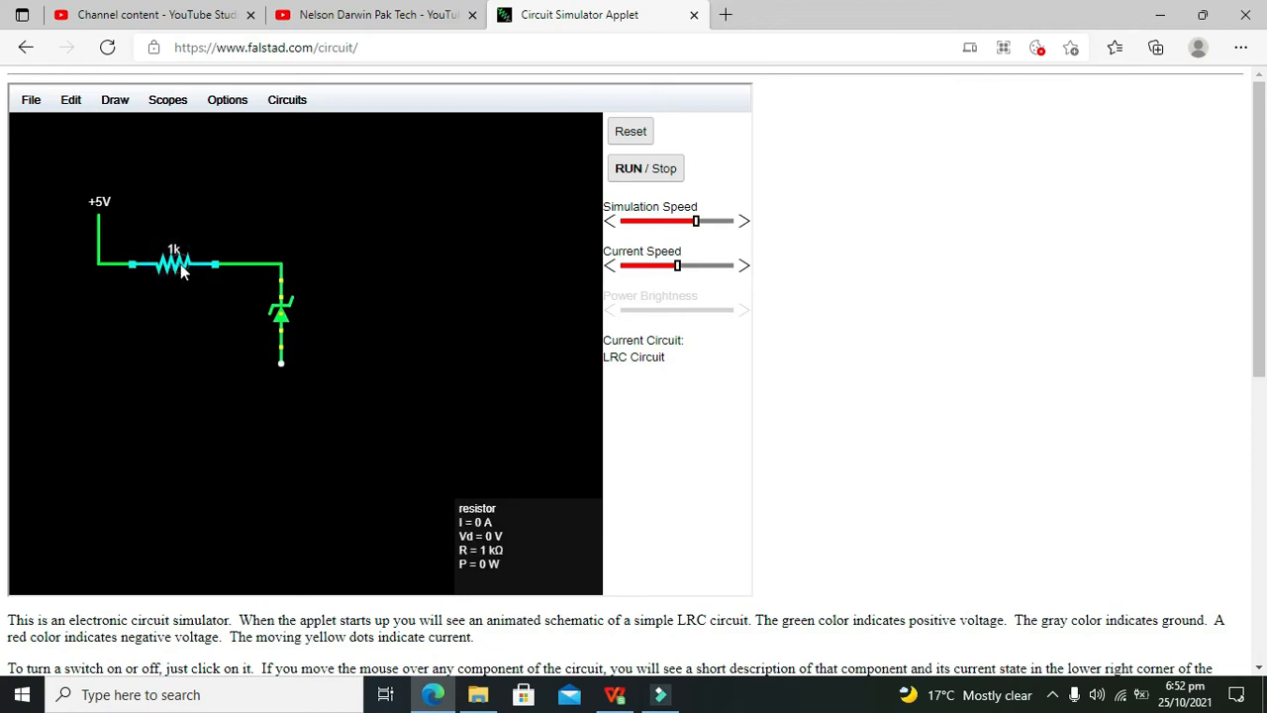
- Set the series resistor's resistance to 50 ohms
double_click(176, 264)
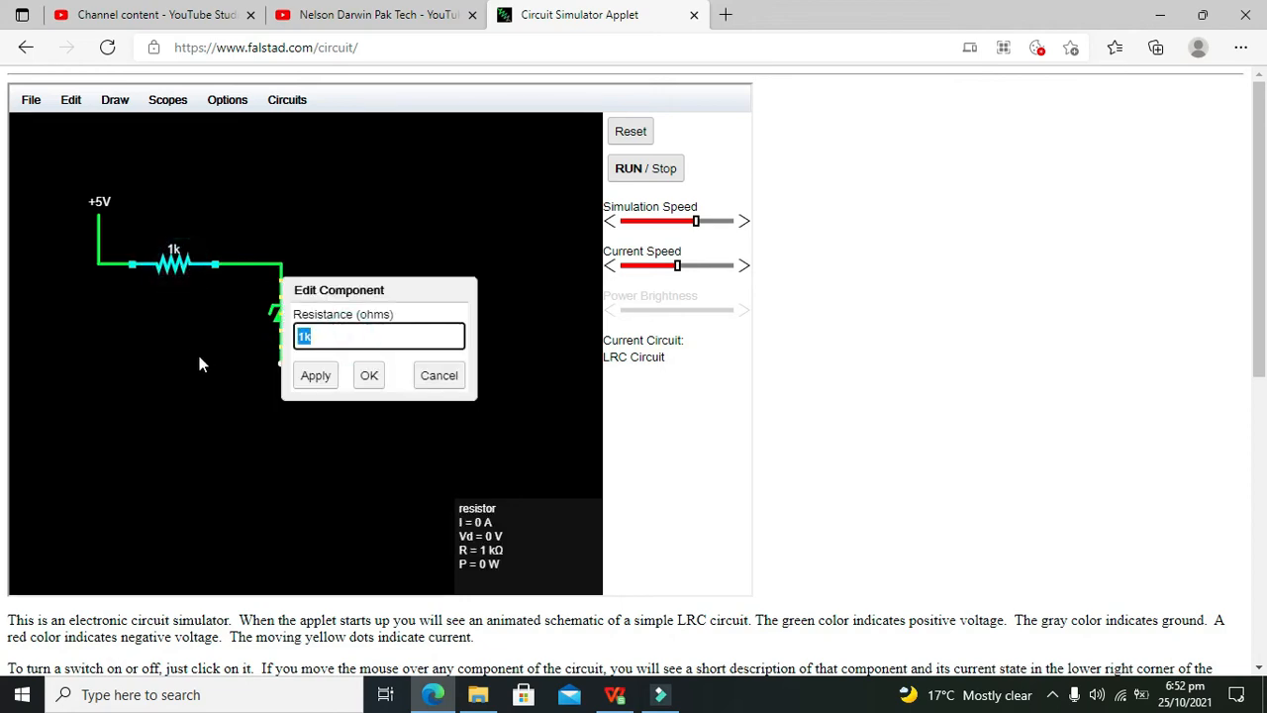
left_click(368, 375)
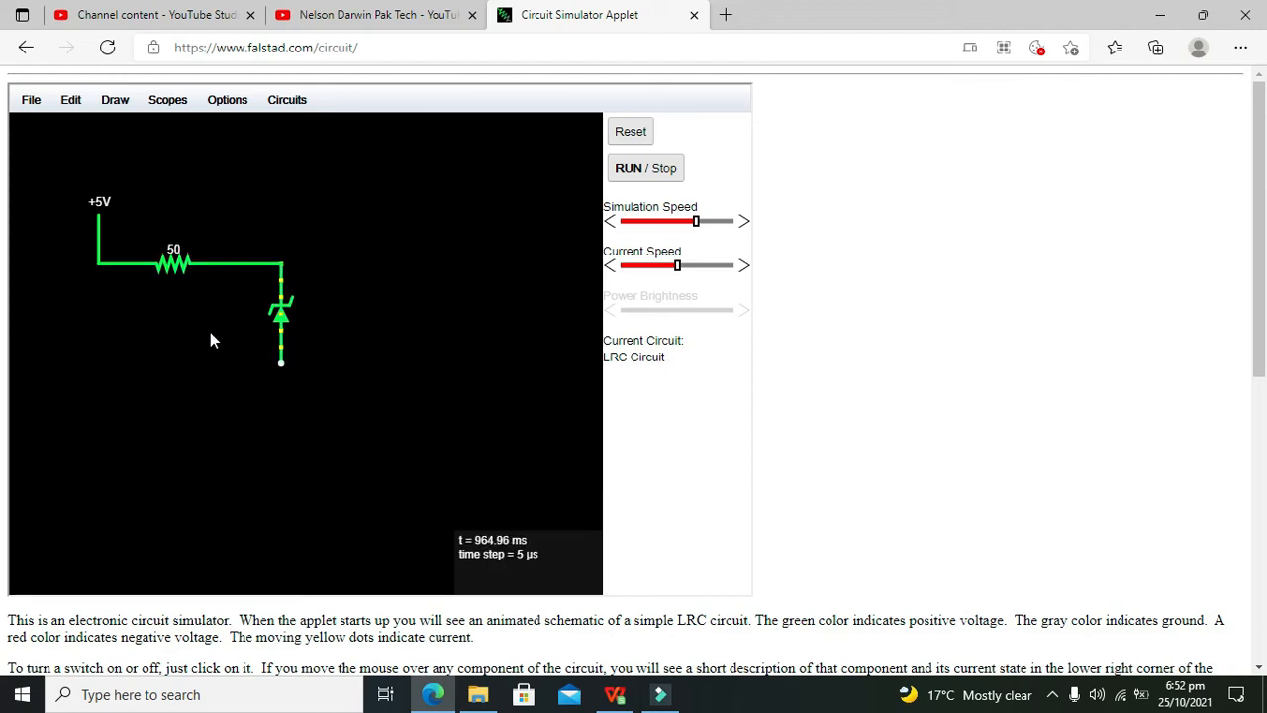
mouse_move(282, 317)
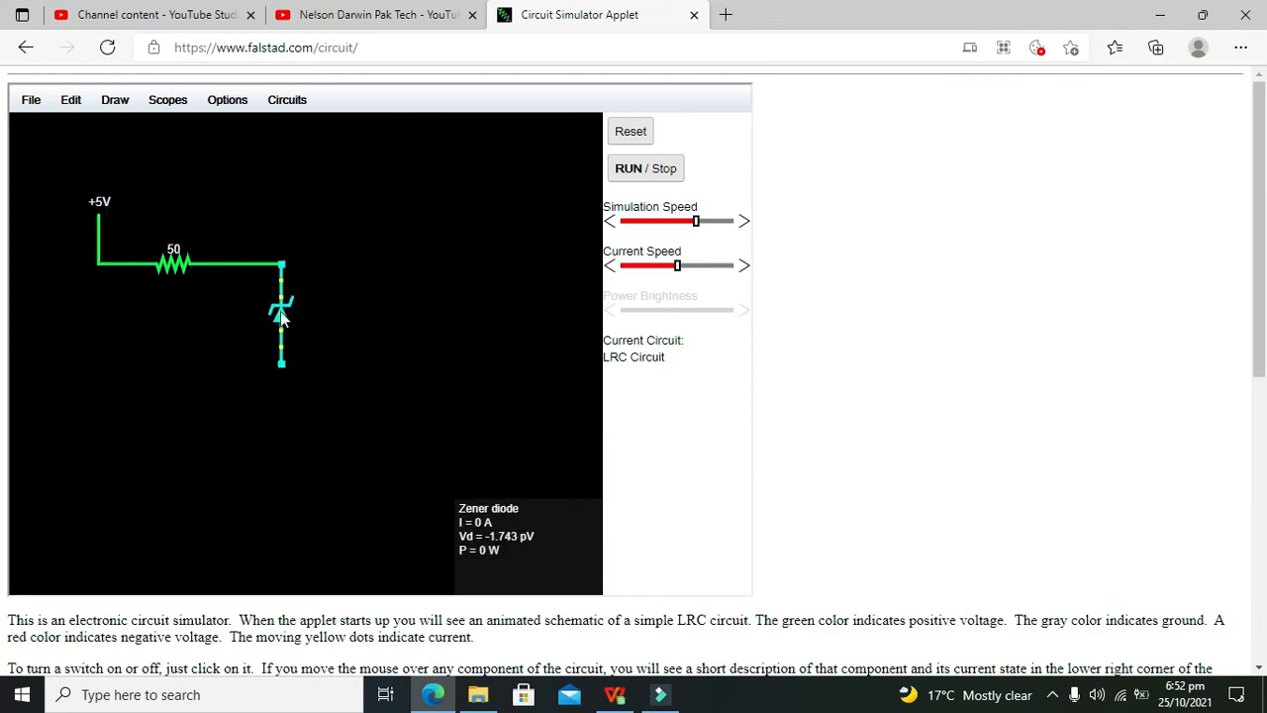
double_click(282, 317)
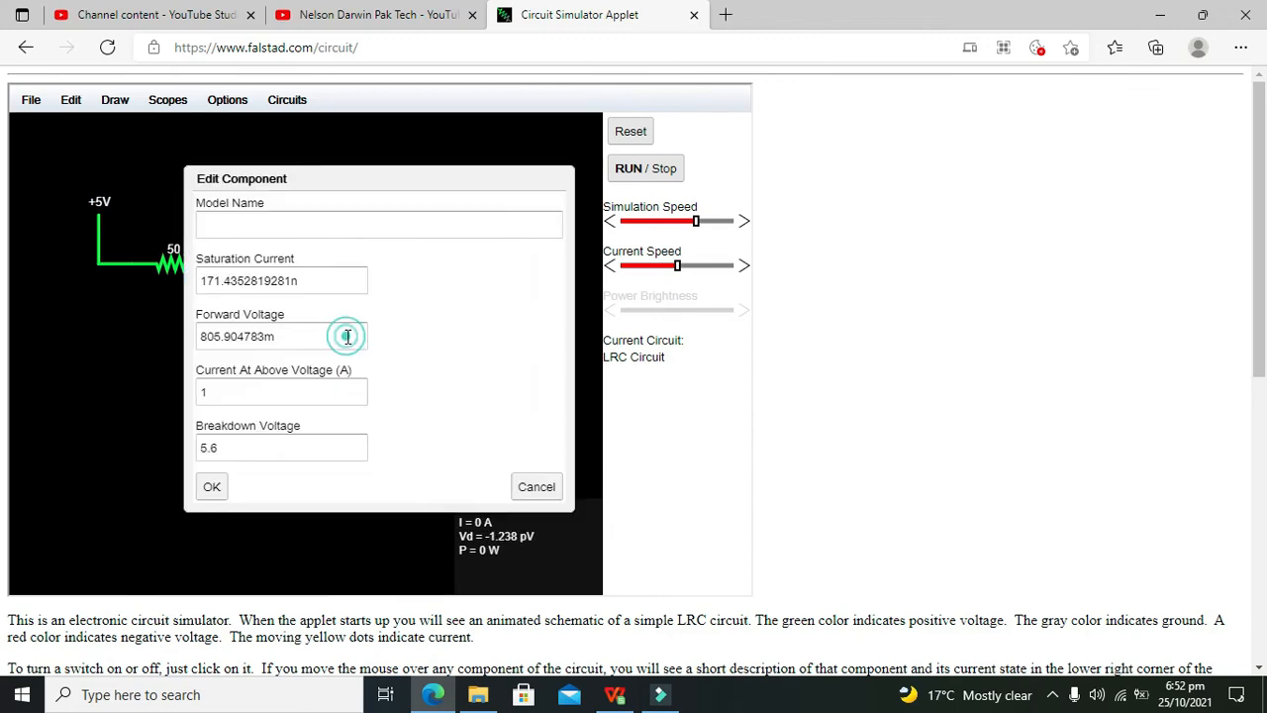
left_click(281, 447)
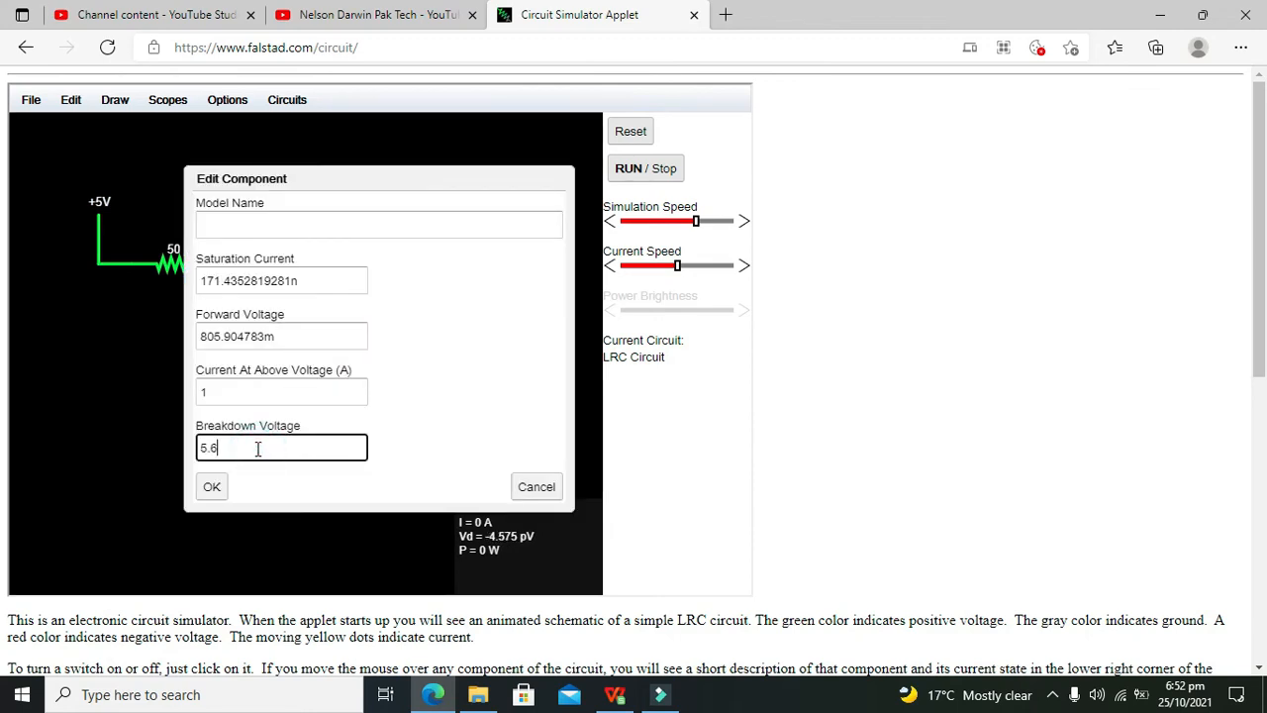
left_click(211, 486)
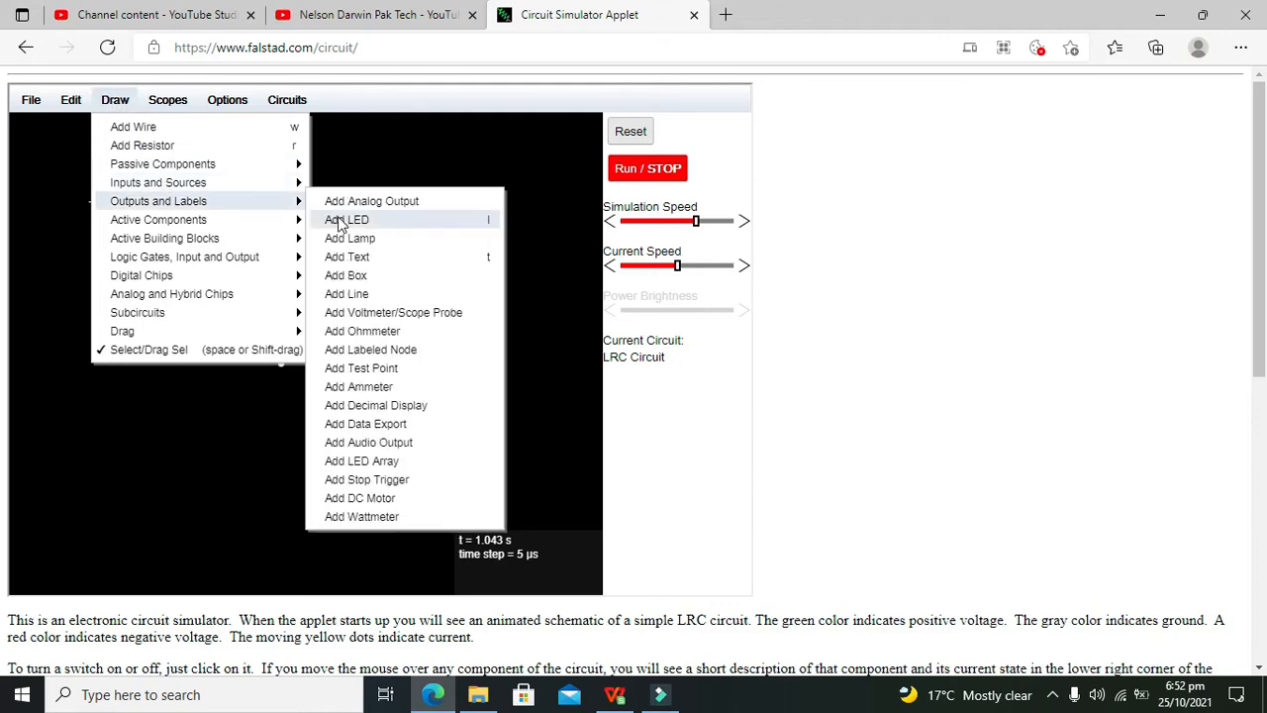
mouse_move(387, 405)
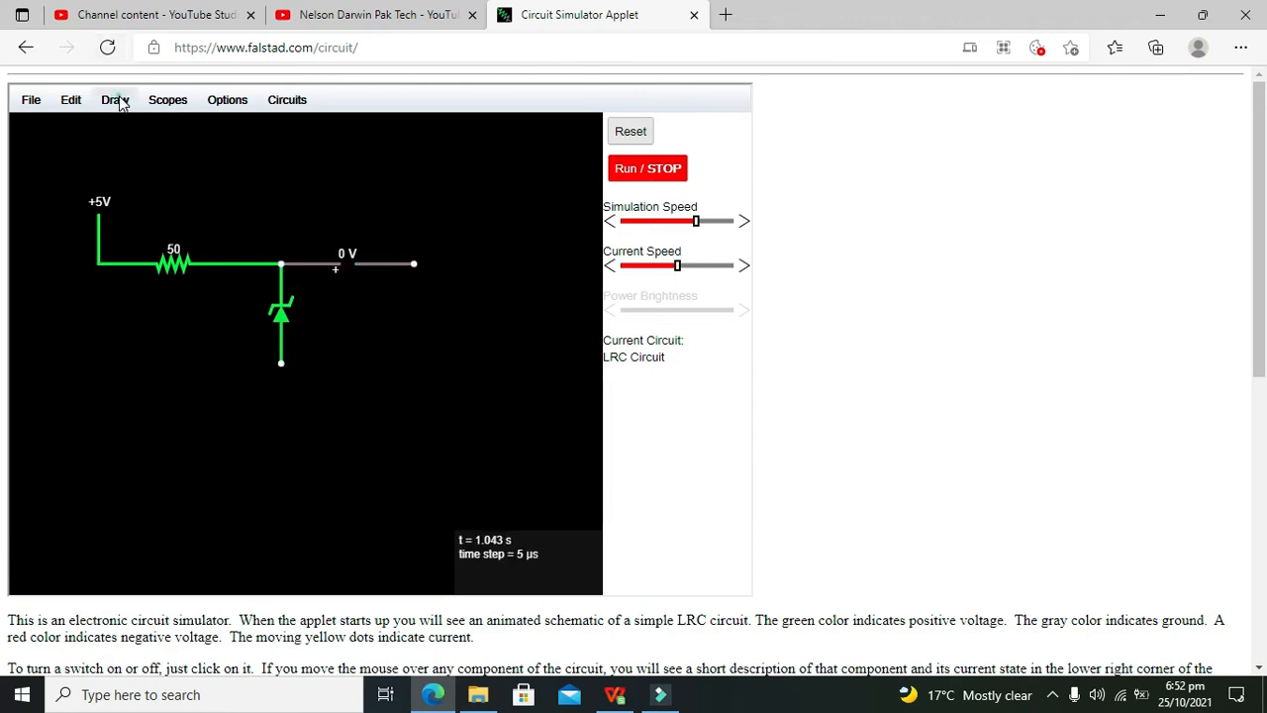
- Attach a voltmeter output, reading 0 V, to the resistor–Zener junction
left_click(115, 99)
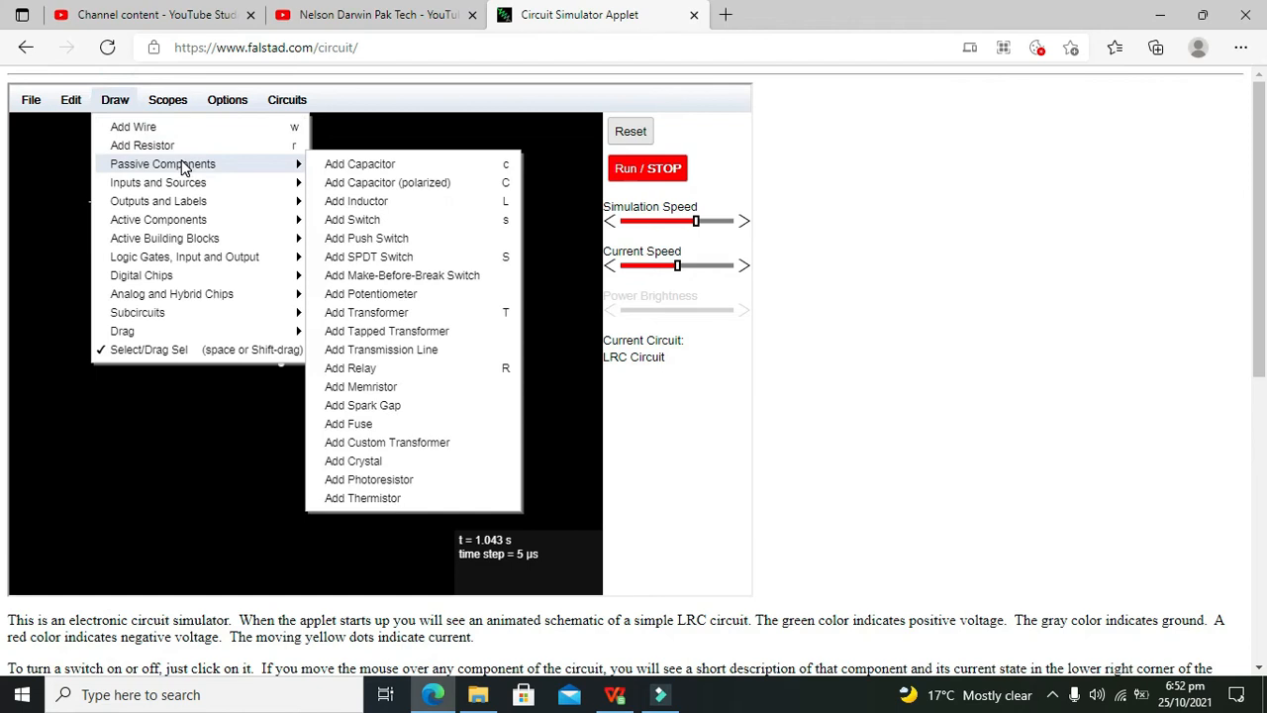
mouse_move(159, 183)
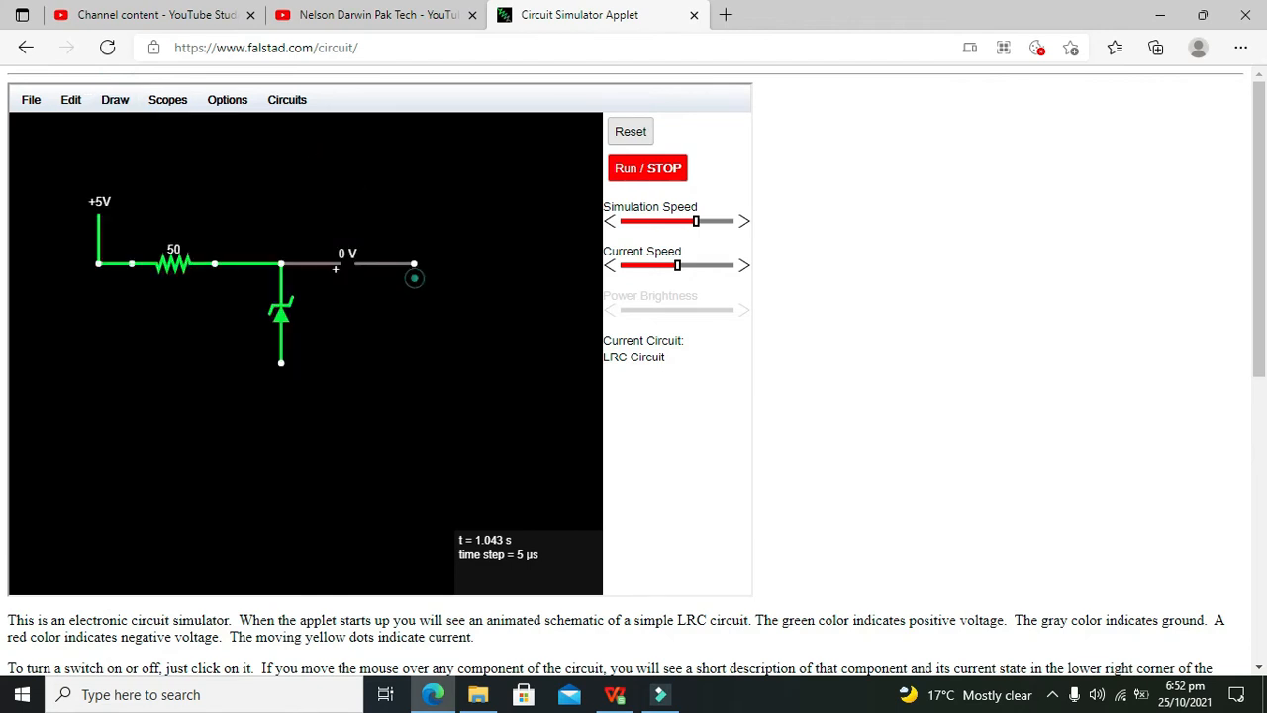
mouse_move(414, 297)
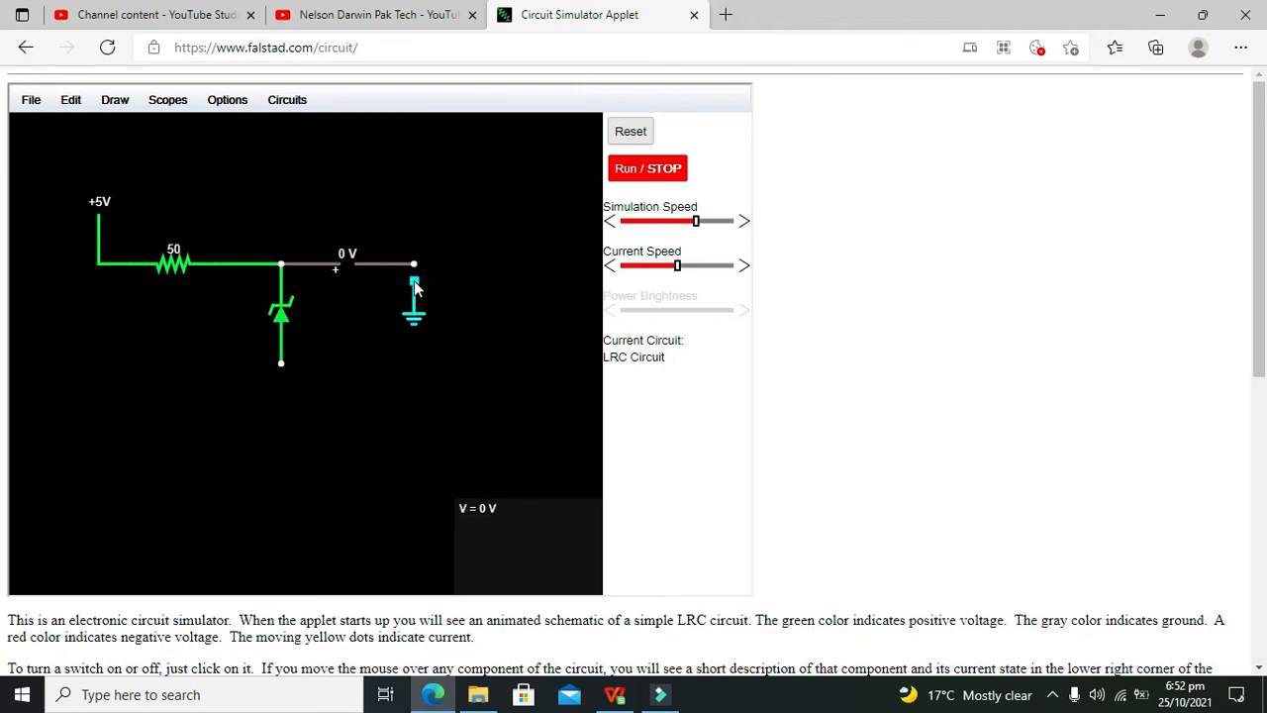
mouse_move(415, 317)
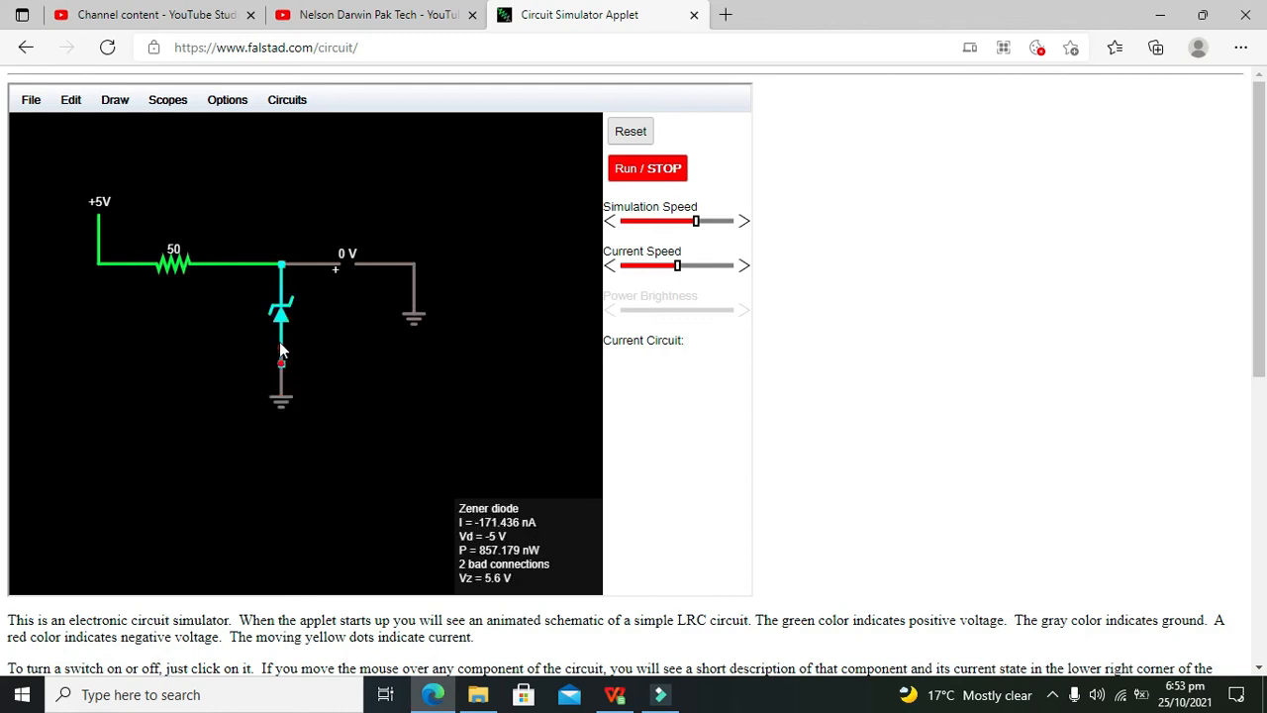
mouse_move(280, 399)
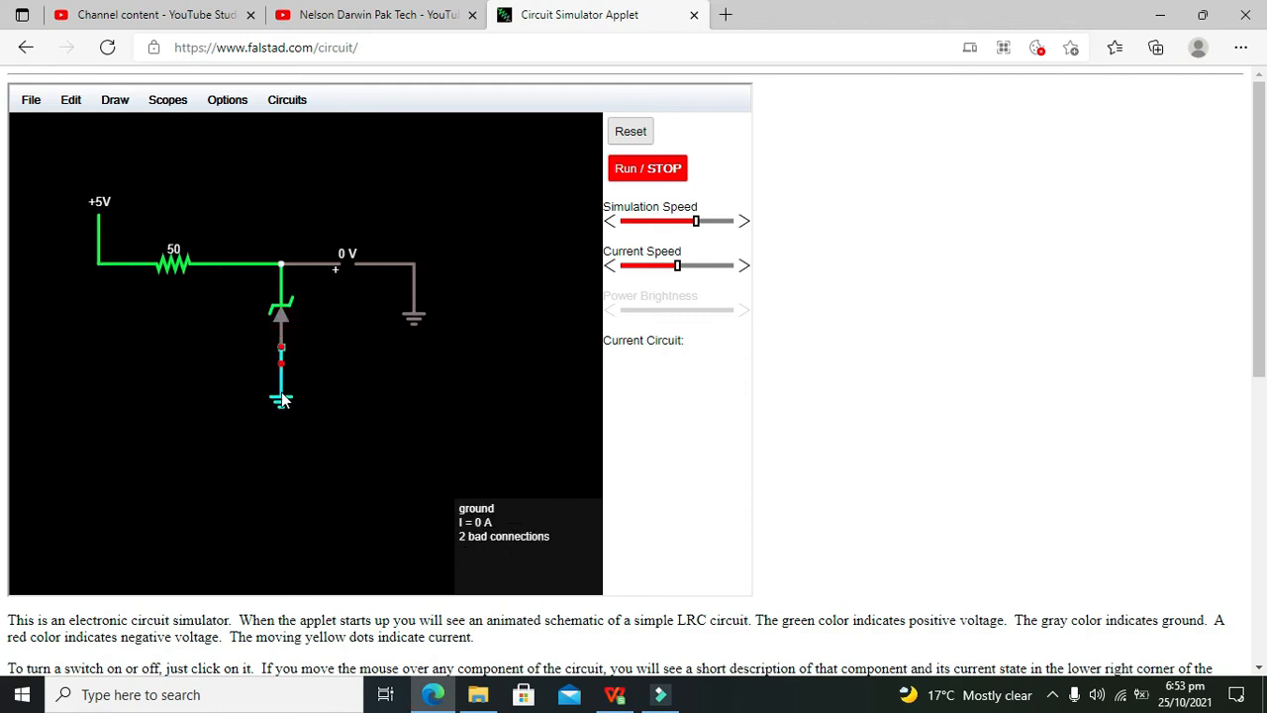
mouse_move(133, 420)
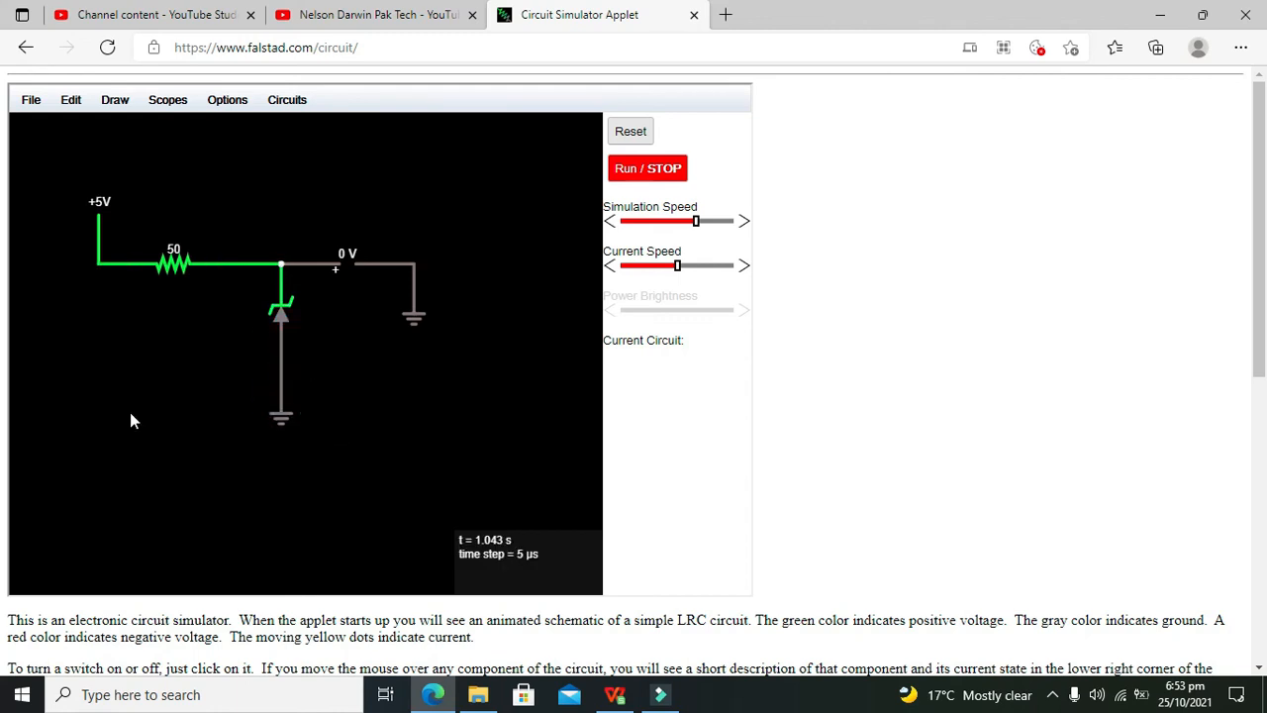
mouse_move(413, 316)
type("25")
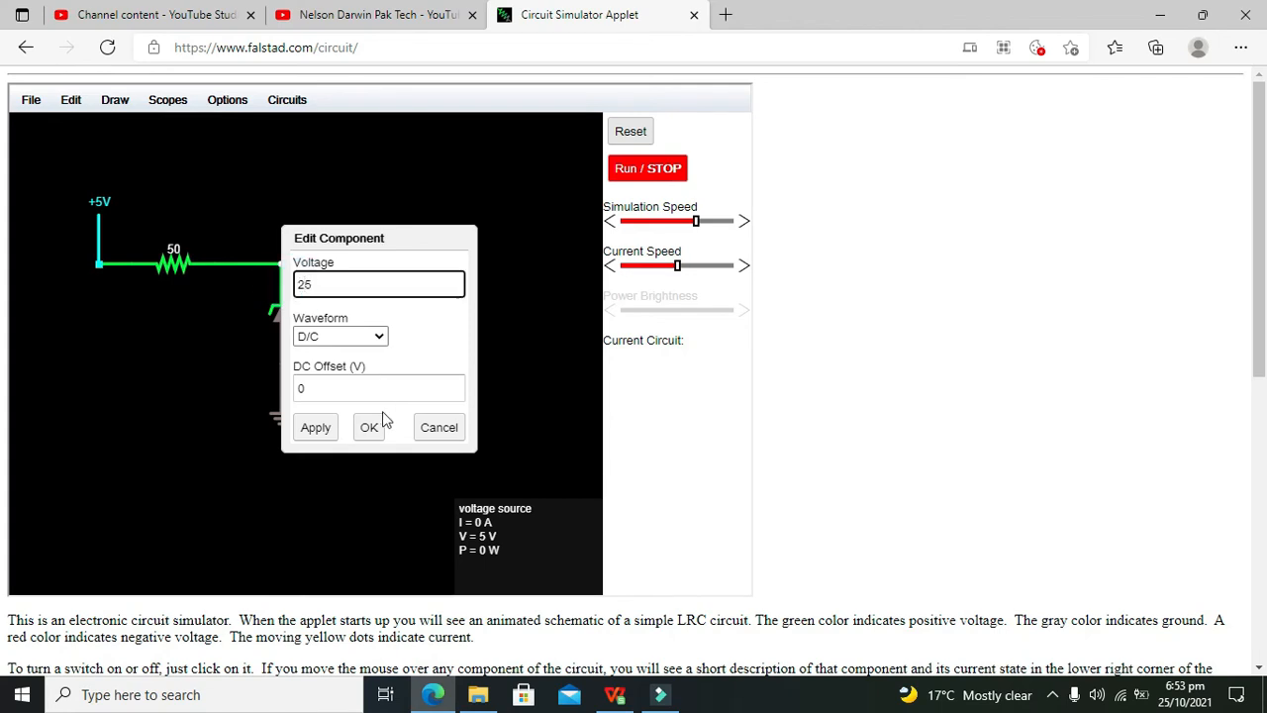
- Raise the source to 25 V and start the simulation
left_click(368, 427)
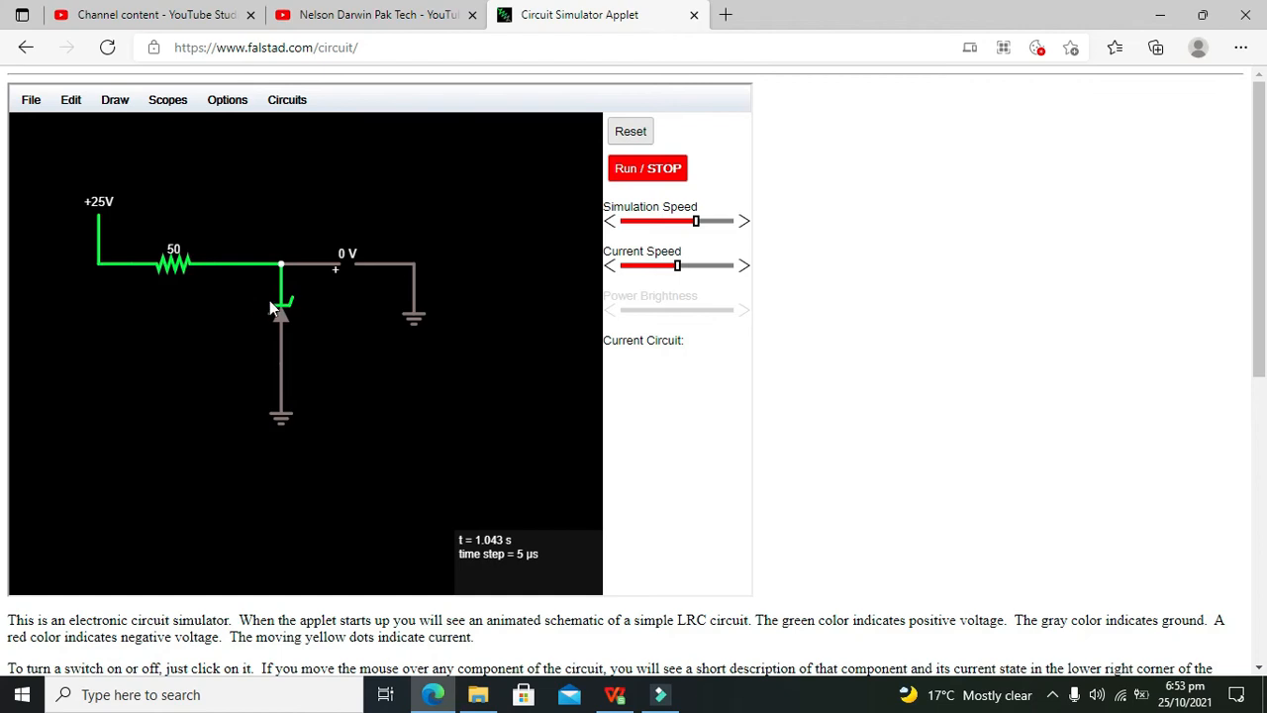
mouse_move(297, 275)
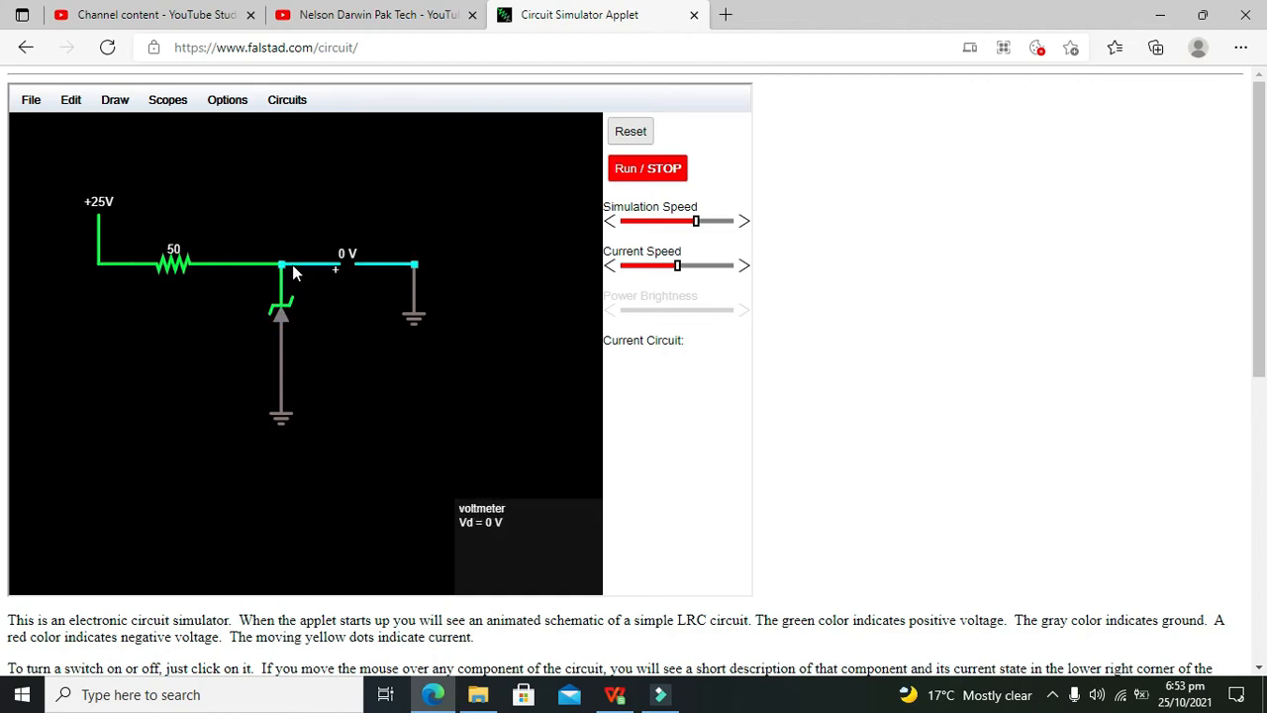
mouse_move(276, 412)
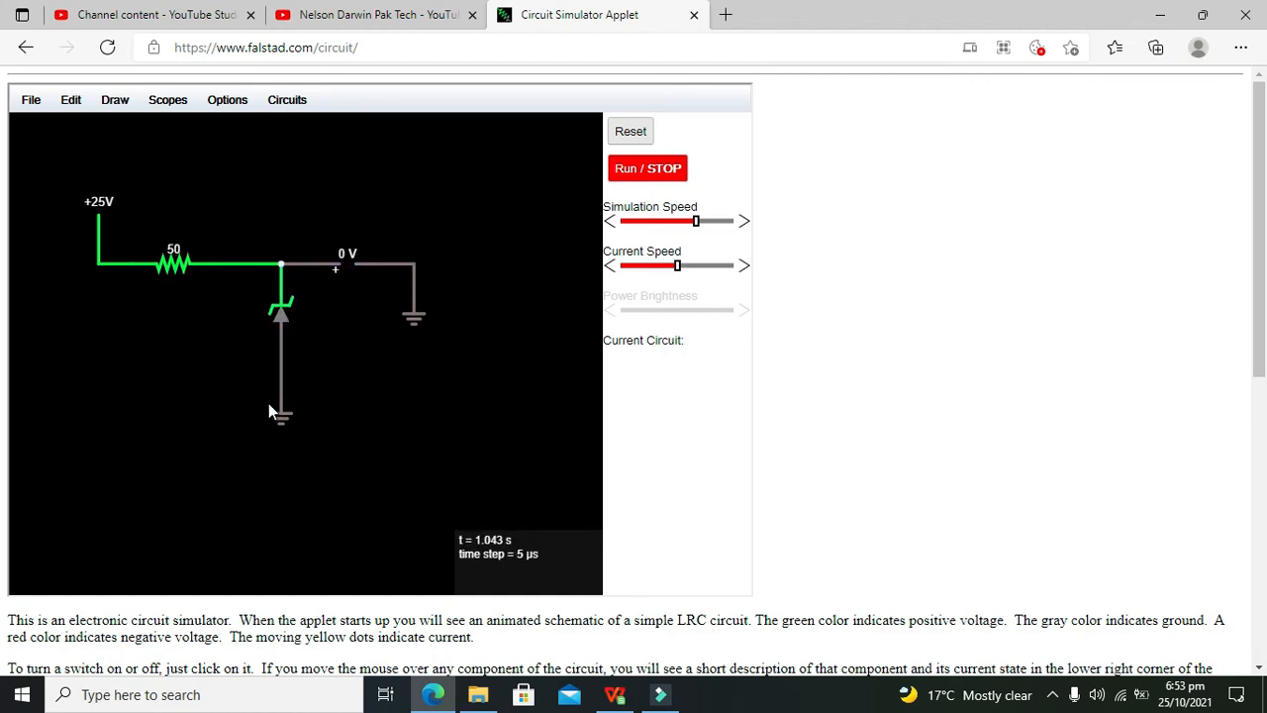
mouse_move(280, 322)
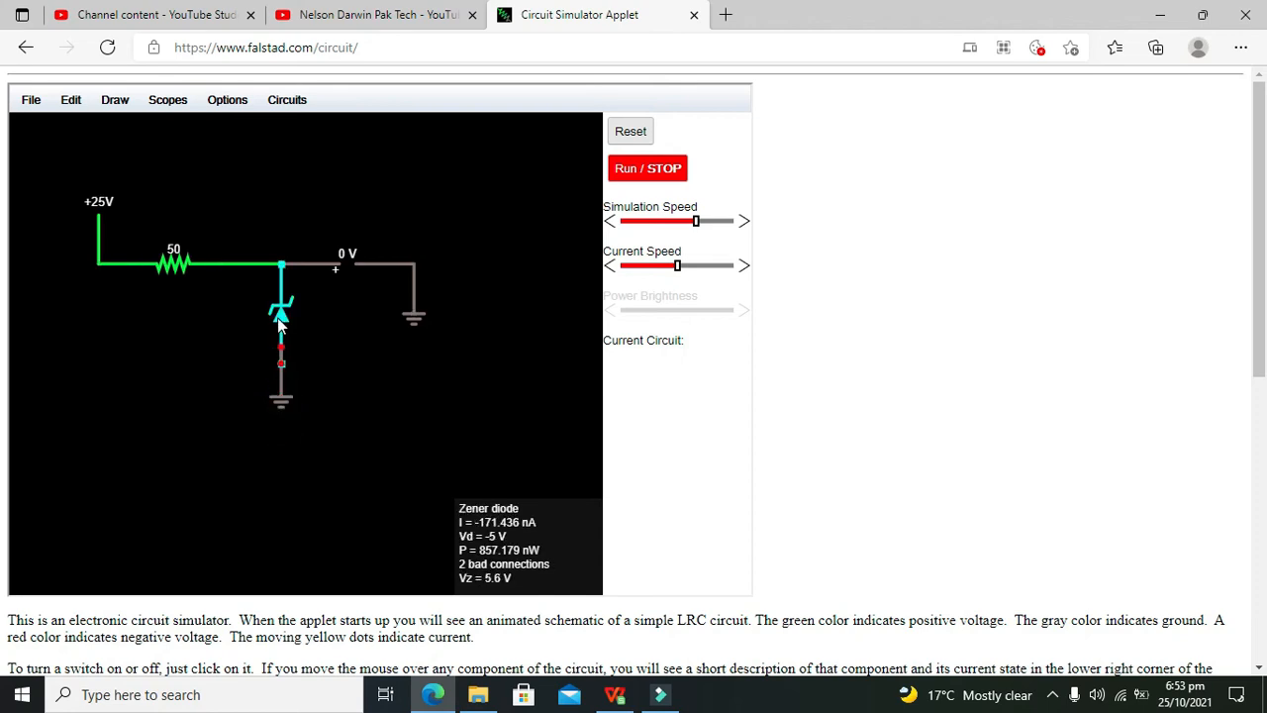
mouse_move(389, 287)
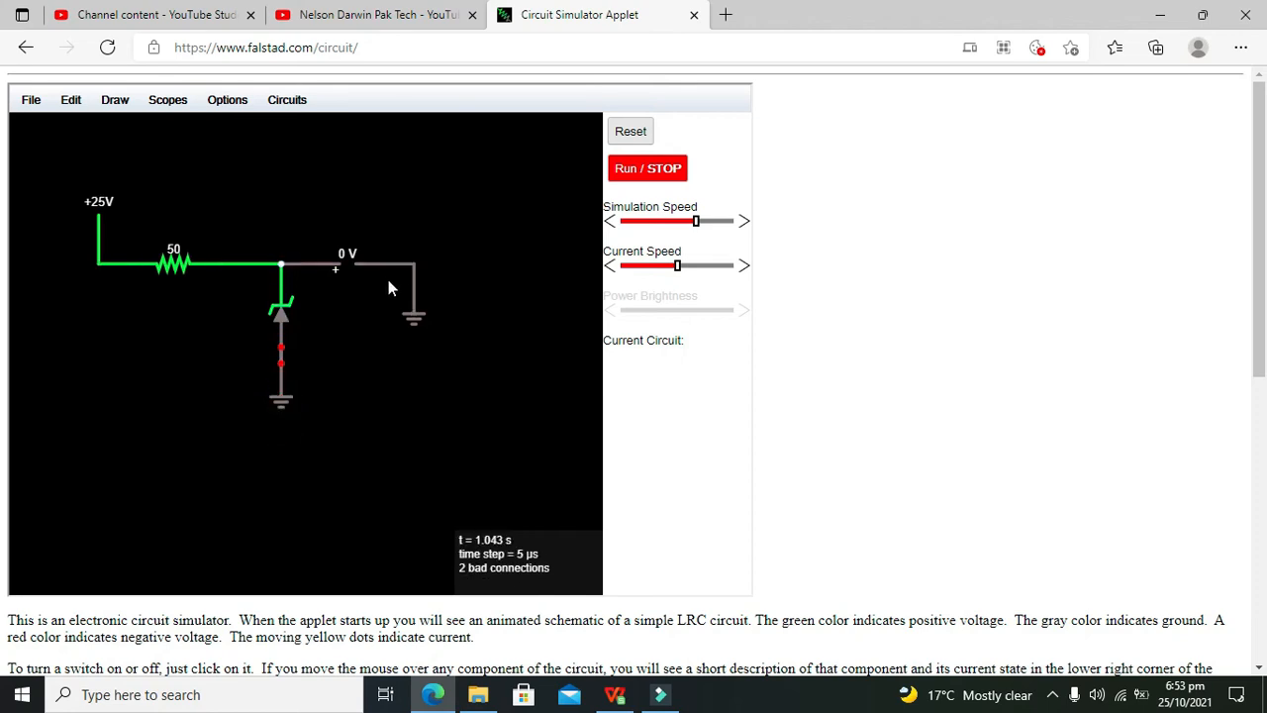
mouse_move(354, 248)
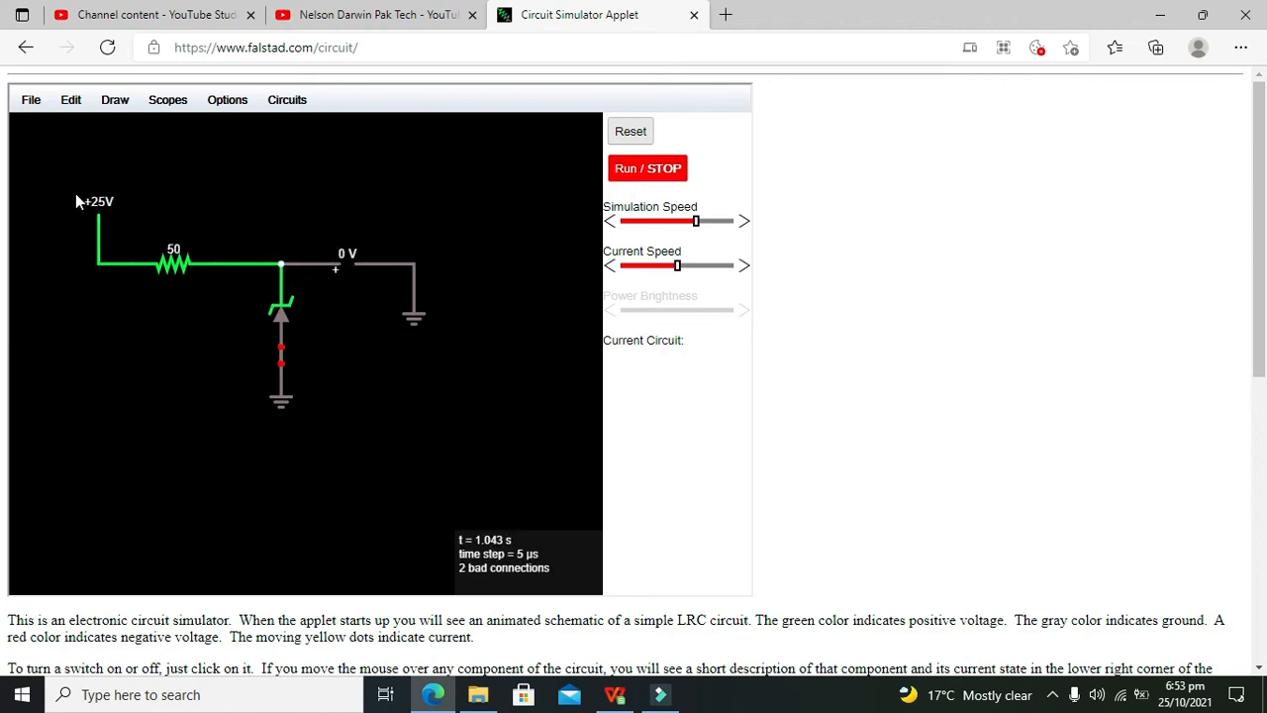
mouse_move(104, 222)
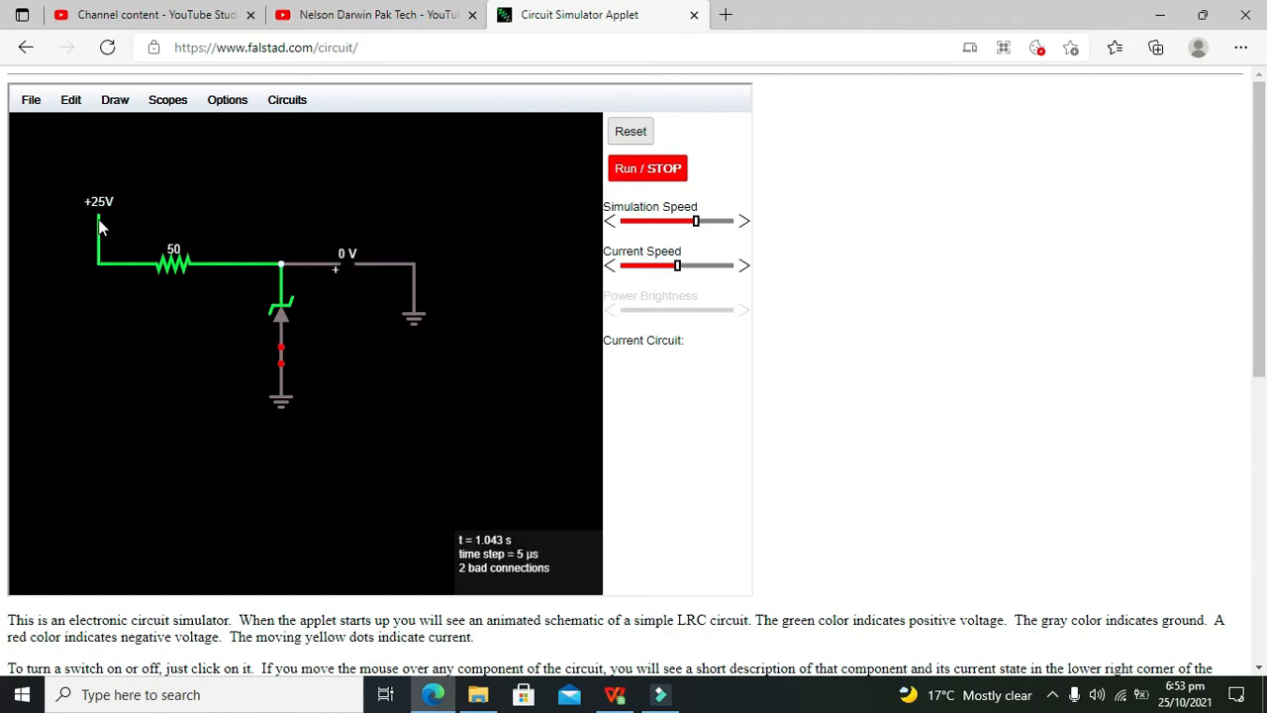
left_click(648, 168)
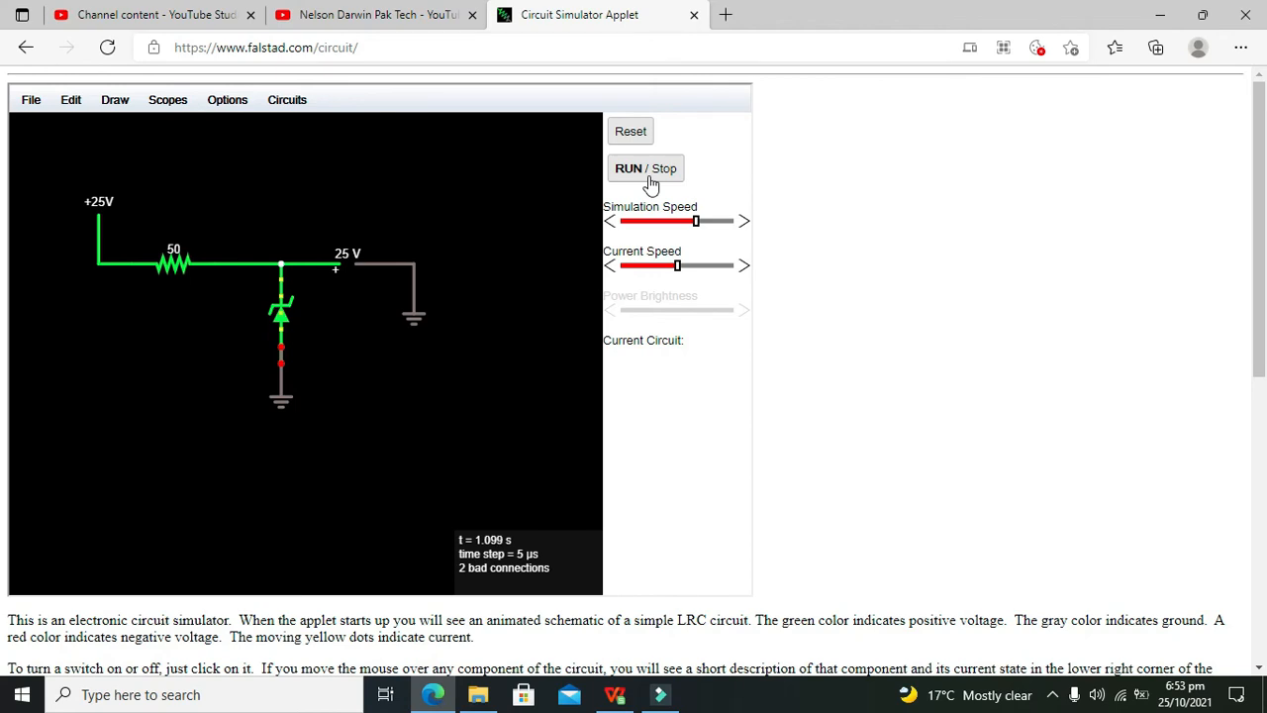
- Set the resistor to 500 ohms and reconnect the Zener's ground lower down
left_click(645, 168)
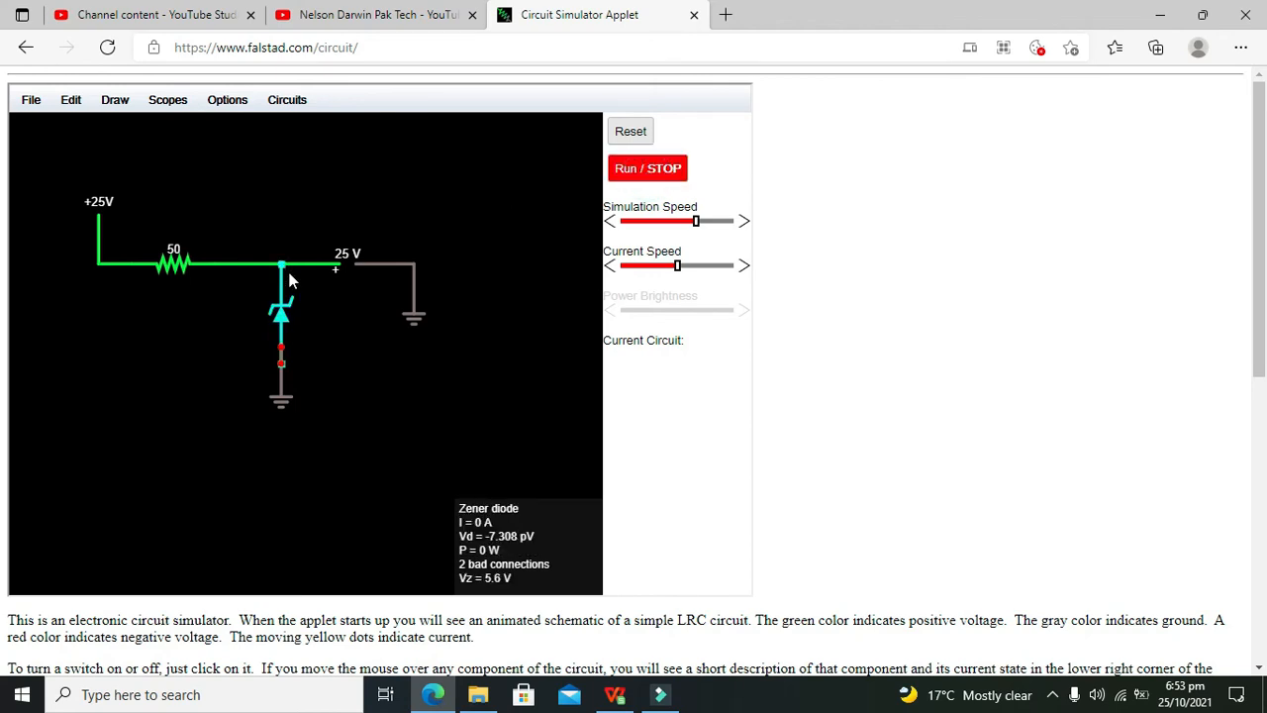
double_click(170, 265)
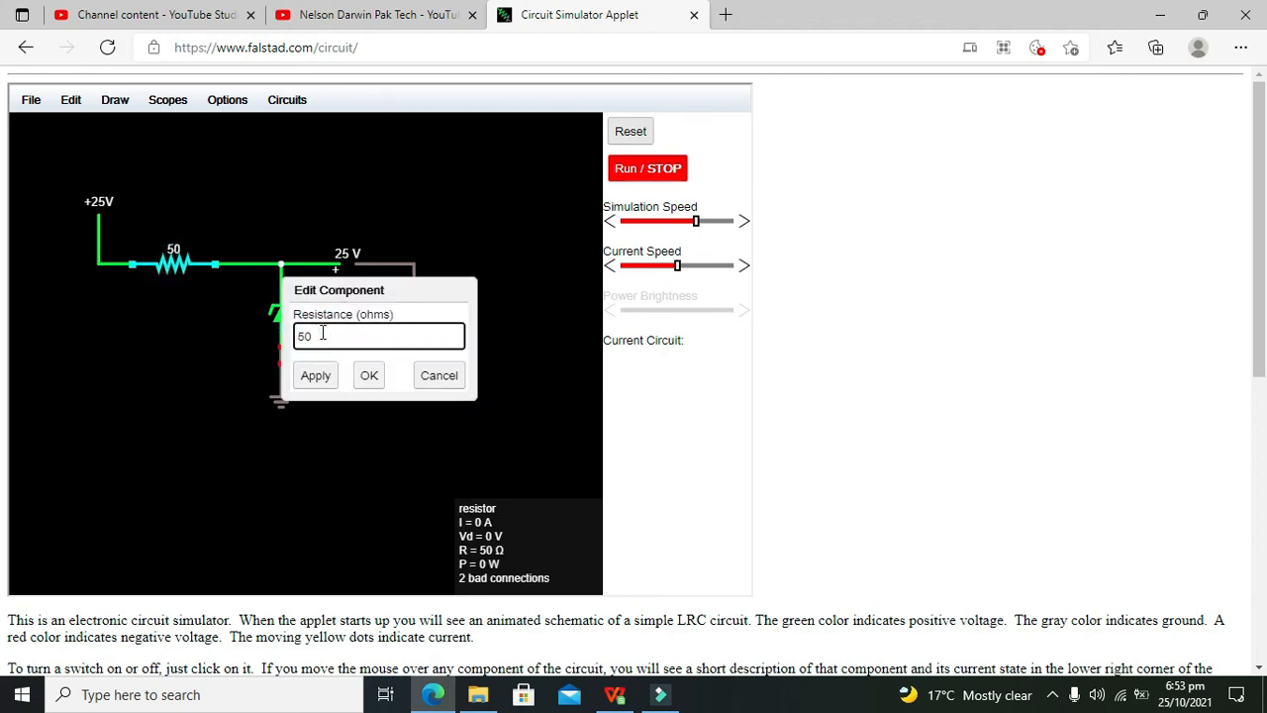
left_click(368, 374)
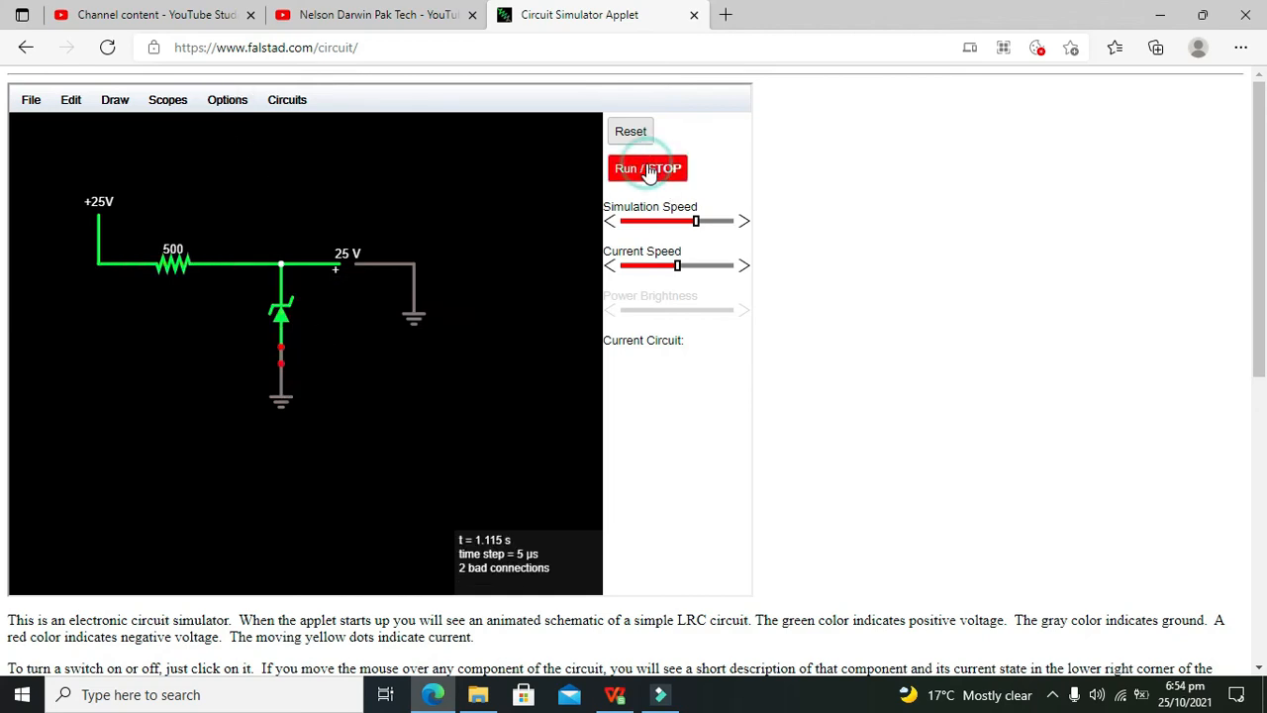
left_click(647, 169)
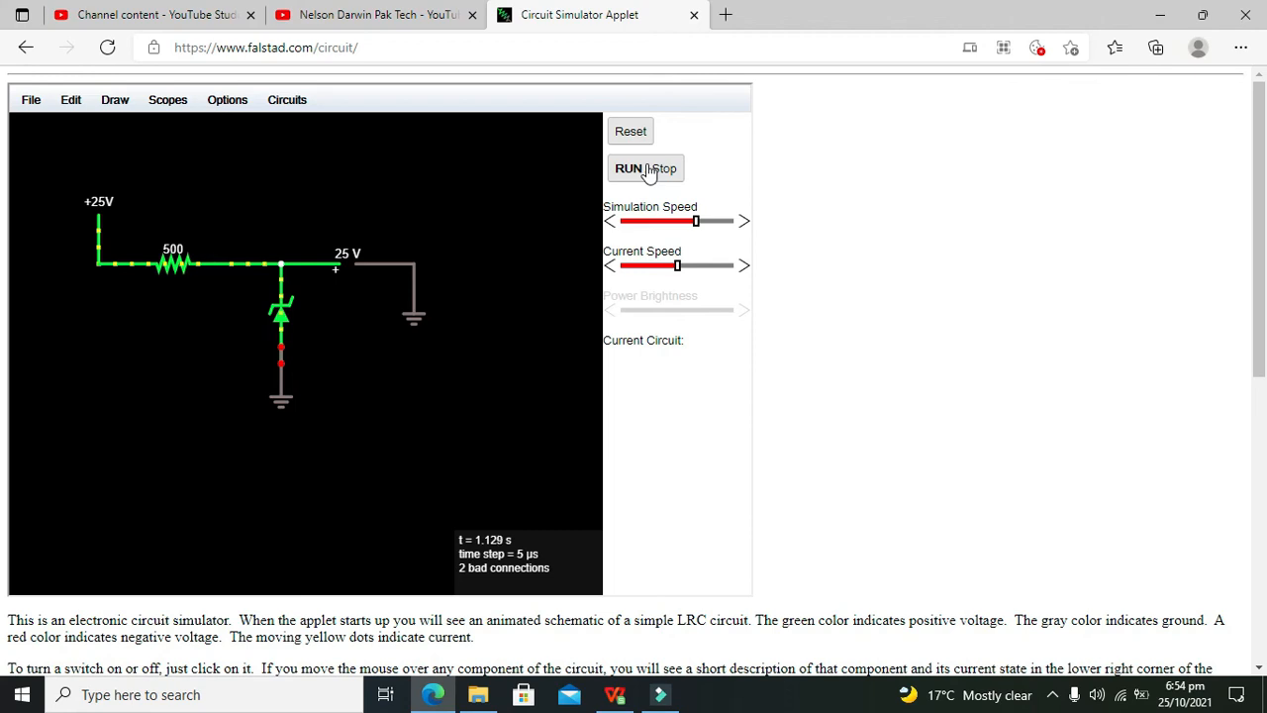
mouse_move(289, 419)
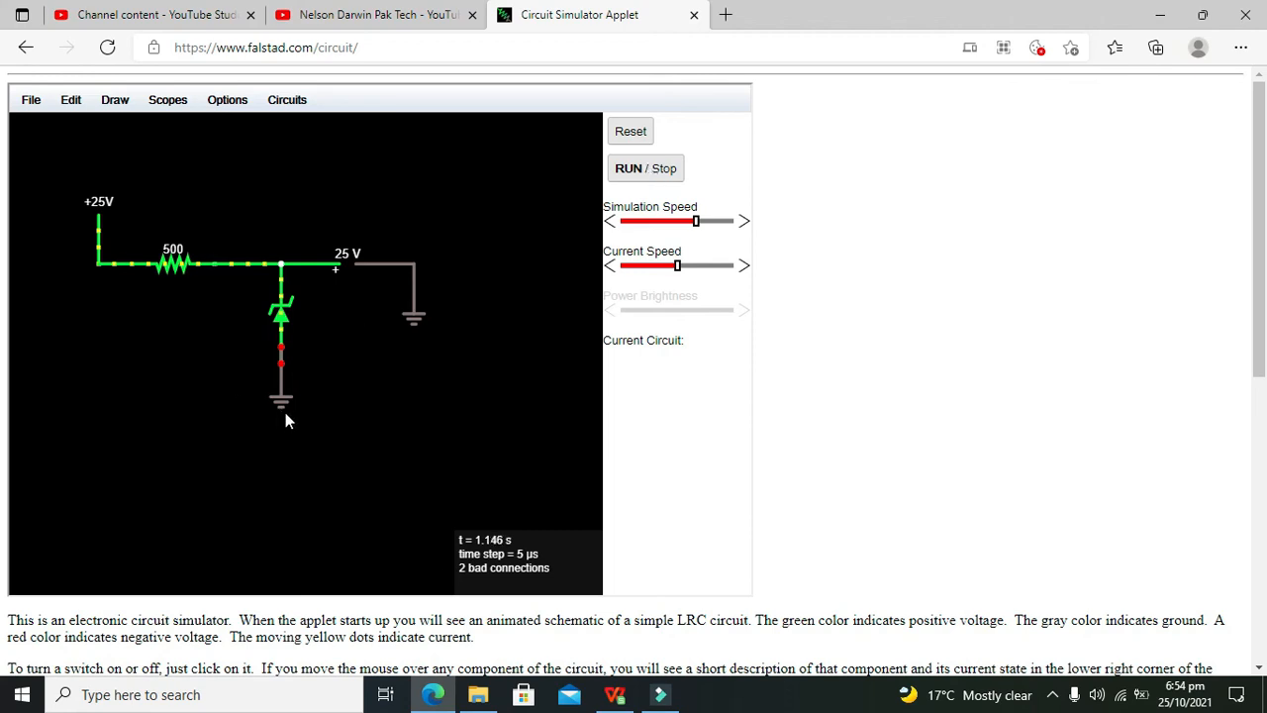
mouse_move(282, 404)
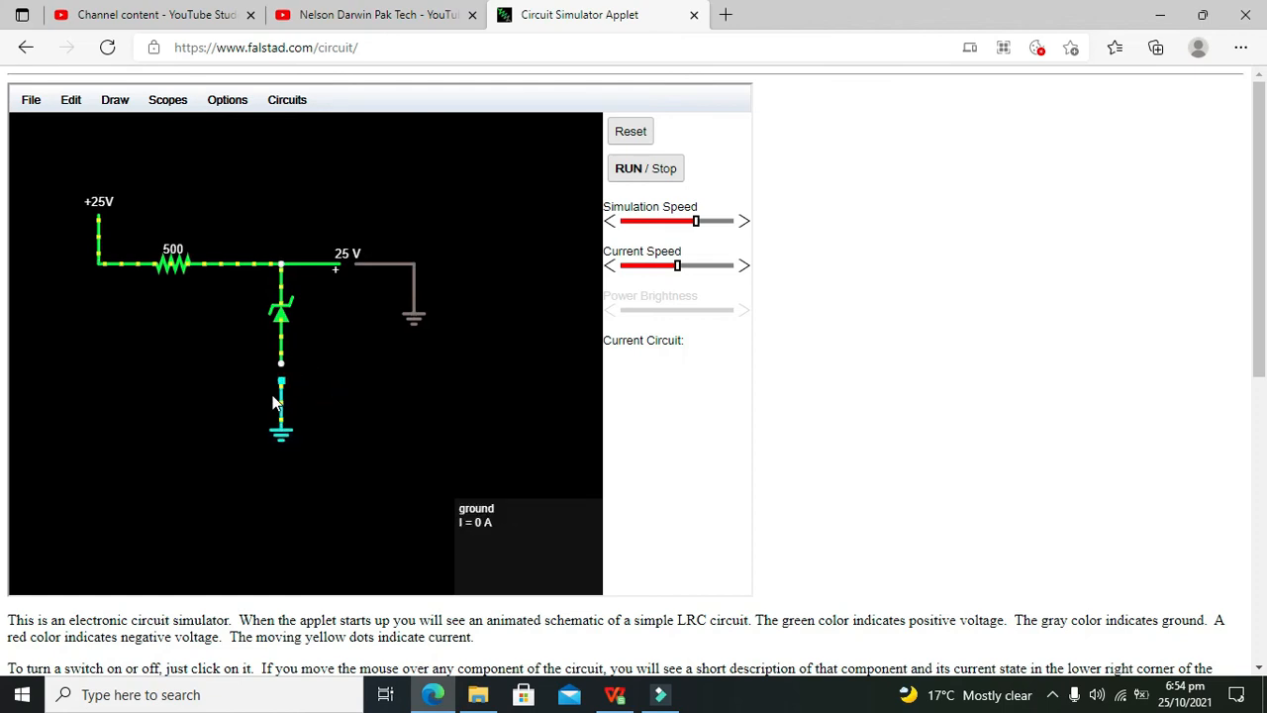
mouse_move(281, 315)
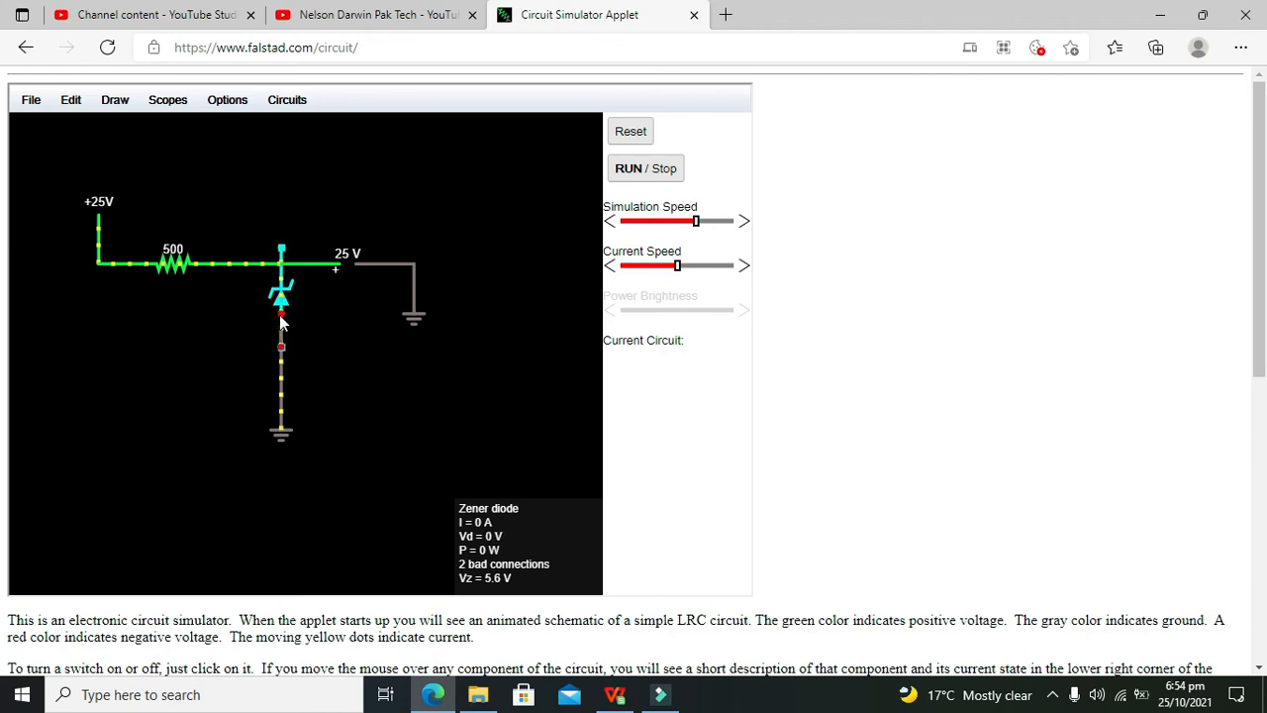
mouse_move(287, 420)
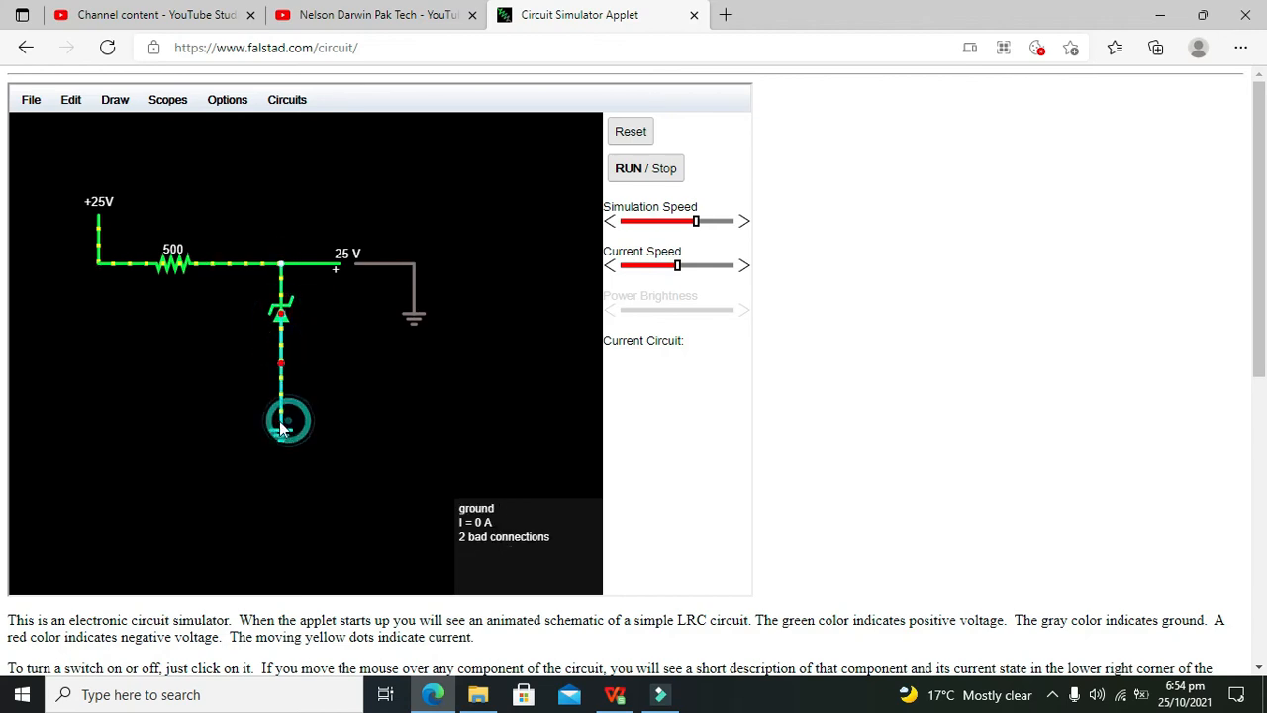
left_click(288, 416)
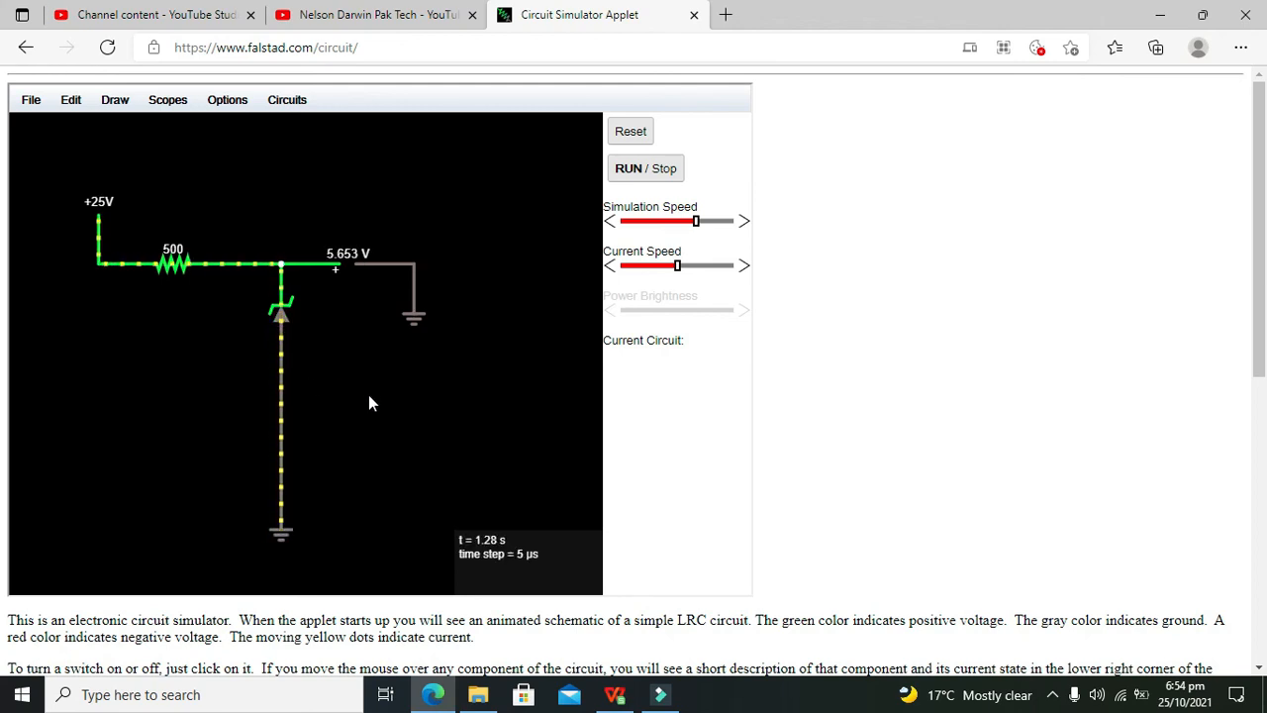
mouse_move(282, 297)
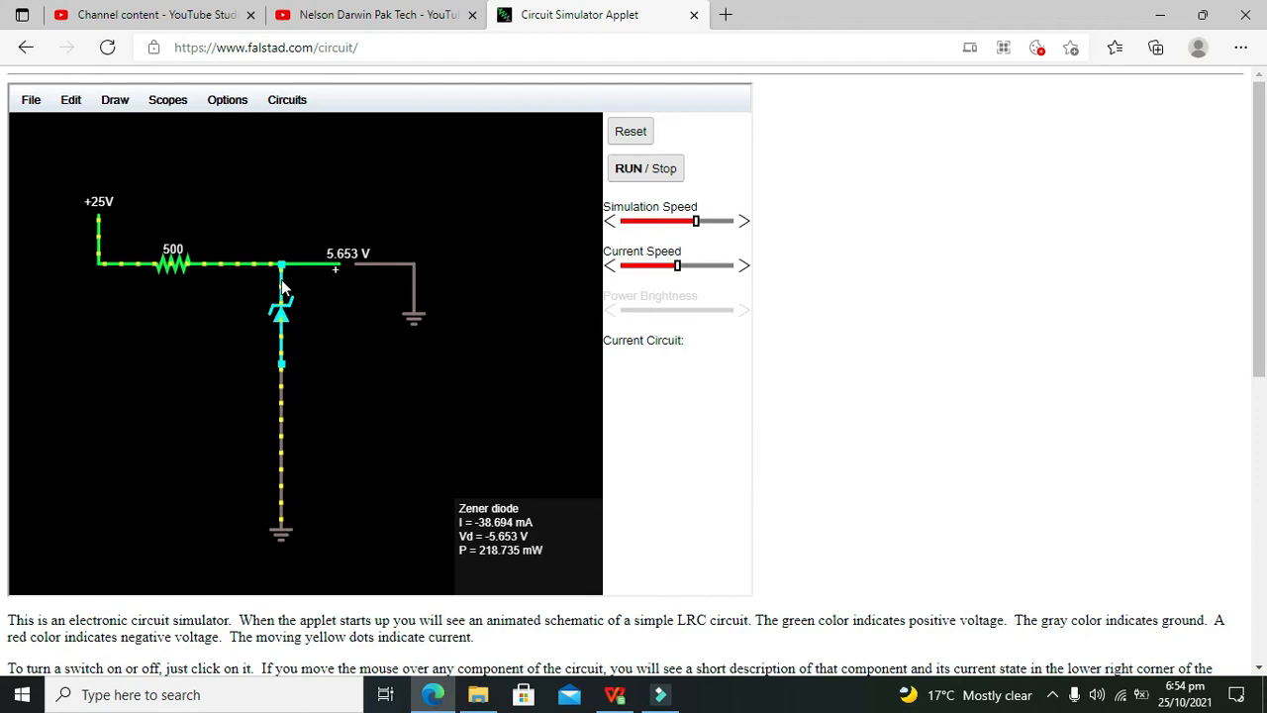
mouse_move(347, 267)
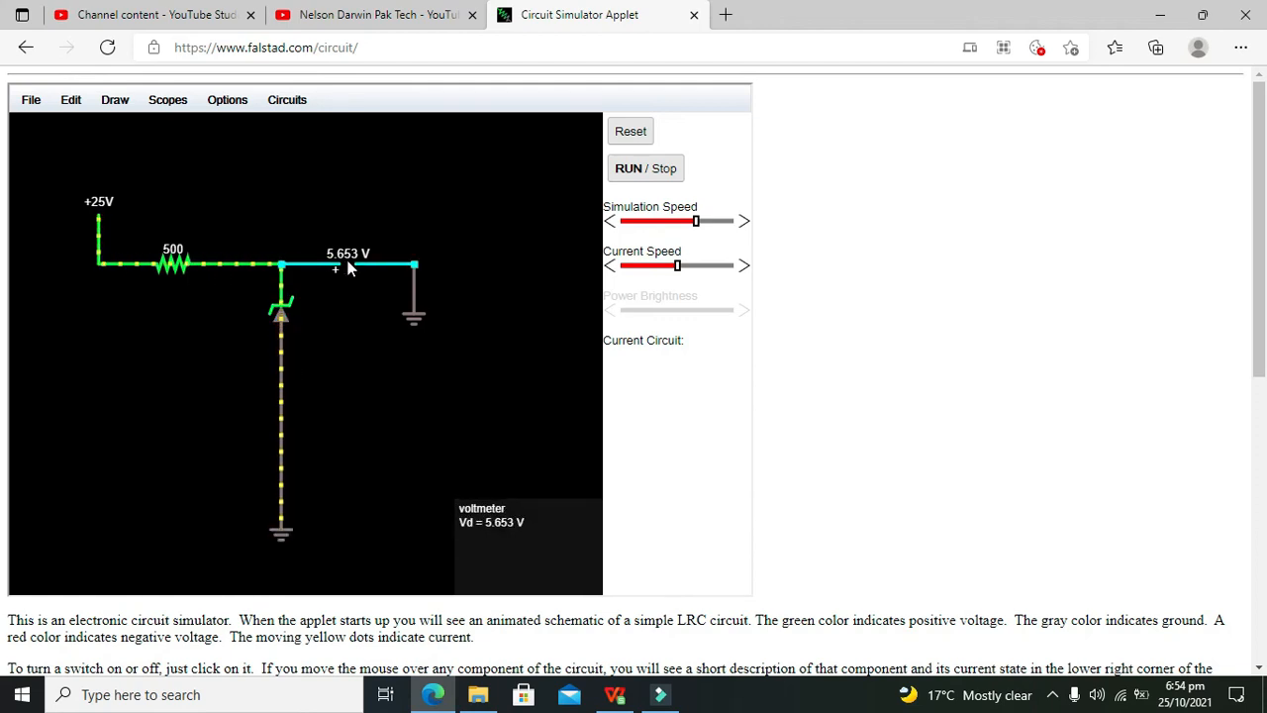
mouse_move(310, 248)
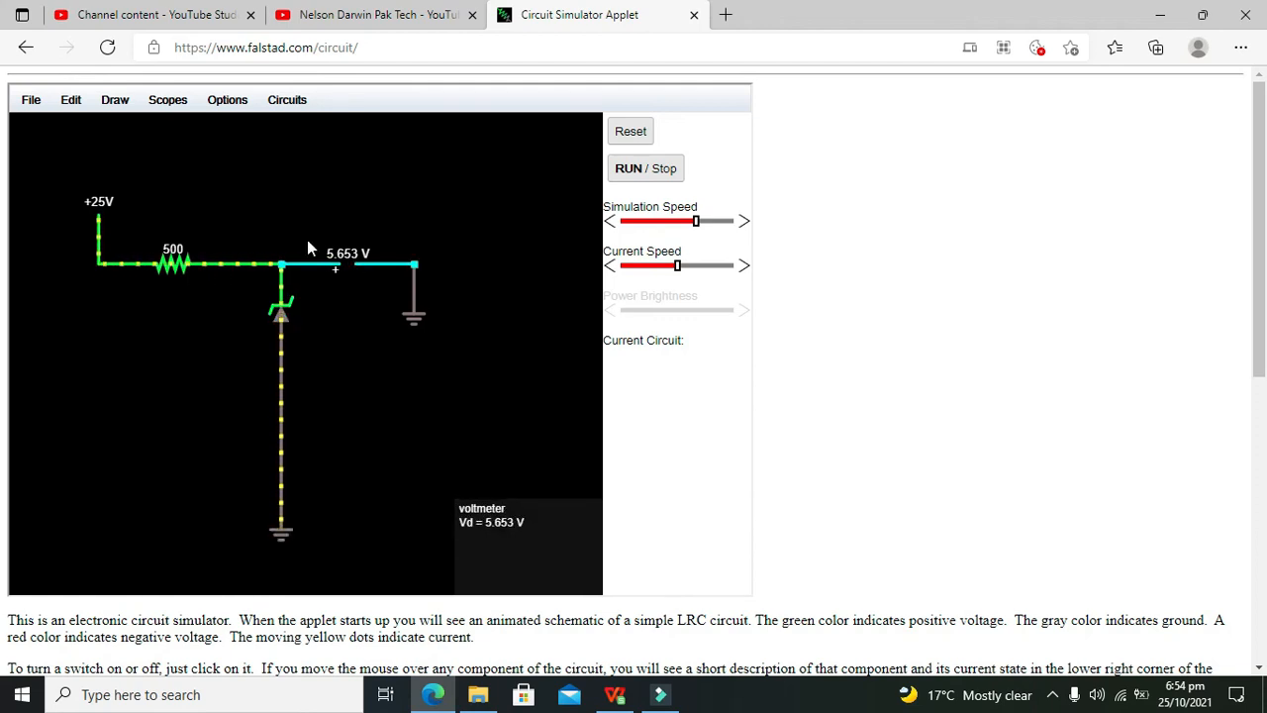
mouse_move(554, 179)
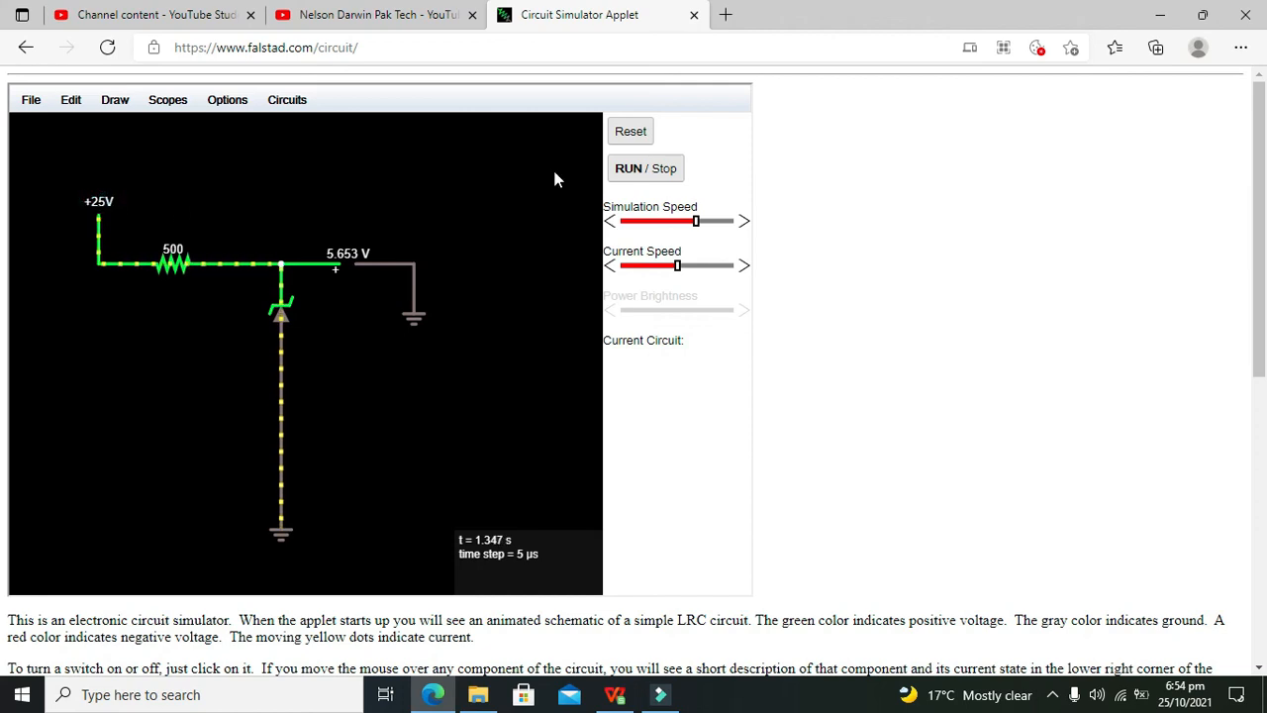
- Change the source voltage to 20, 30, 15, then 10 V, output staying near 5.6 V
double_click(104, 203)
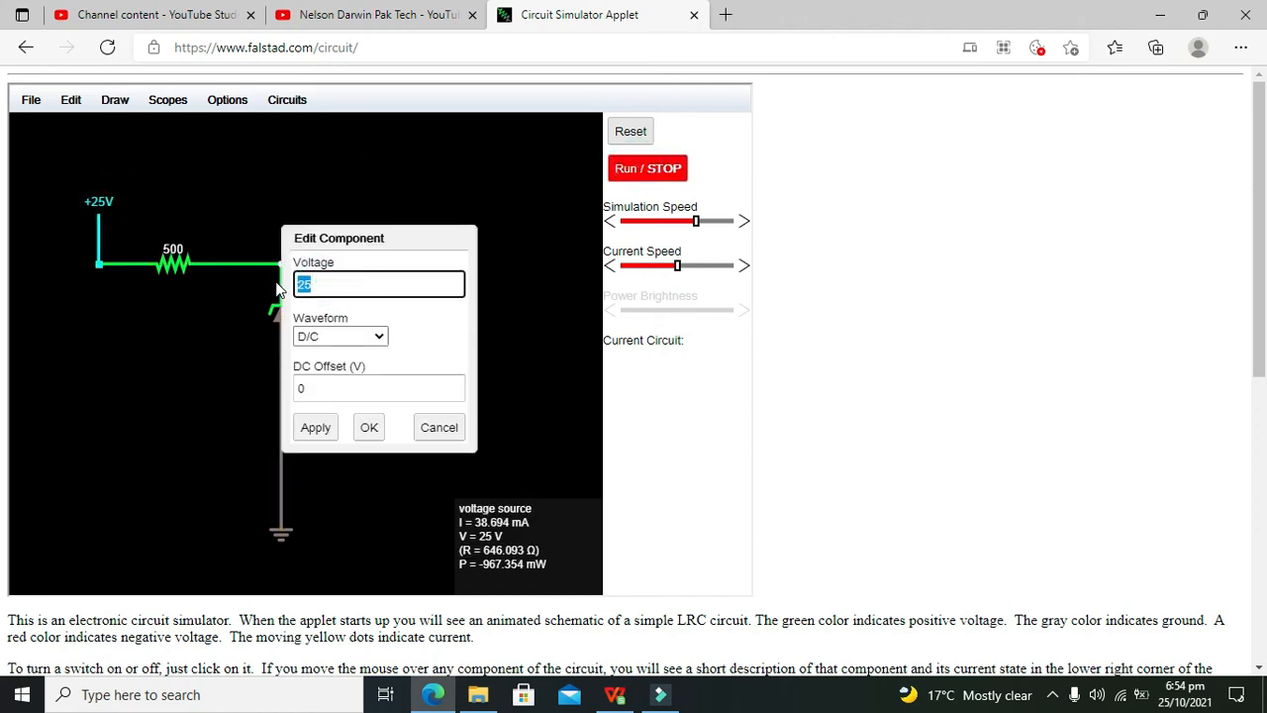
left_click(369, 427)
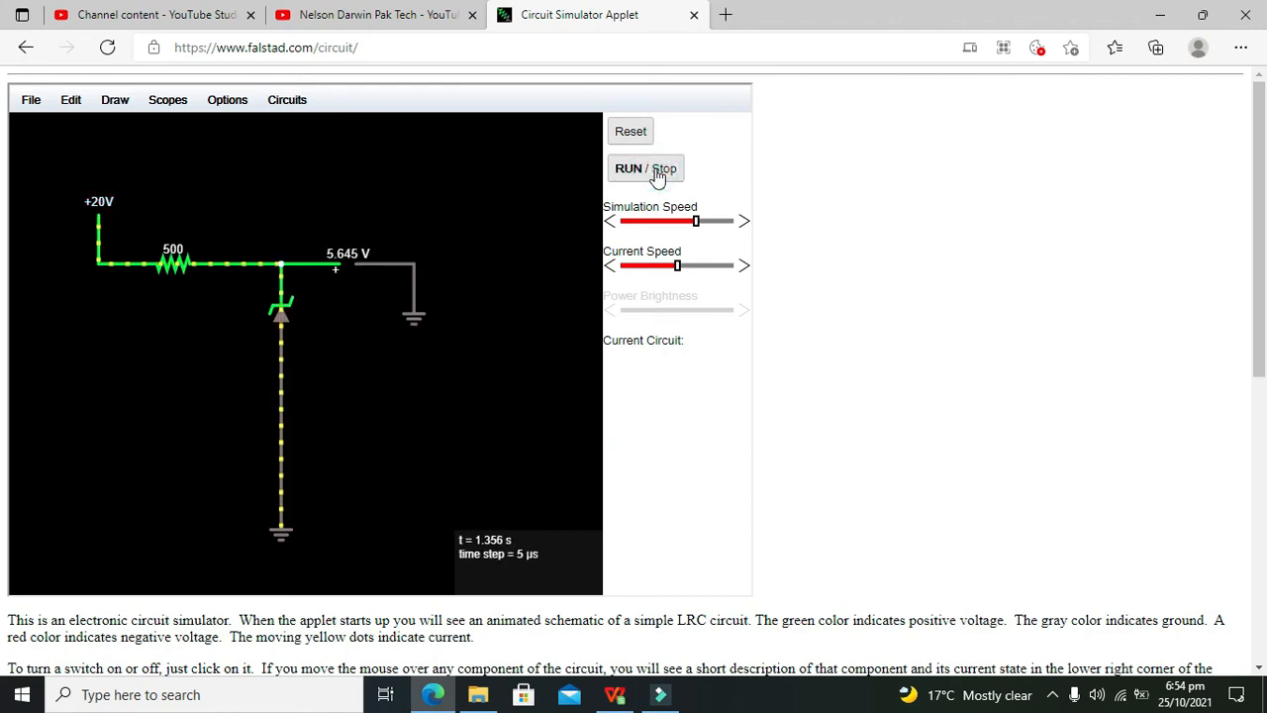
mouse_move(128, 208)
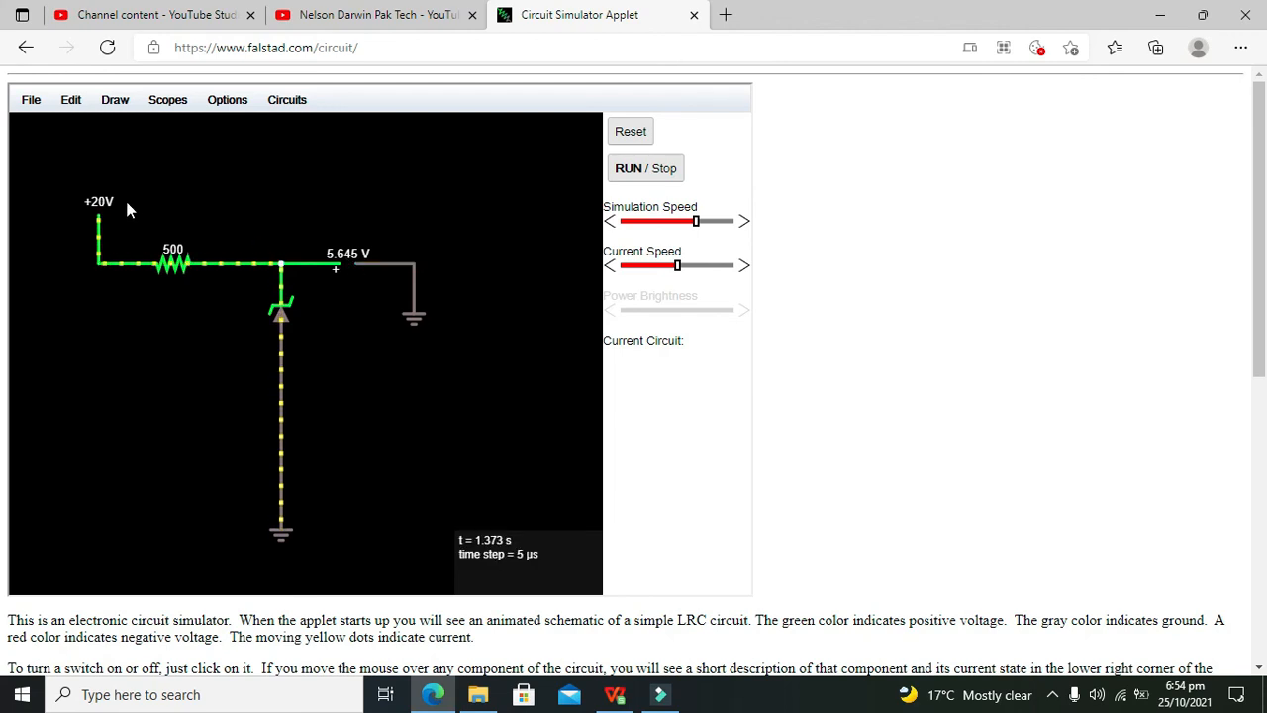
double_click(99, 238)
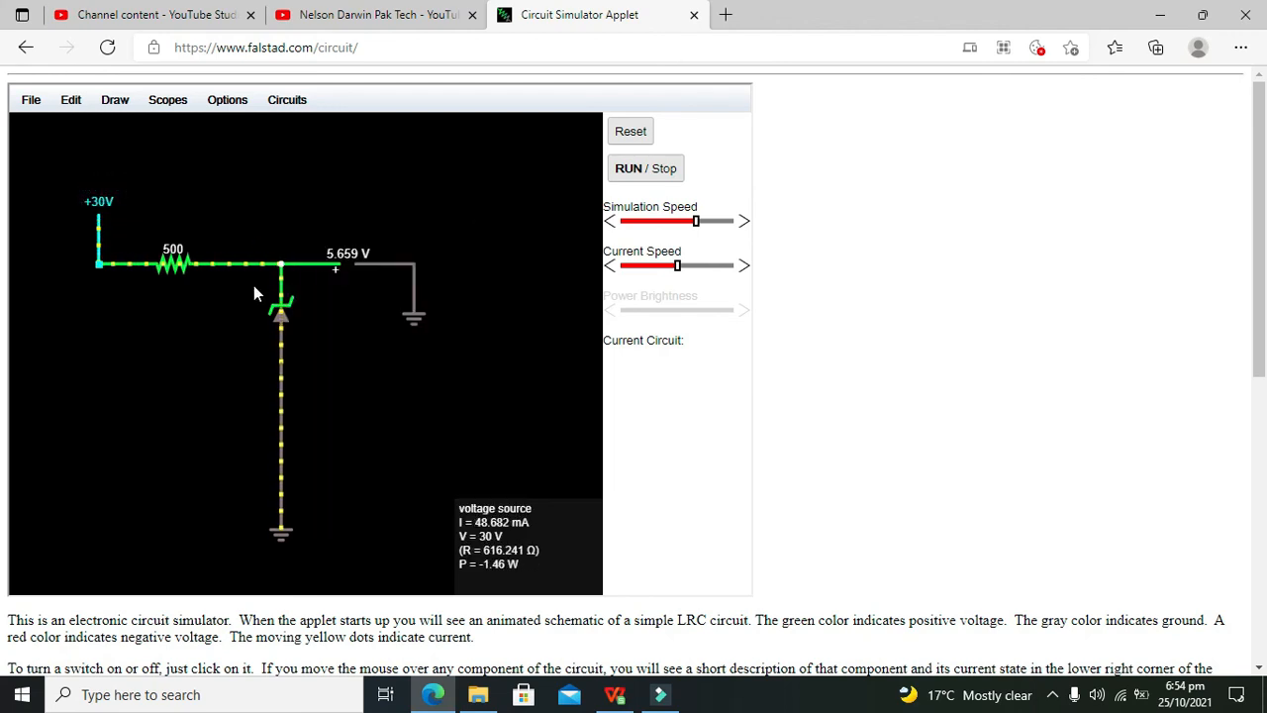
left_click(645, 168)
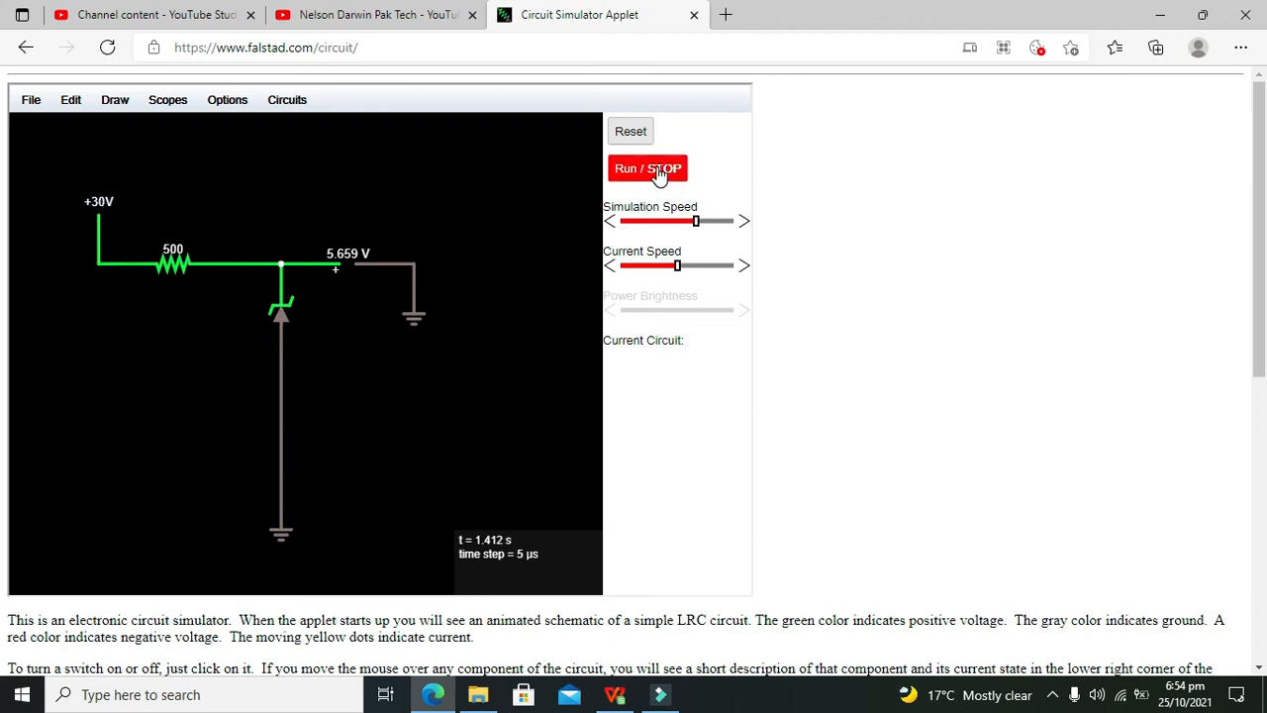
left_click(647, 168)
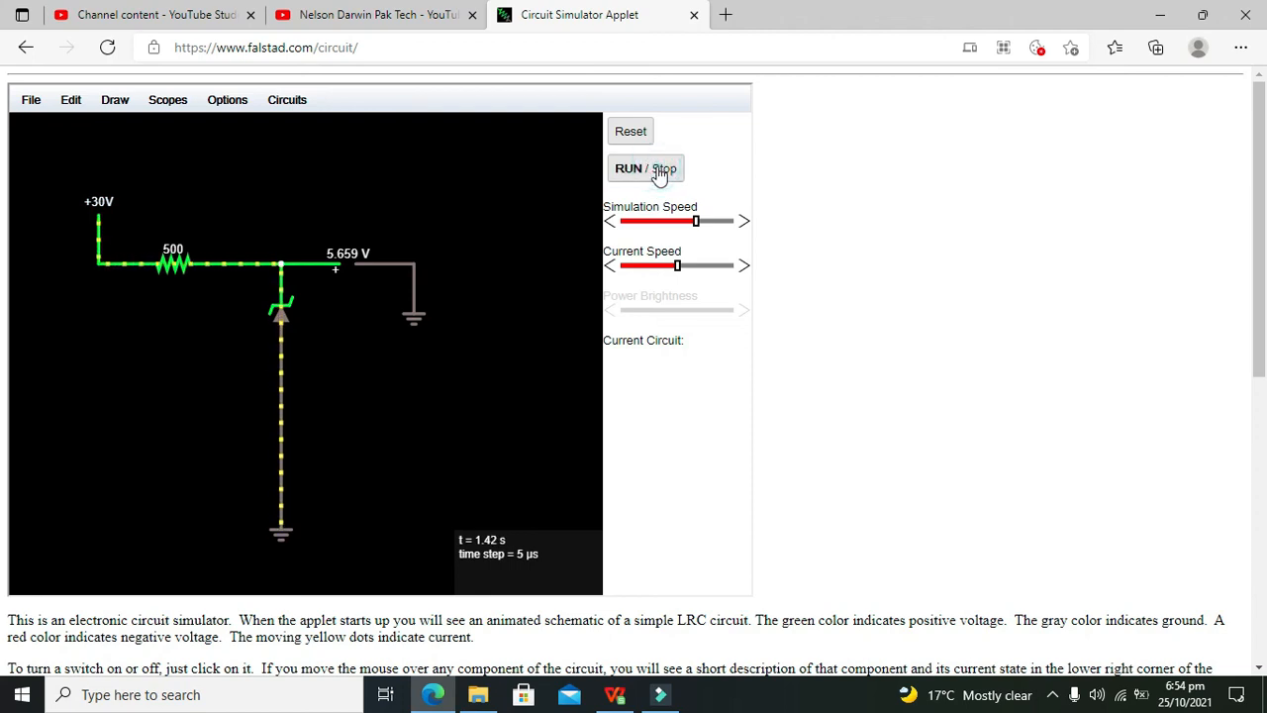
mouse_move(356, 297)
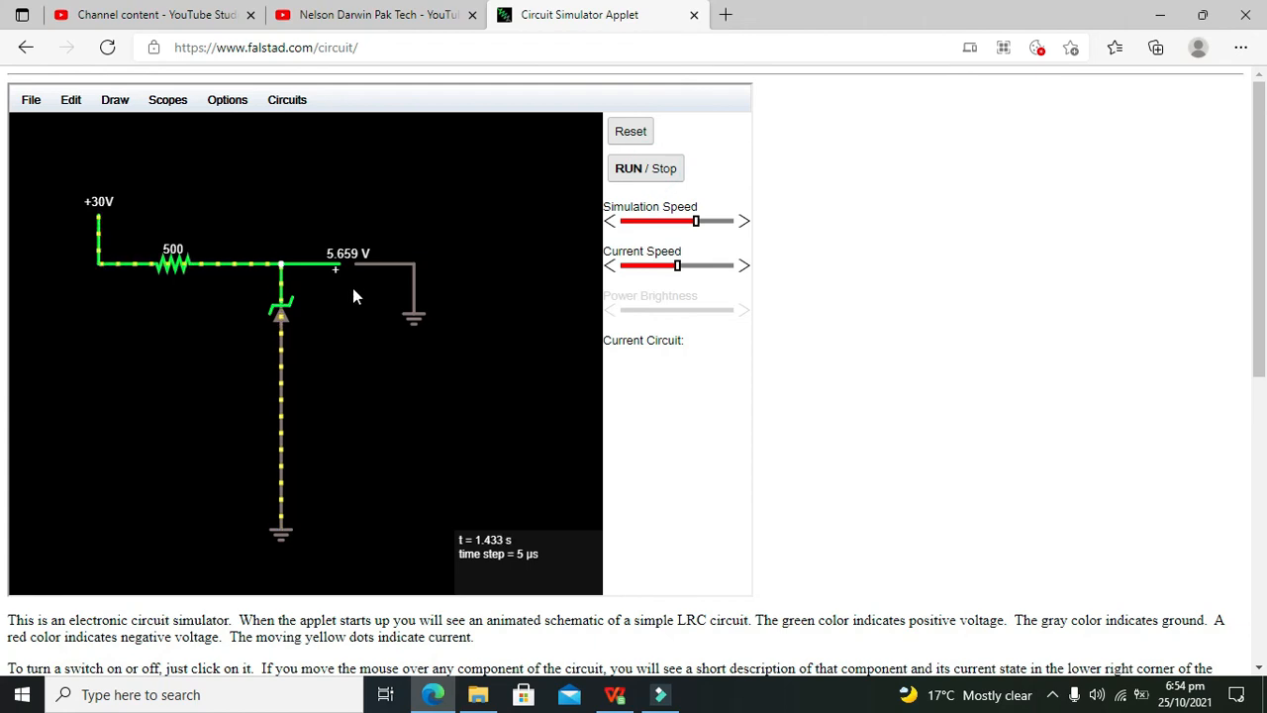
double_click(99, 227)
type("15")
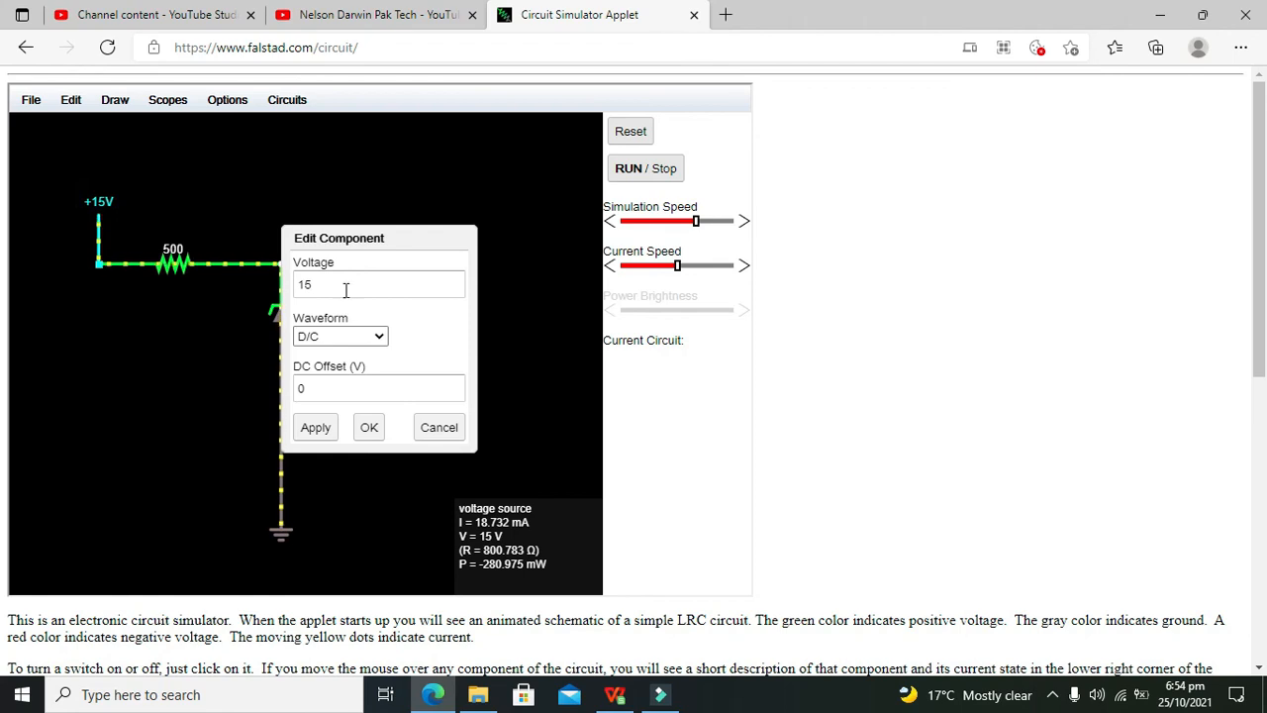
left_click(368, 427)
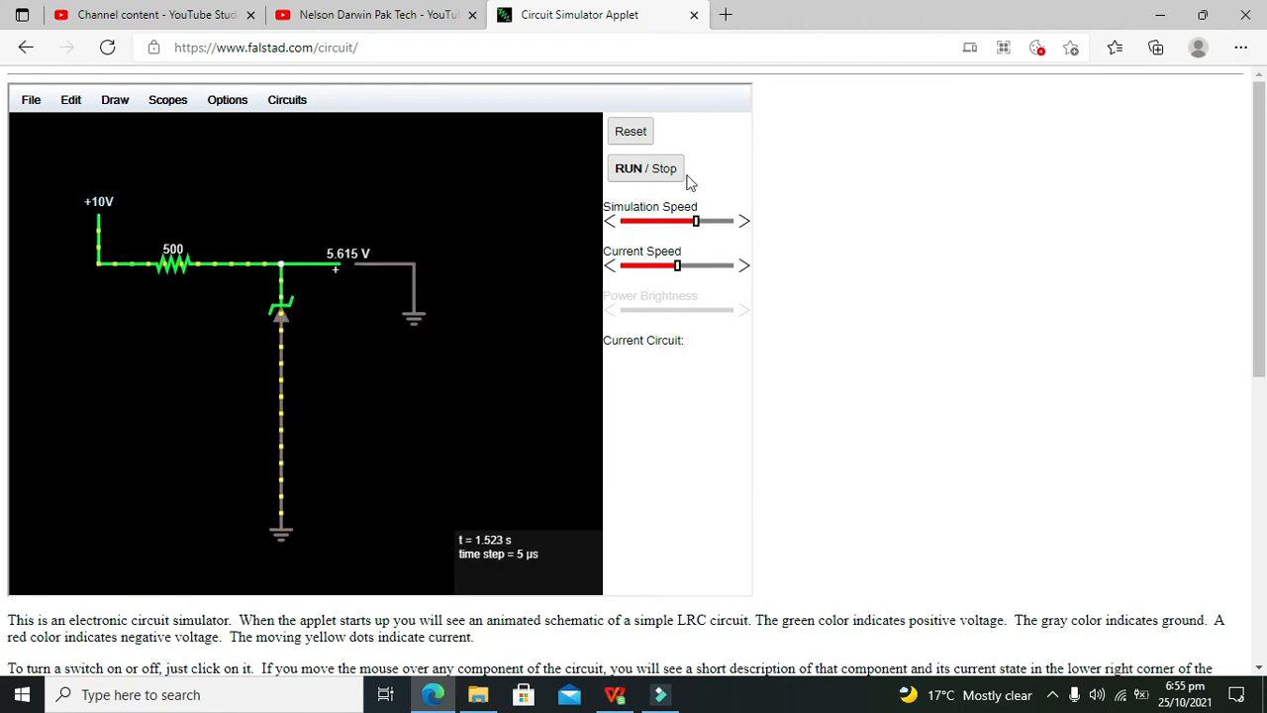
left_click(647, 167)
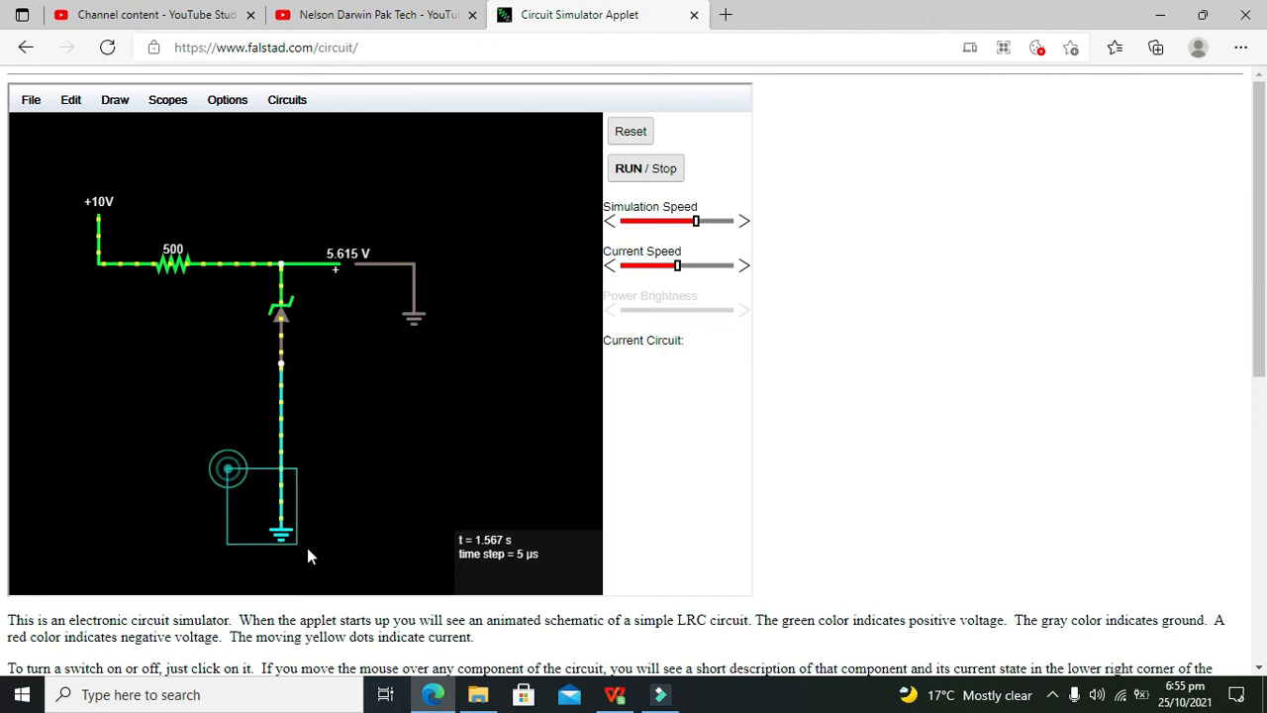
left_click(228, 467)
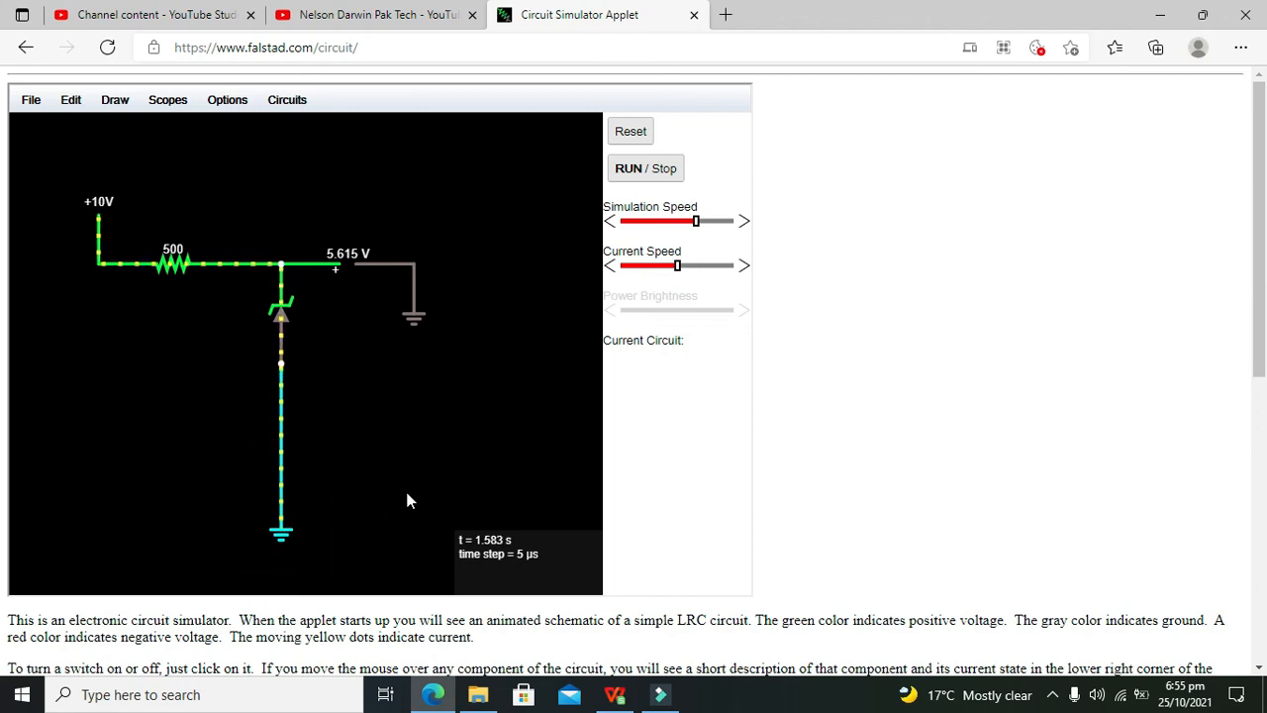
mouse_move(282, 342)
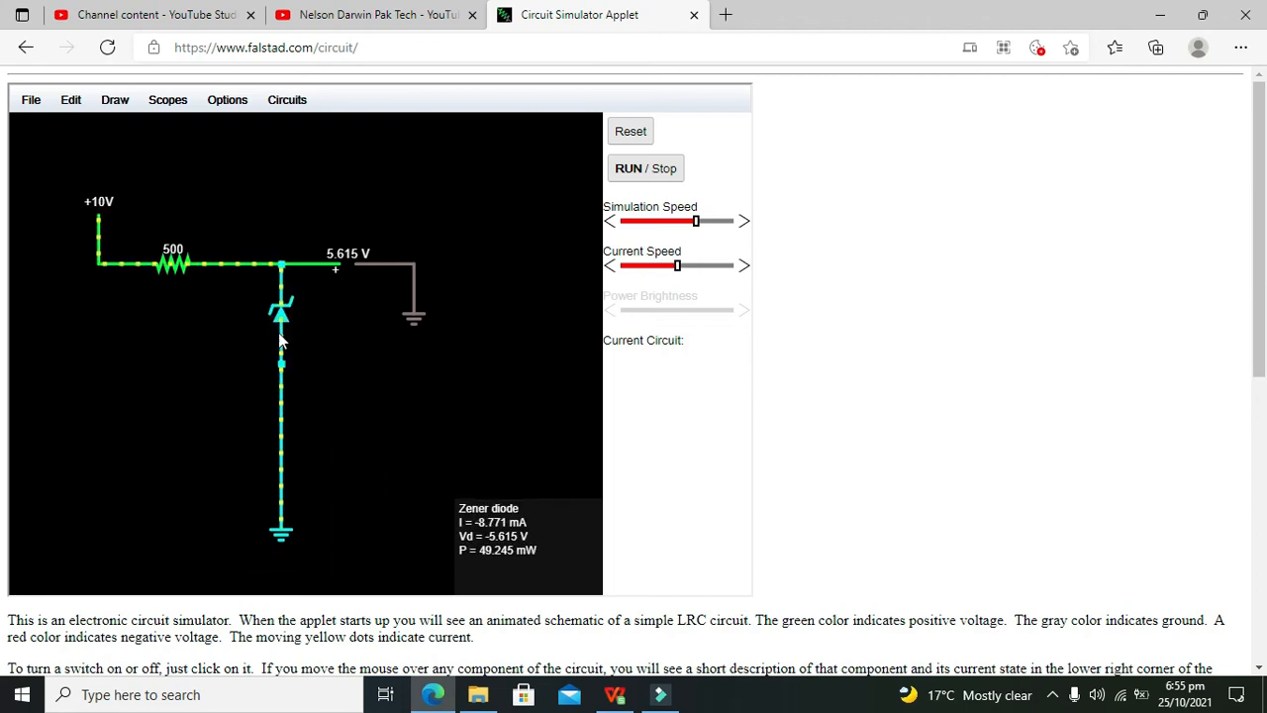
mouse_move(338, 349)
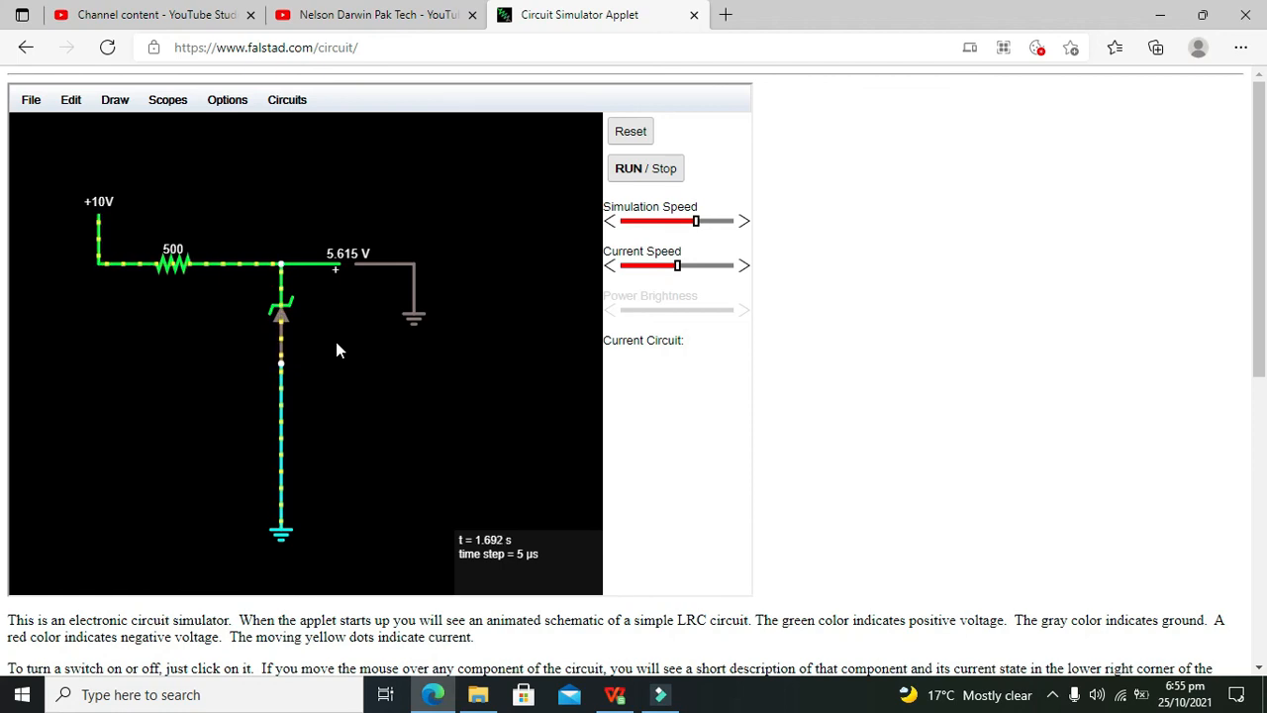
mouse_move(661, 660)
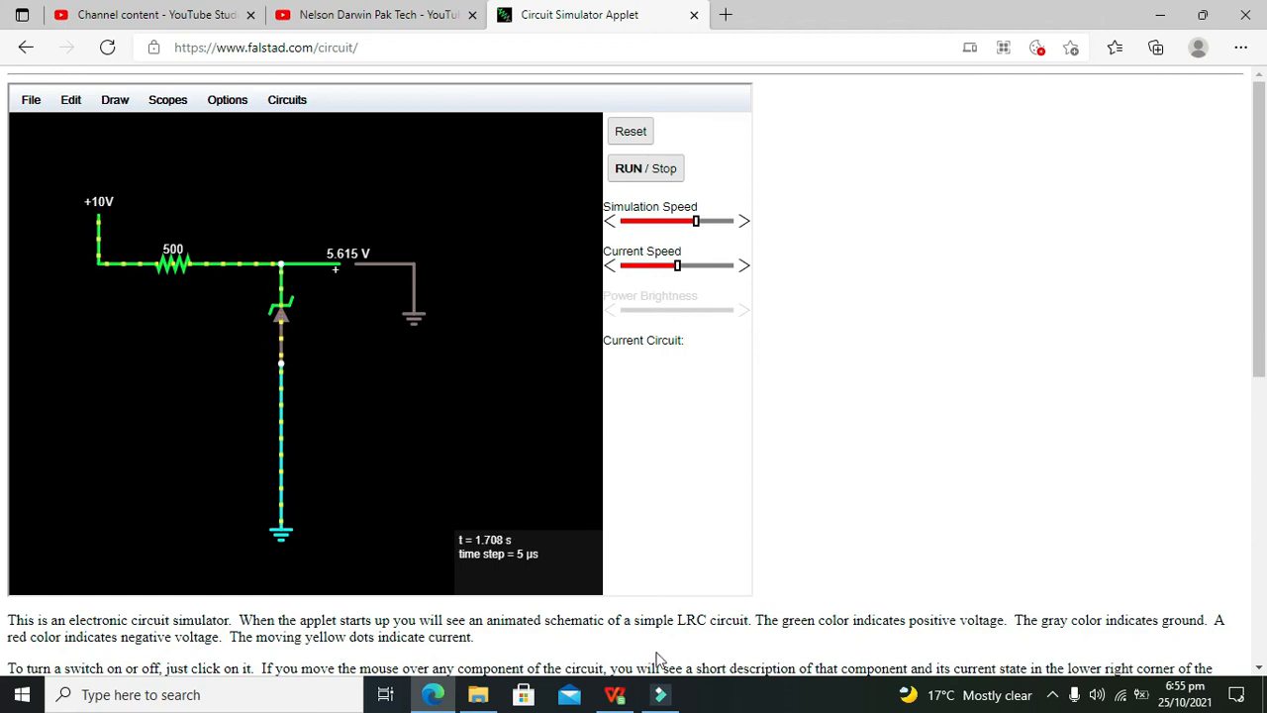